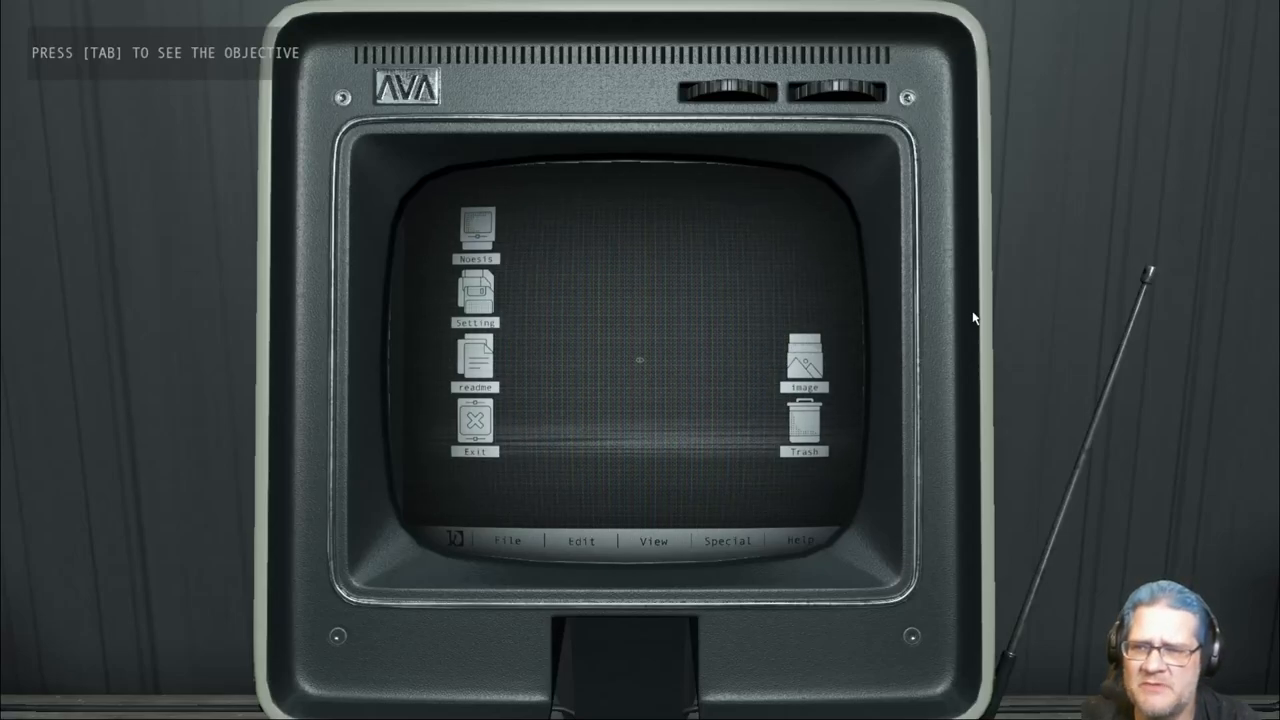
{"action": "mouse_move", "coordinate": [596, 363]}
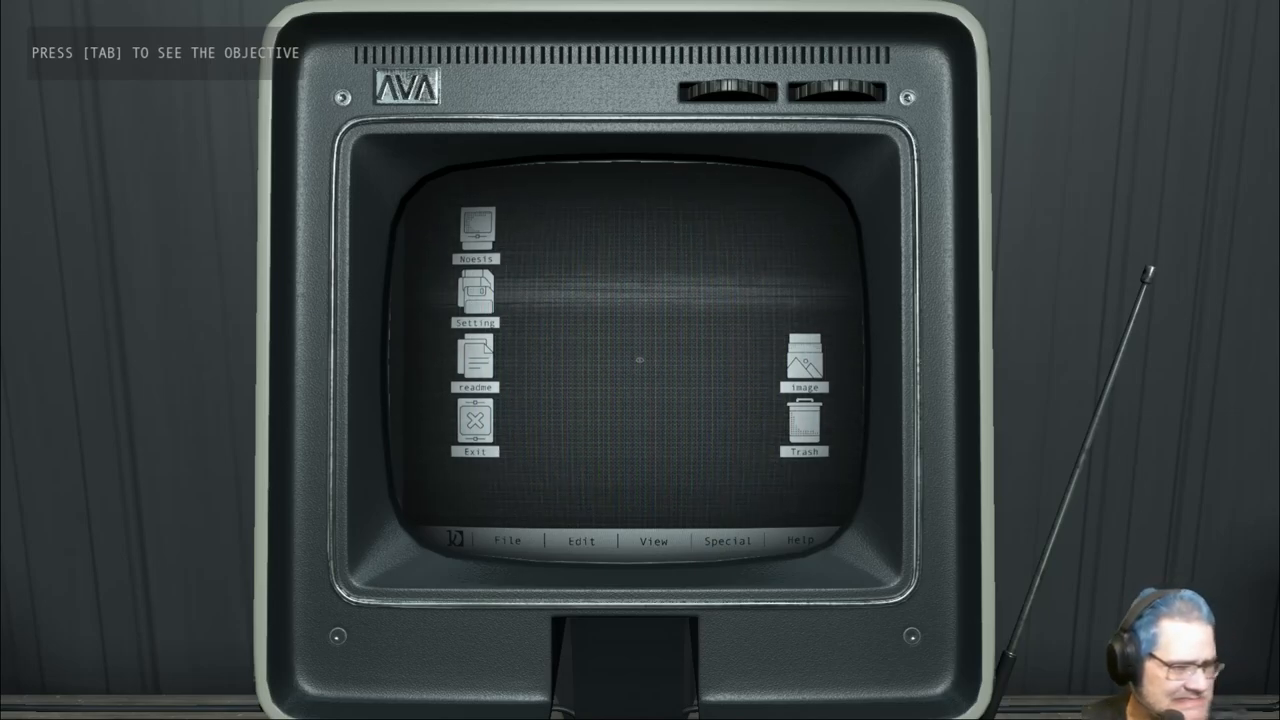
{"action": "mouse_move", "coordinate": [878, 522]}
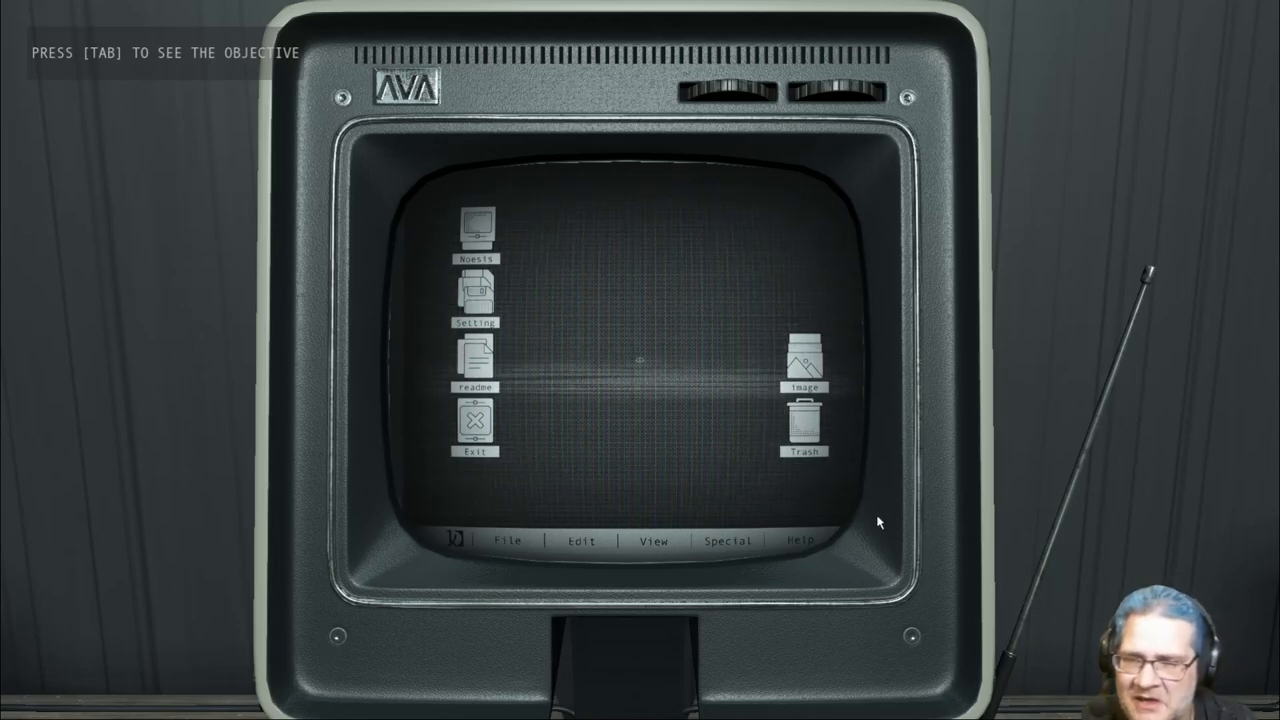
{"action": "mouse_move", "coordinate": [597, 270]}
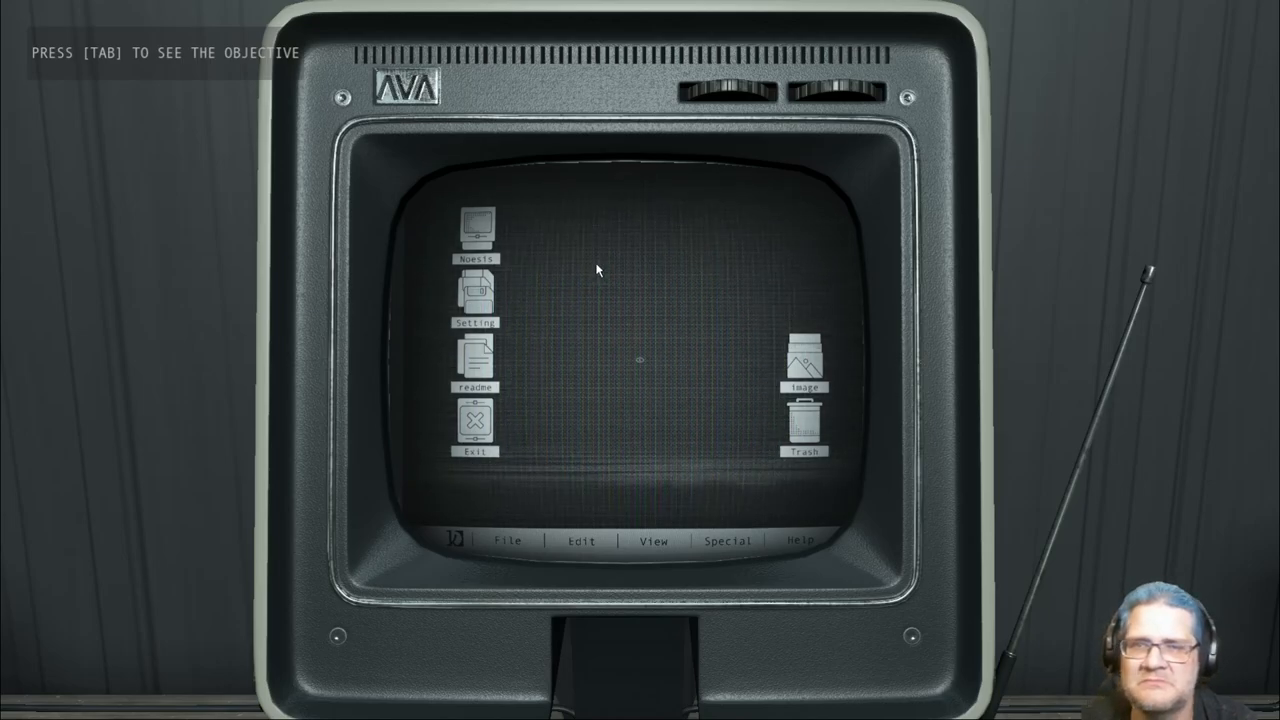
Start Noesis from the AVA desktop and let the Fatum splash play into the office
{"action": "key", "text": "tab"}
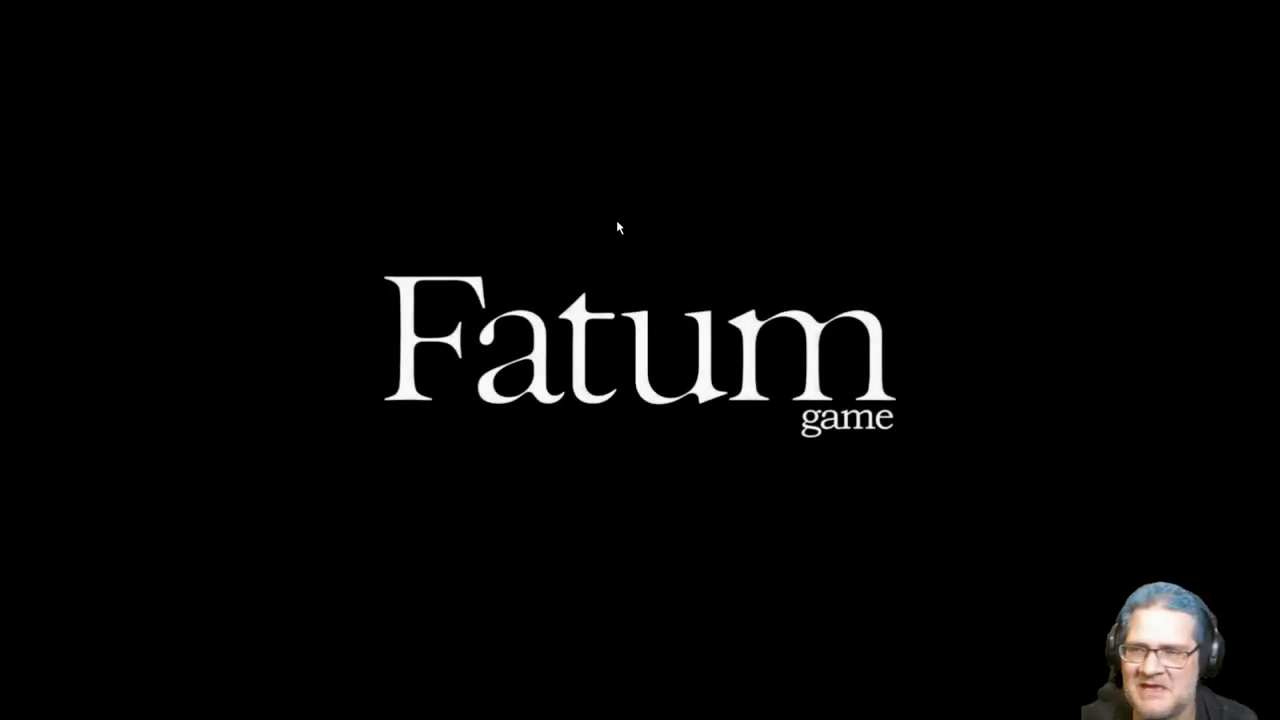
{"action": "mouse_move", "coordinate": [855, 105]}
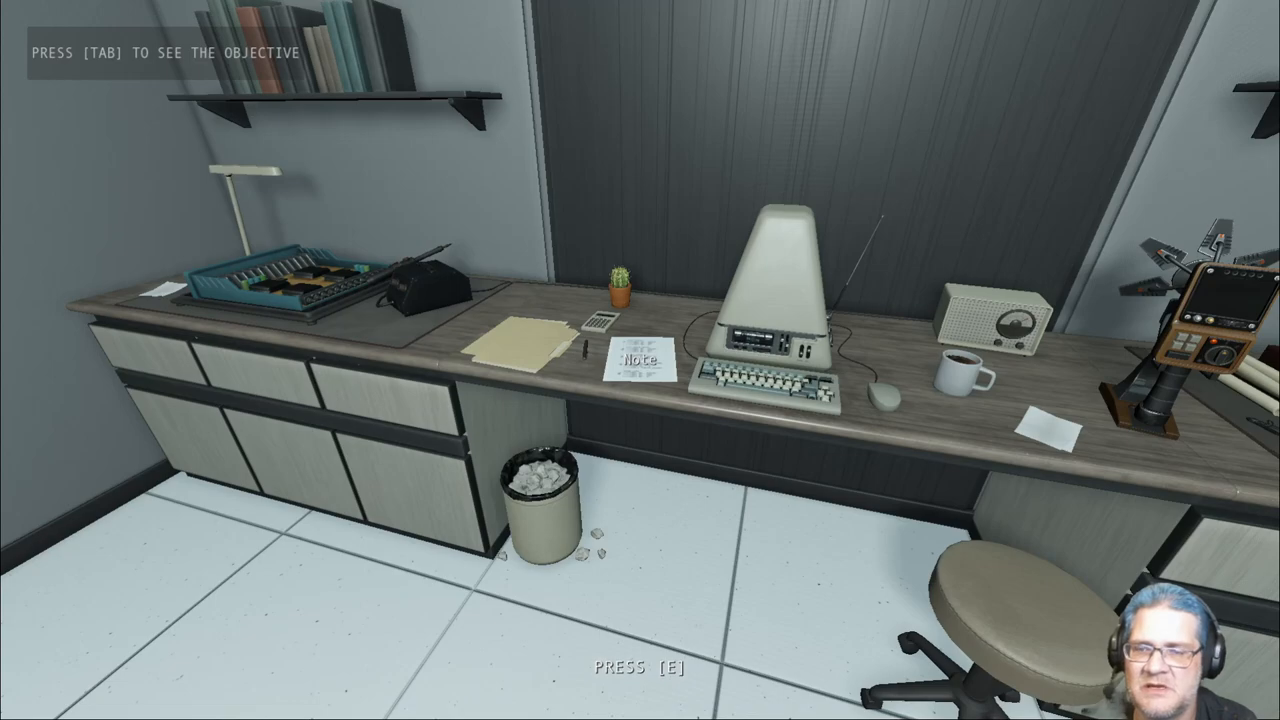
Read the assembly-code note on the desk, then put it away
{"action": "key", "text": "e"}
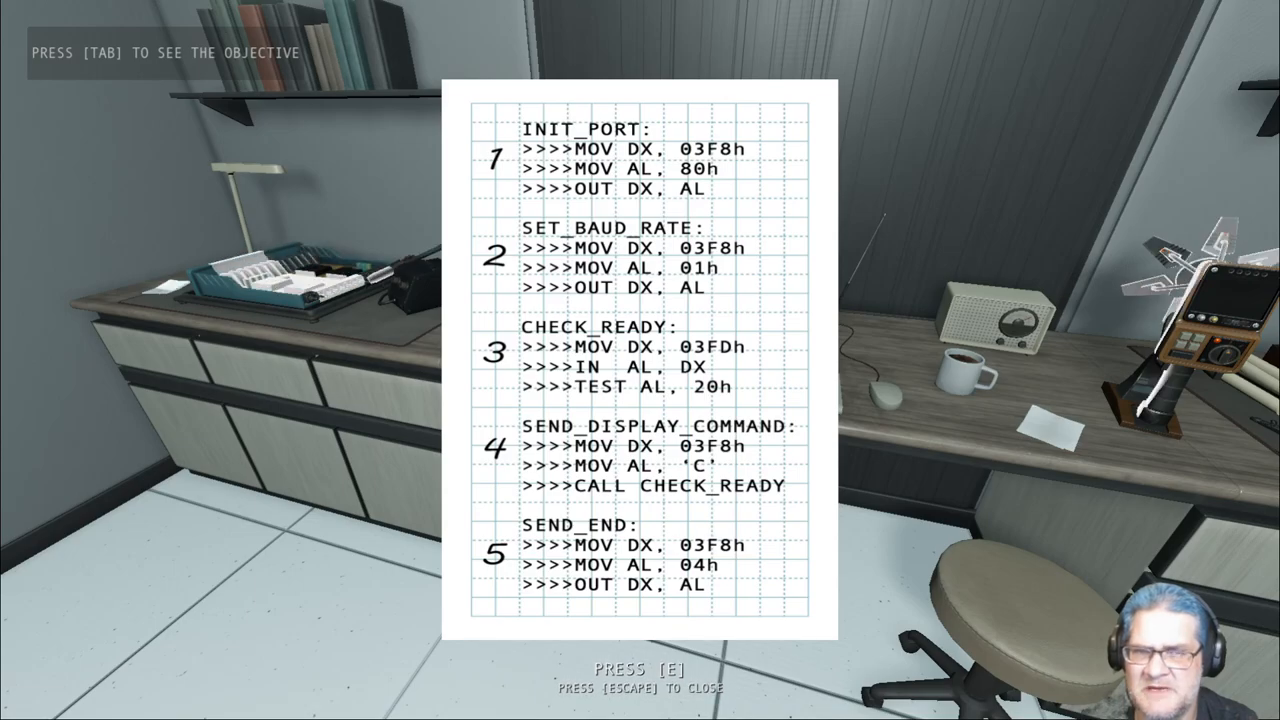
{"action": "key", "text": "escape"}
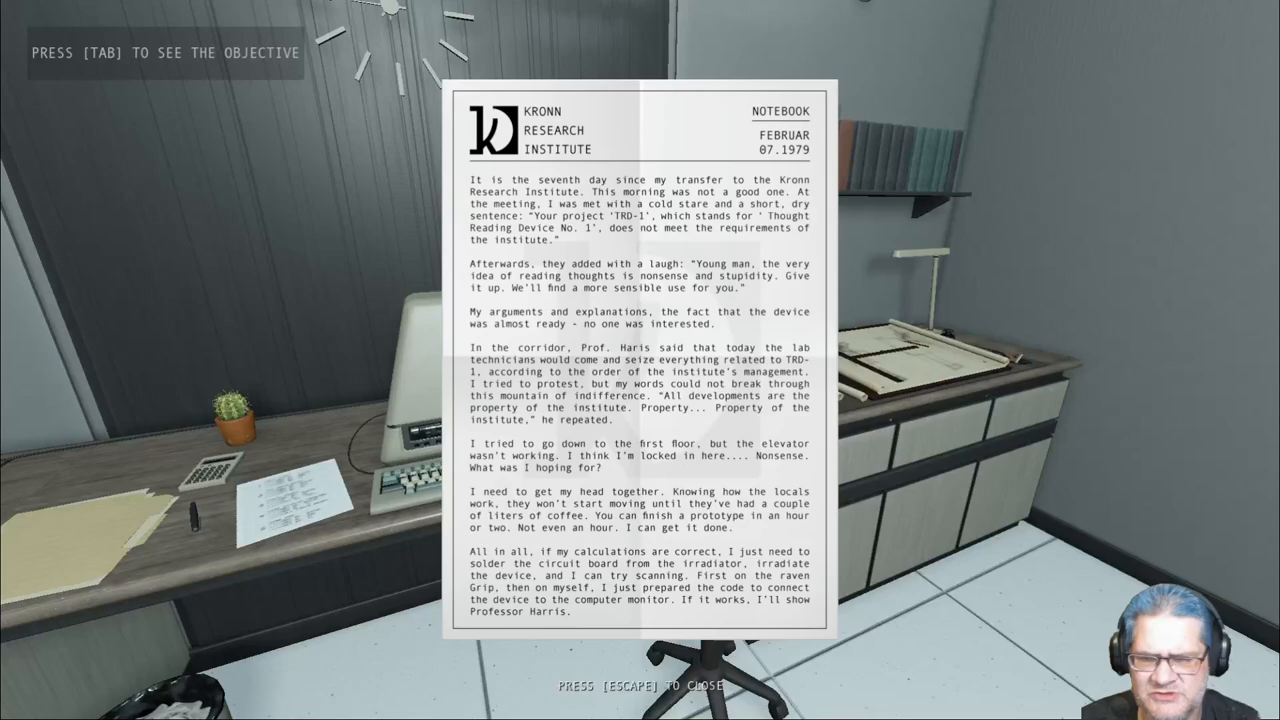
Close the 07.1979 notebook entry and use the computer board on the workbench
{"action": "key", "text": "escape"}
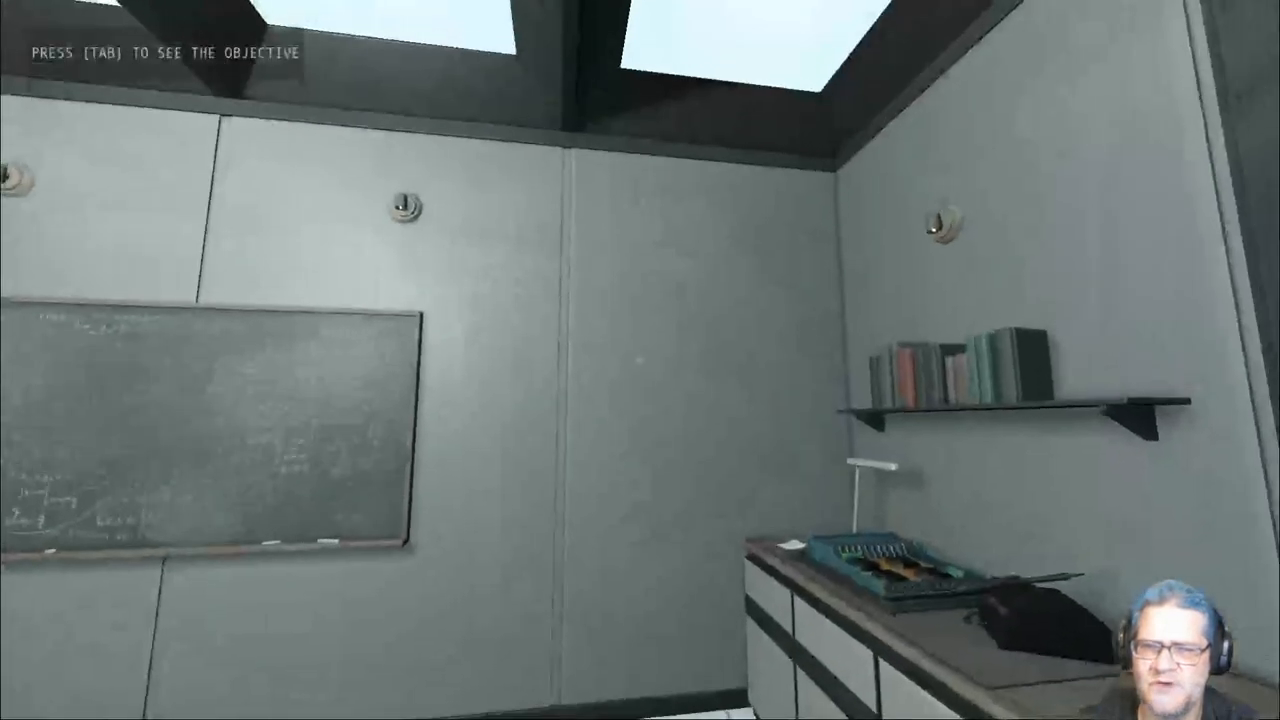
{"action": "mouse_move", "coordinate": [640, 360]}
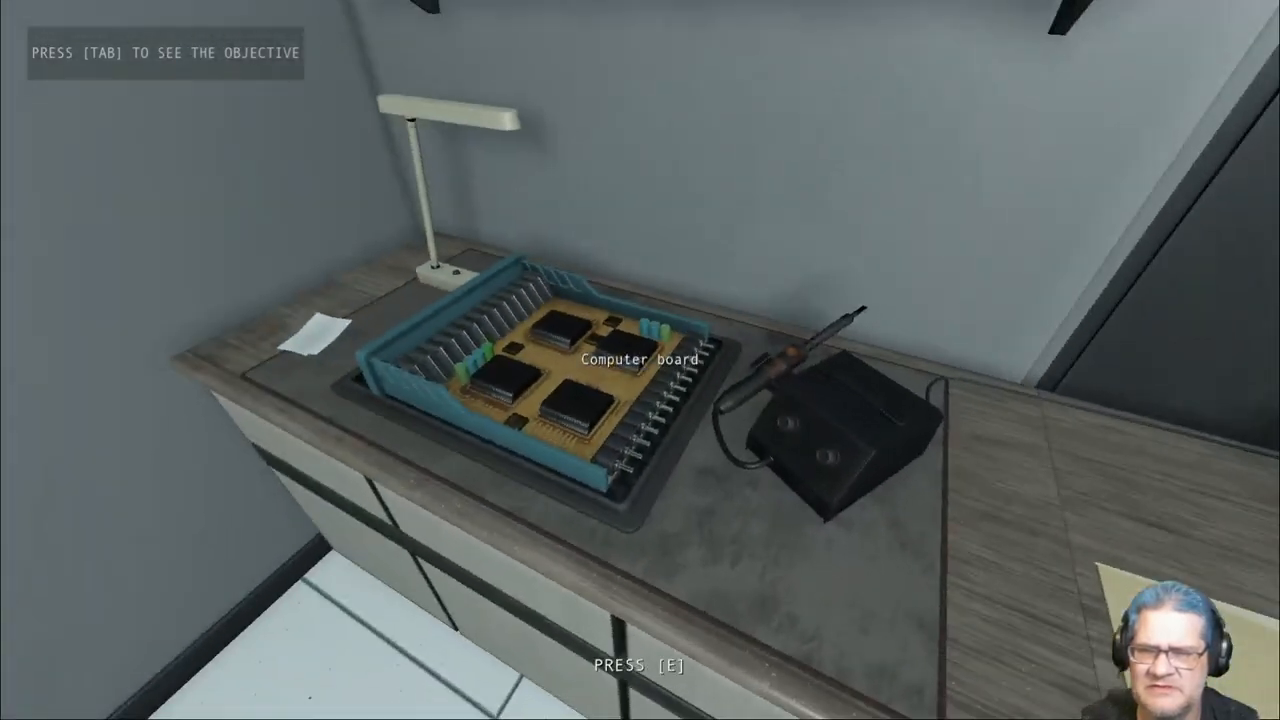
{"action": "mouse_move", "coordinate": [640, 360]}
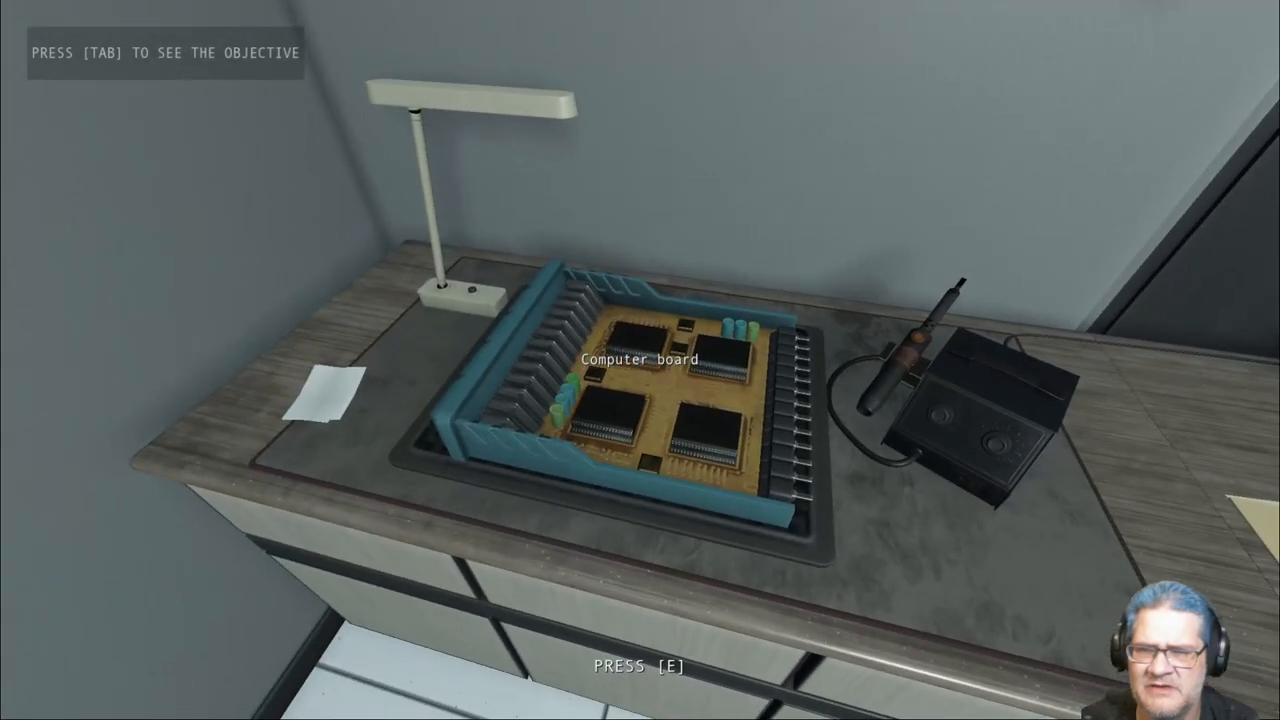
{"action": "key", "text": "e"}
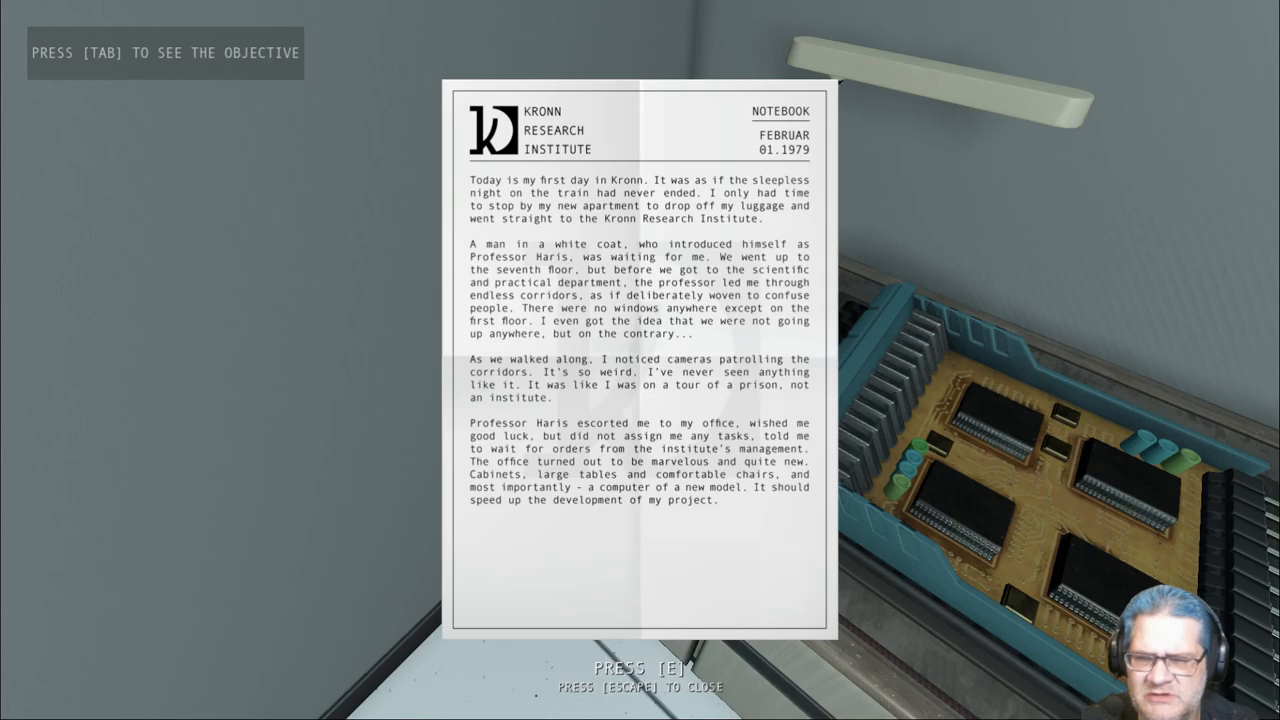
Close the 01.1979 notebook page and pick up the TRD-1 device
{"action": "key", "text": "escape"}
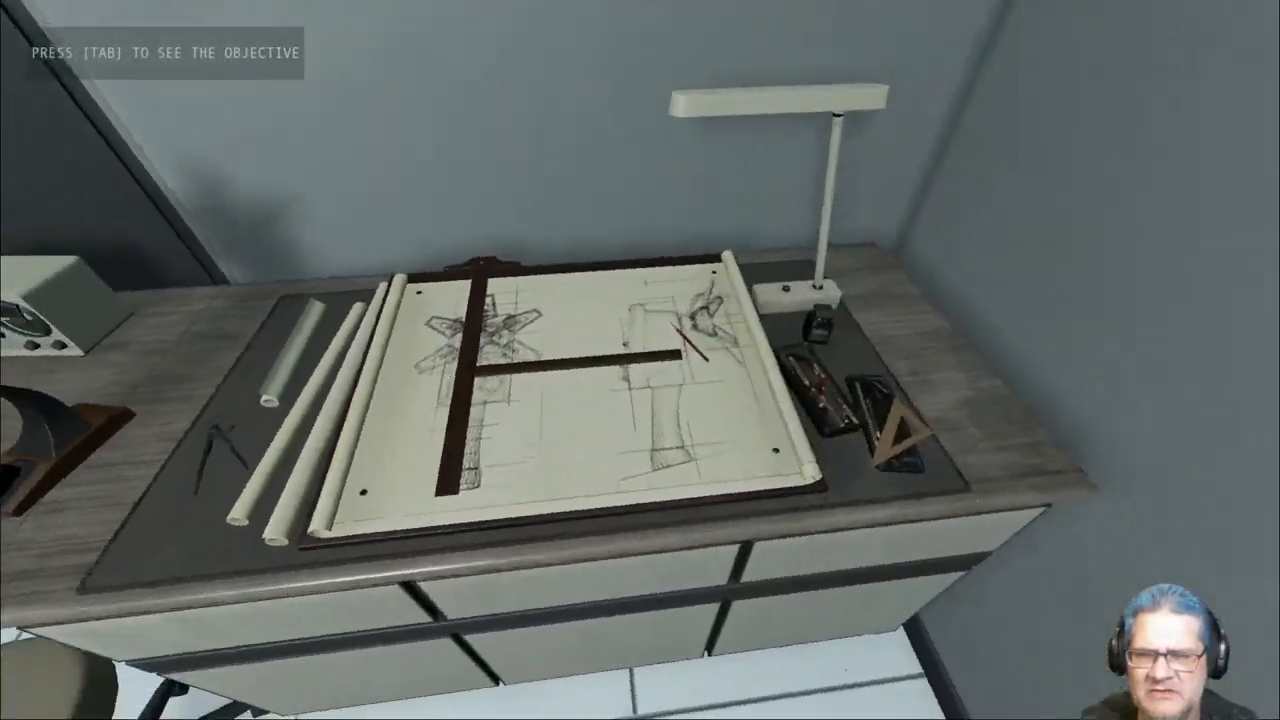
{"action": "mouse_move", "coordinate": [640, 360]}
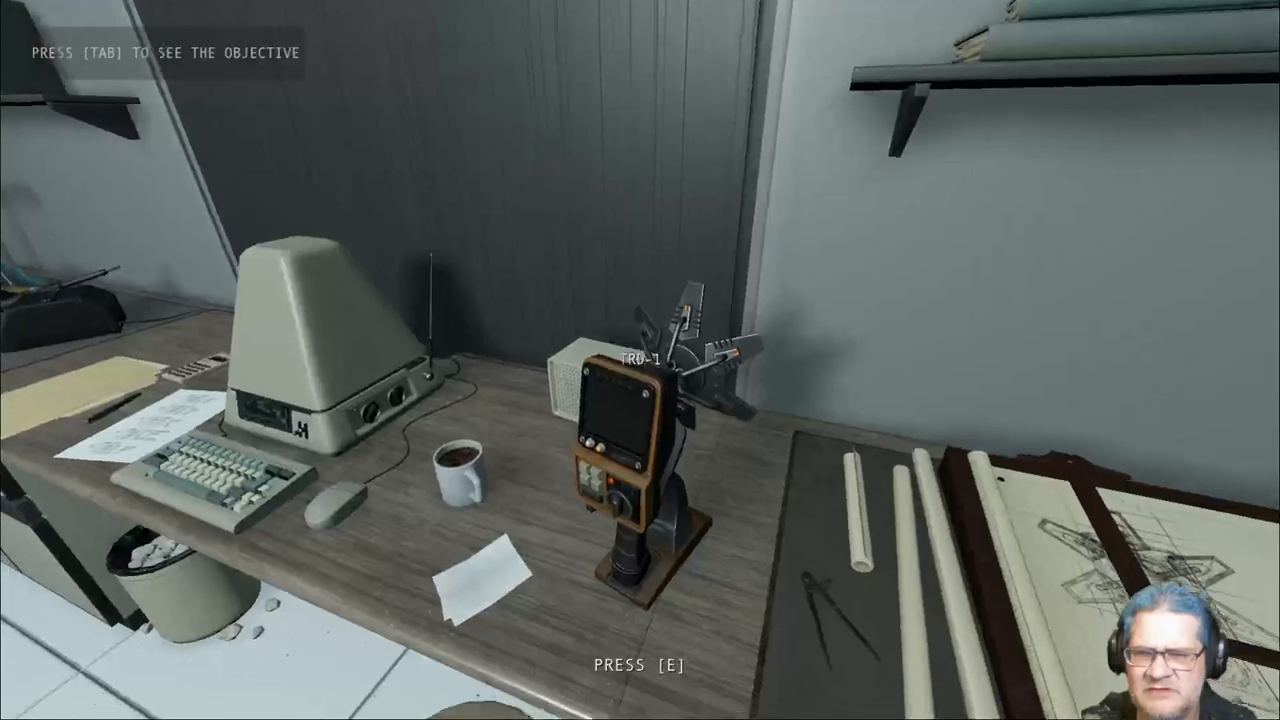
{"action": "key", "text": "e"}
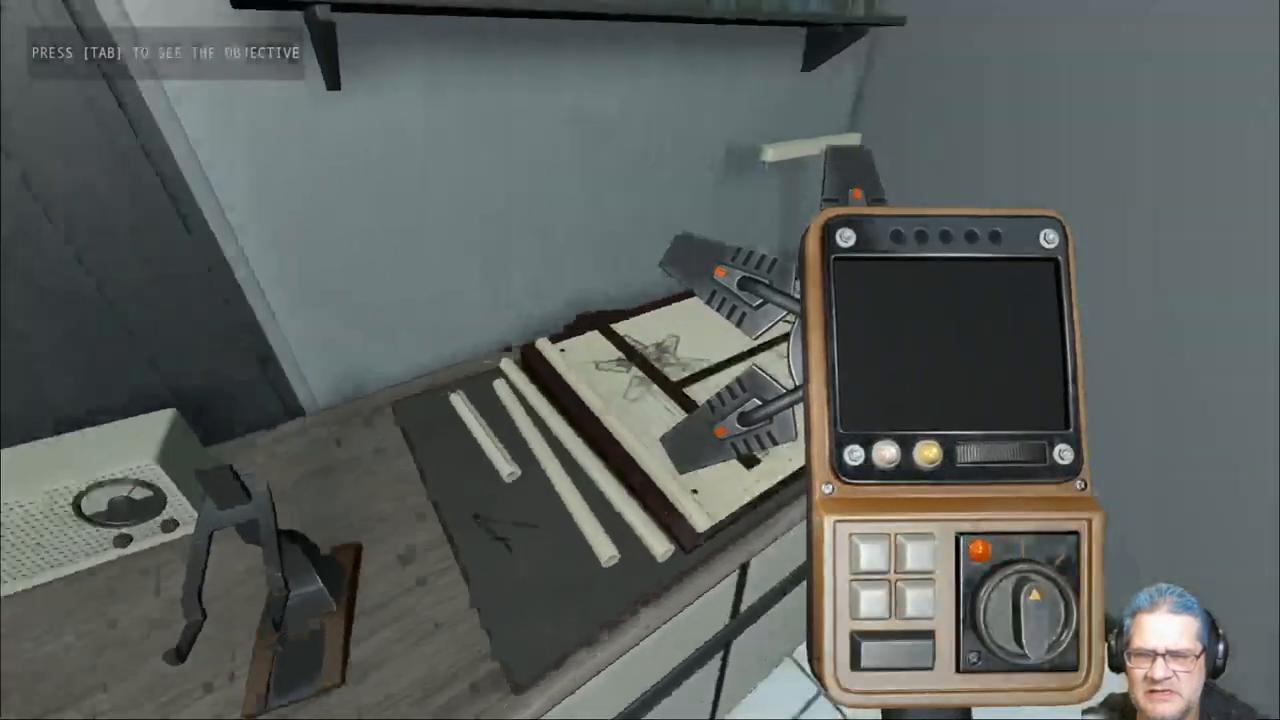
{"action": "mouse_move", "coordinate": [640, 360]}
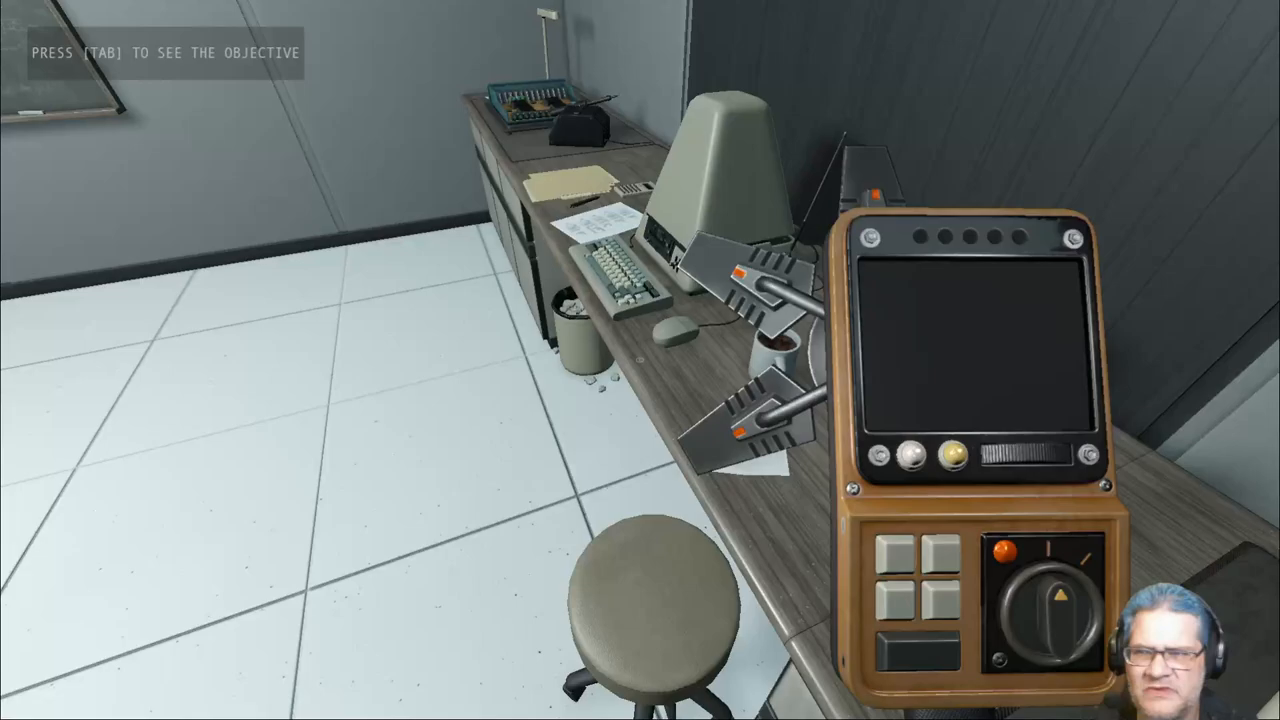
{"action": "mouse_move", "coordinate": [640, 360]}
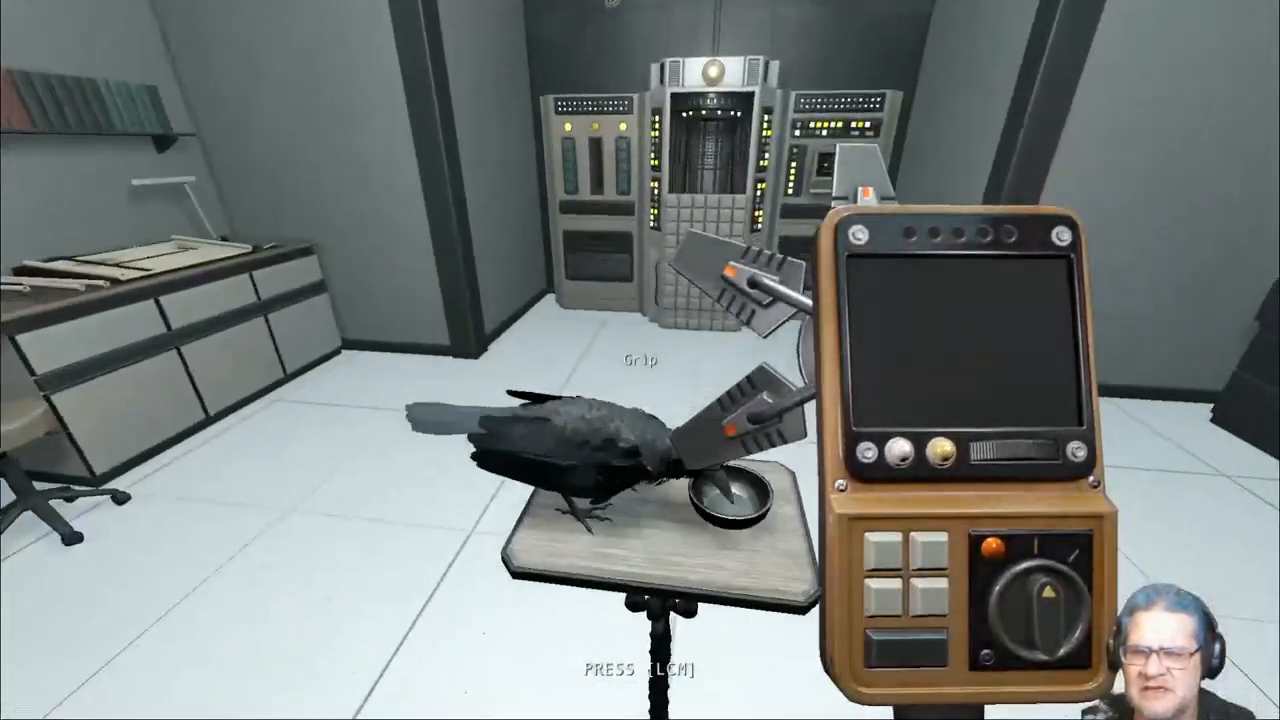
{"action": "mouse_move", "coordinate": [640, 360]}
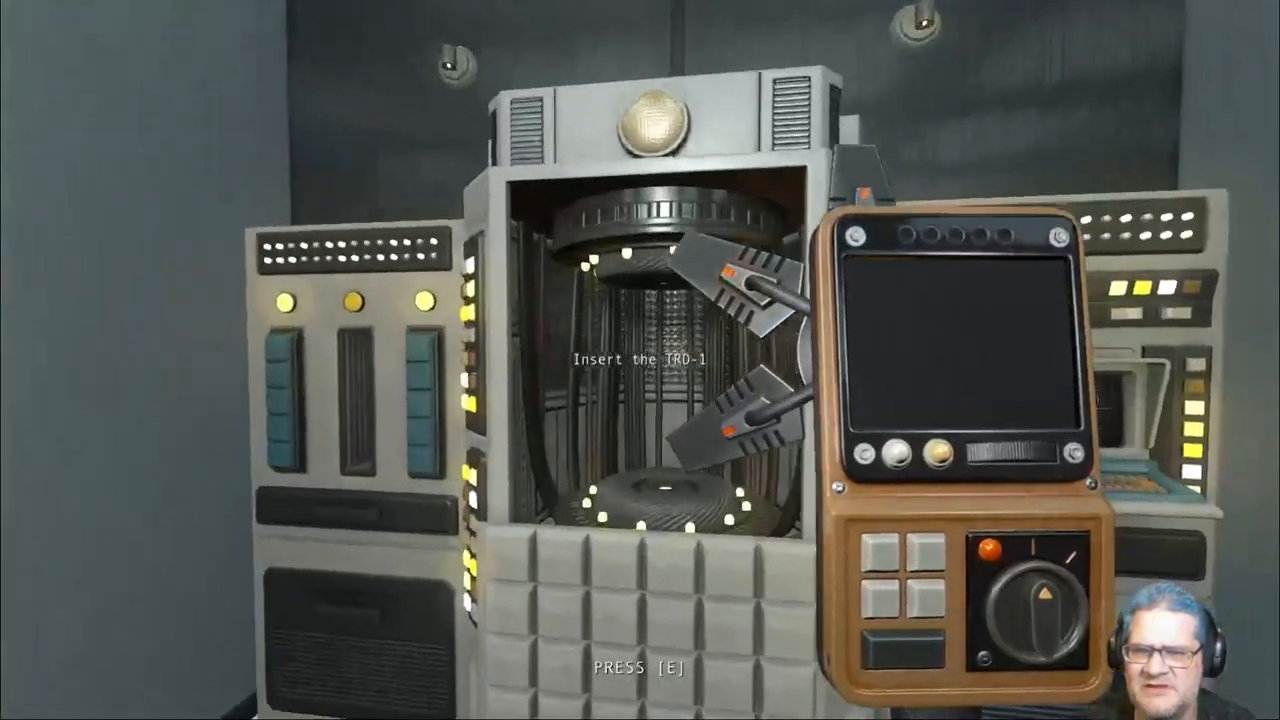
Insert the TRD-1 into the irradiator
{"action": "key", "text": "e"}
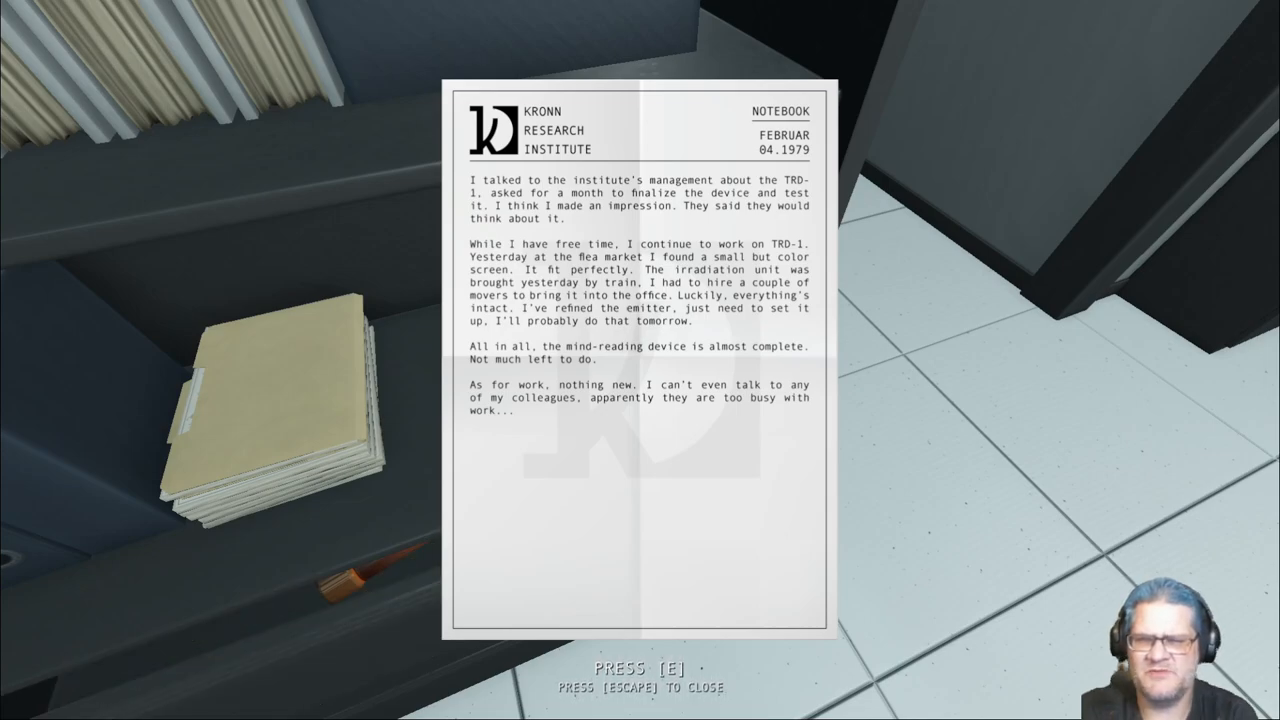
{"action": "mouse_move", "coordinate": [640, 360]}
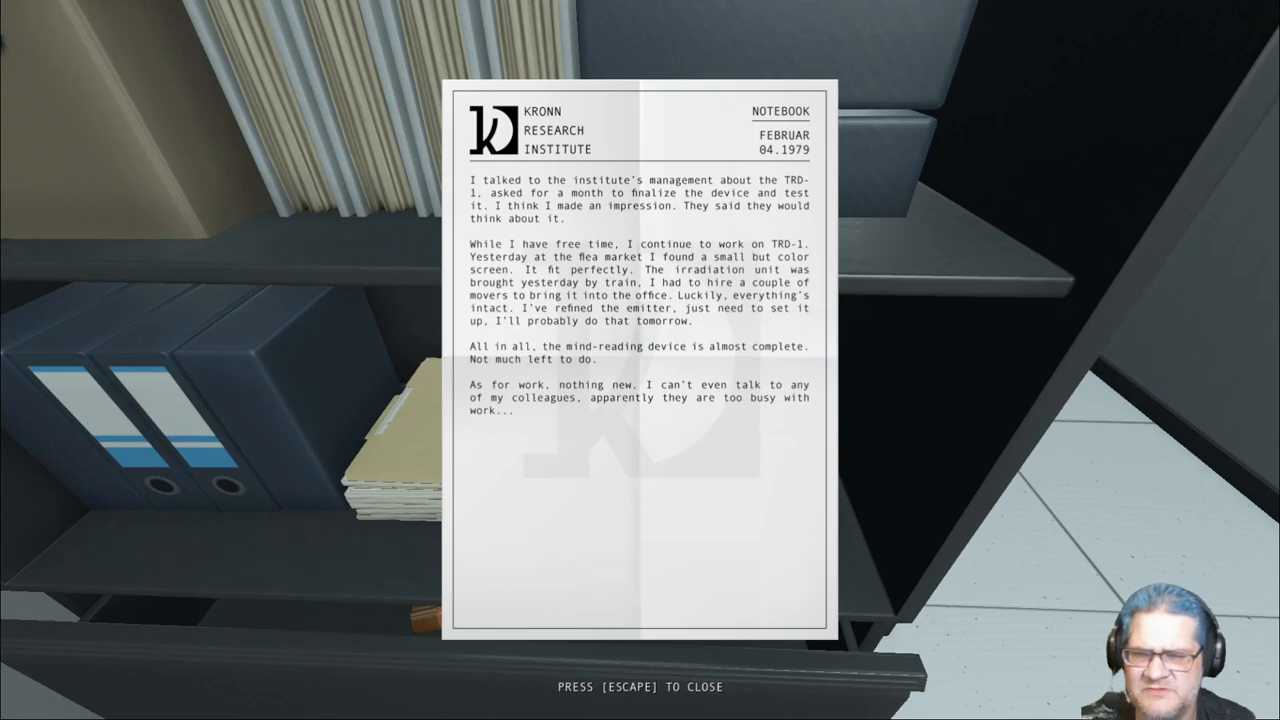
Put away the 04.1979 notebook entry and close the cabinet drawer
{"action": "key", "text": "Escape"}
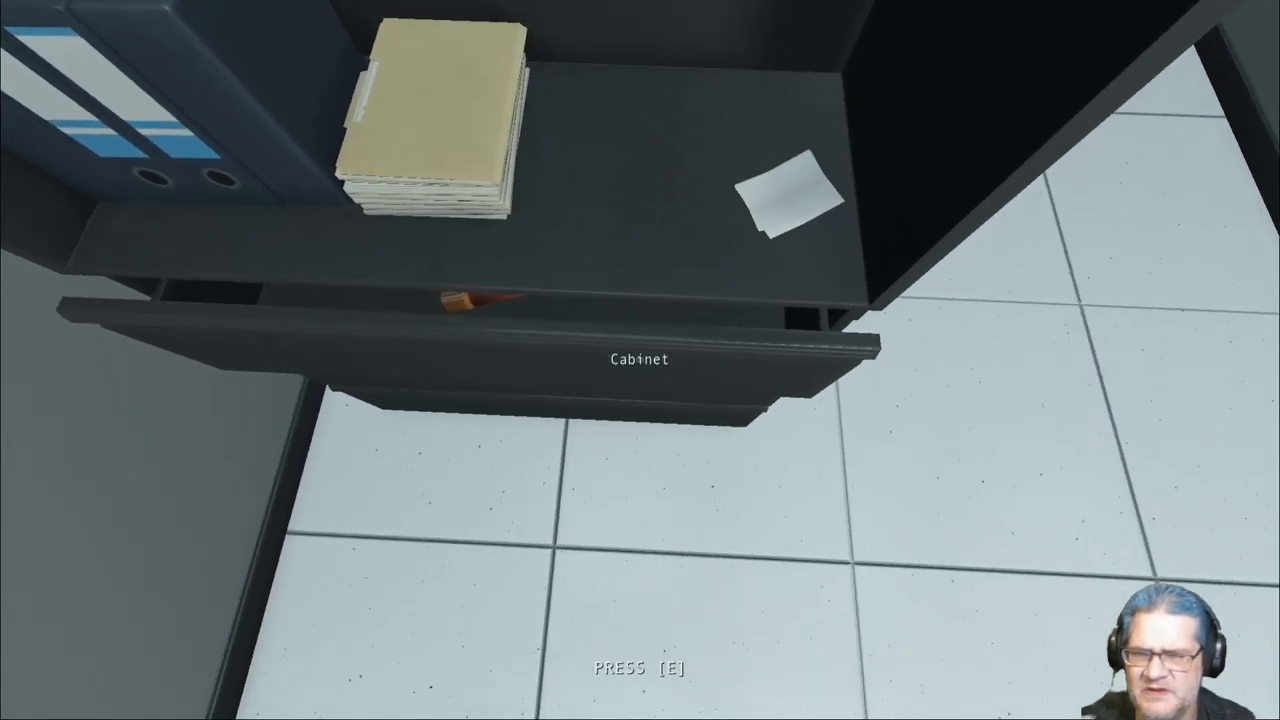
{"action": "key", "text": "e"}
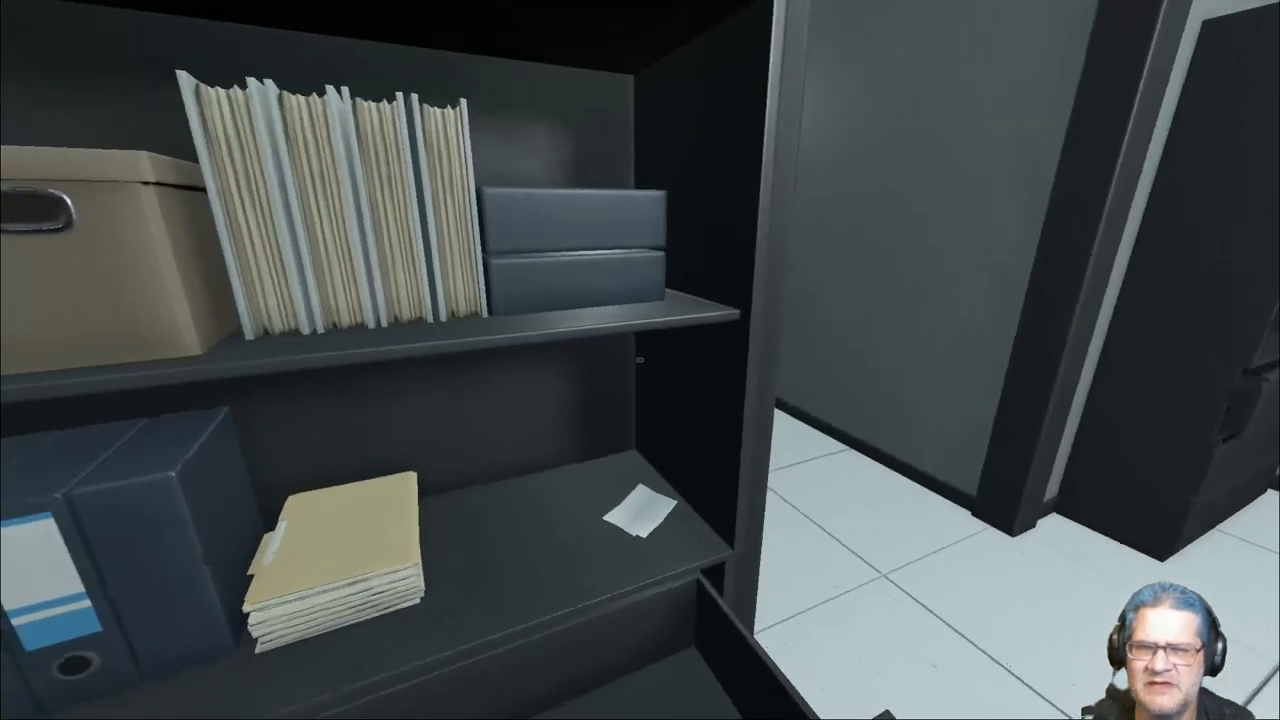
{"action": "mouse_move", "coordinate": [640, 360]}
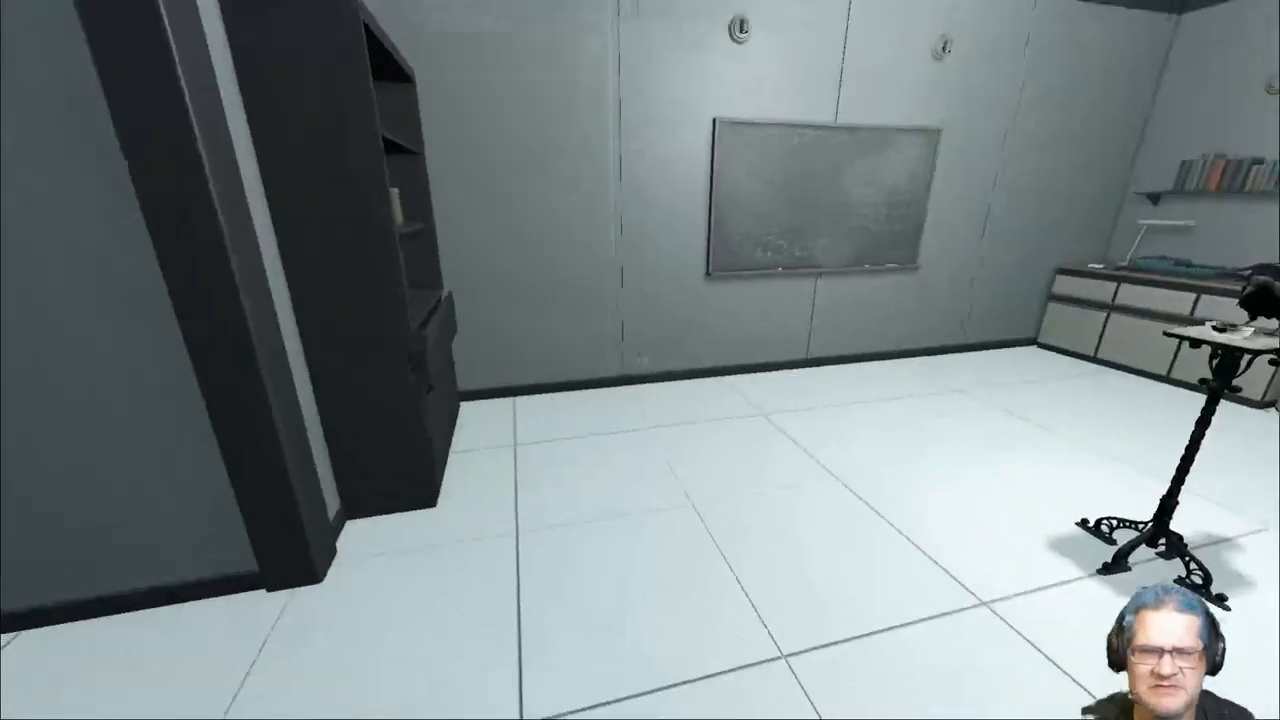
{"action": "mouse_move", "coordinate": [640, 360]}
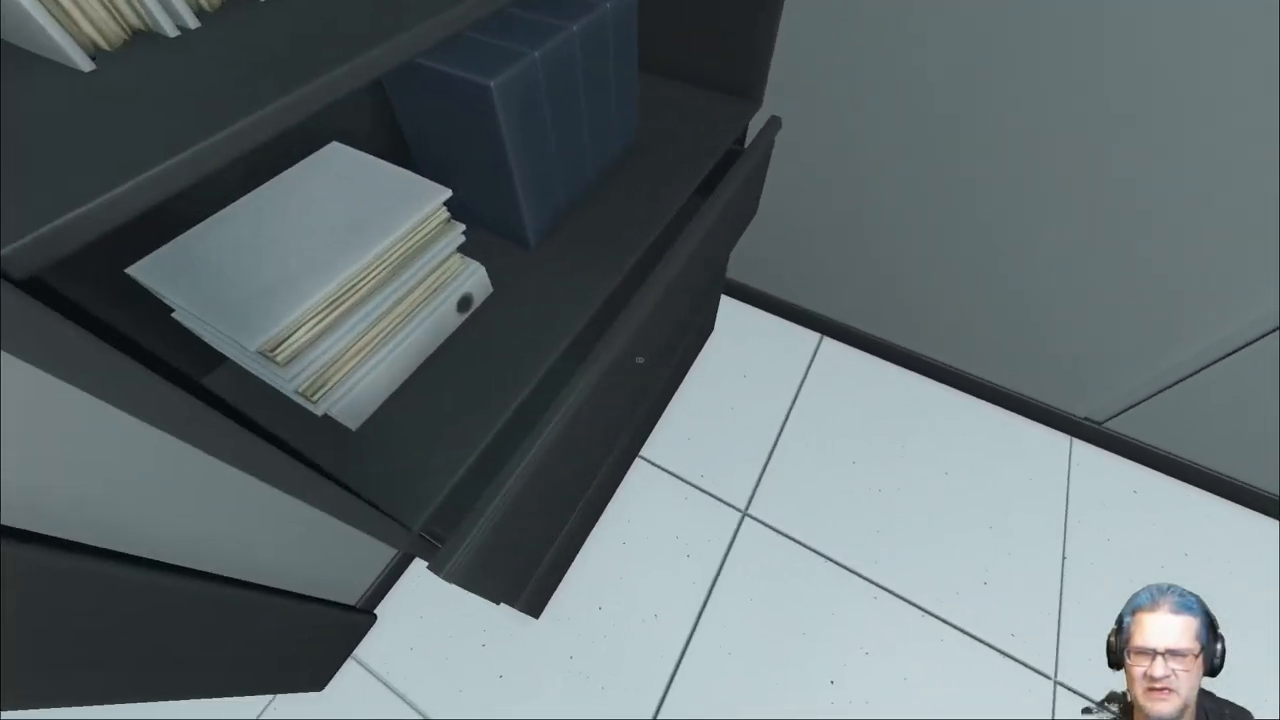
{"action": "mouse_move", "coordinate": [640, 360]}
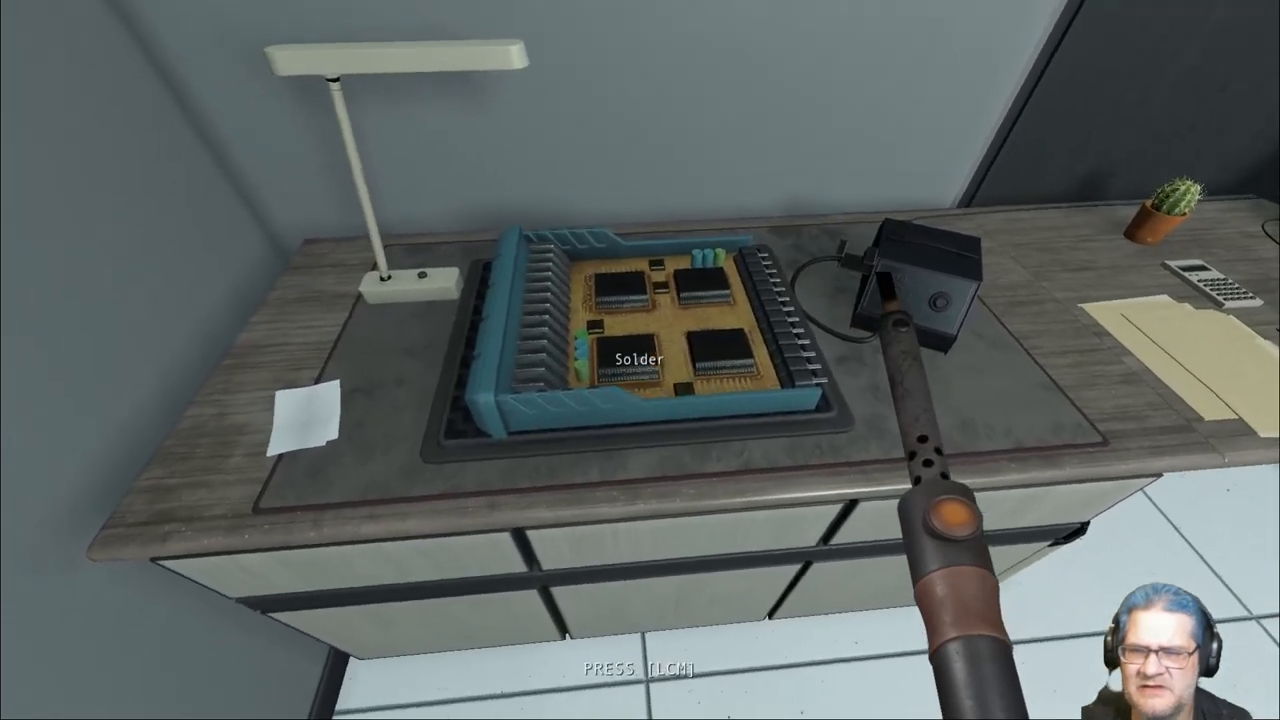
Solder the five marked joints on the workbench circuit board
{"action": "left_click", "coordinate": [640, 350]}
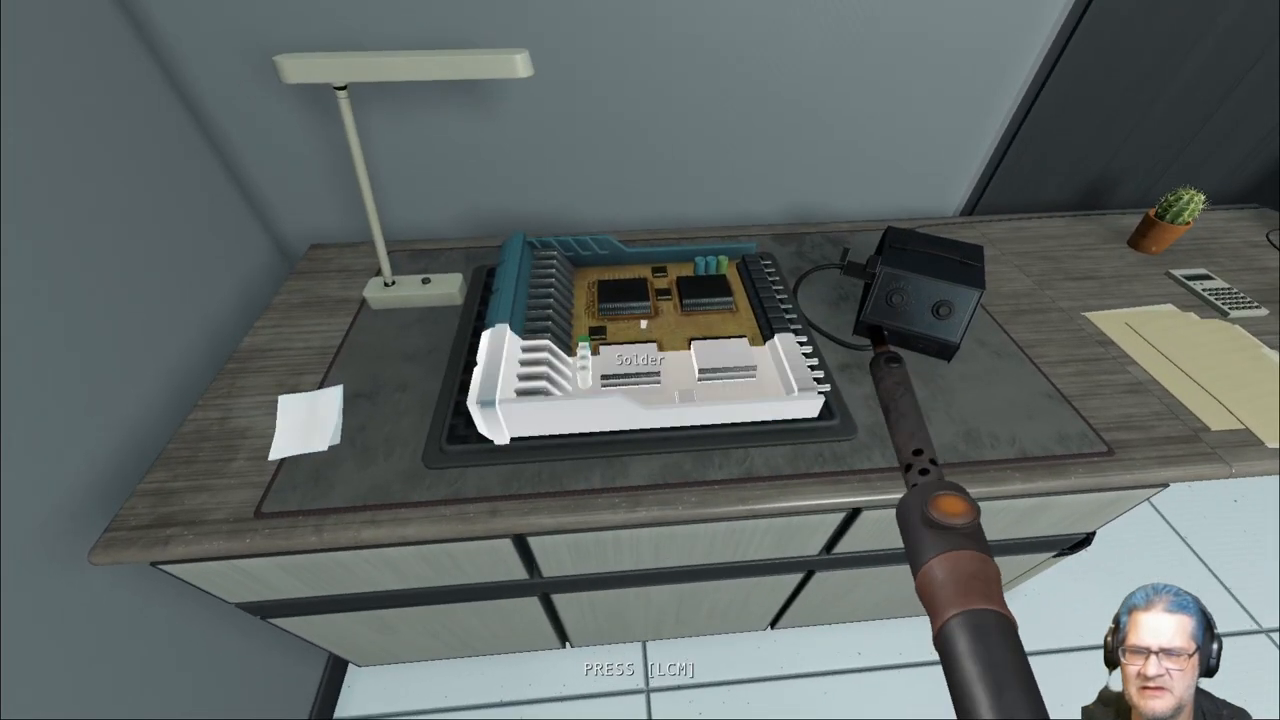
{"action": "left_click", "coordinate": [640, 375]}
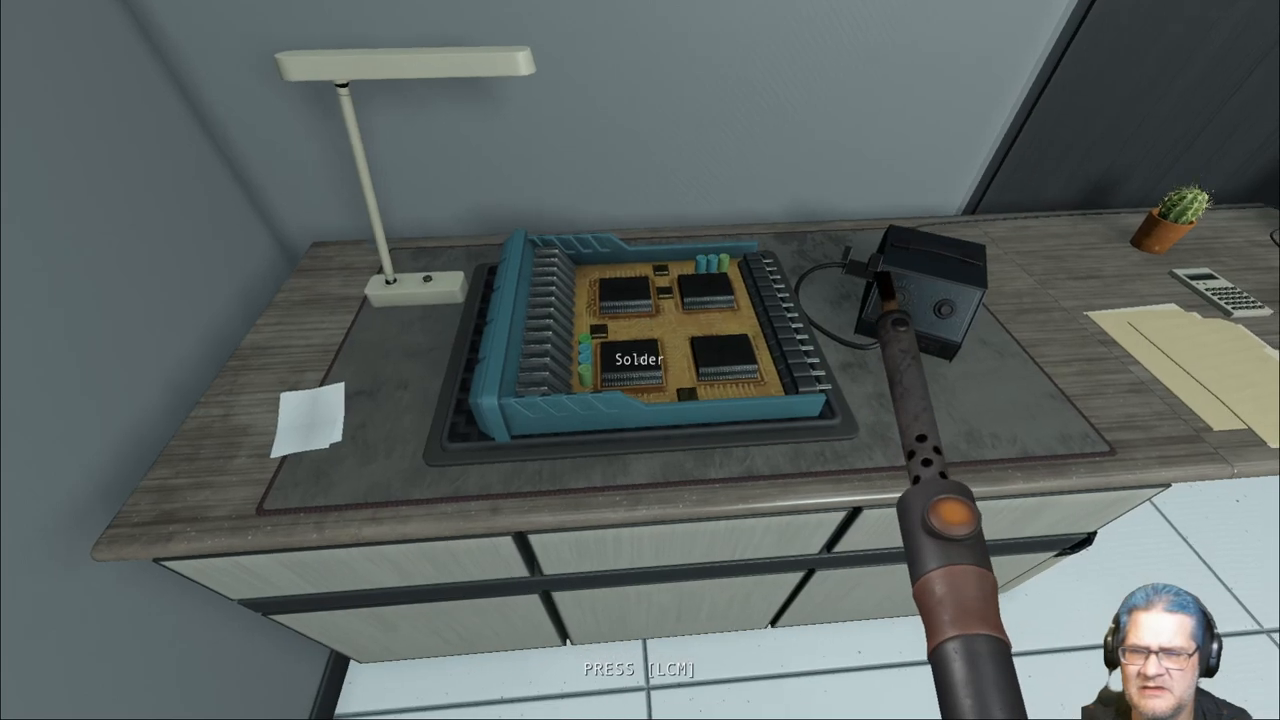
{"action": "left_click", "coordinate": [640, 360]}
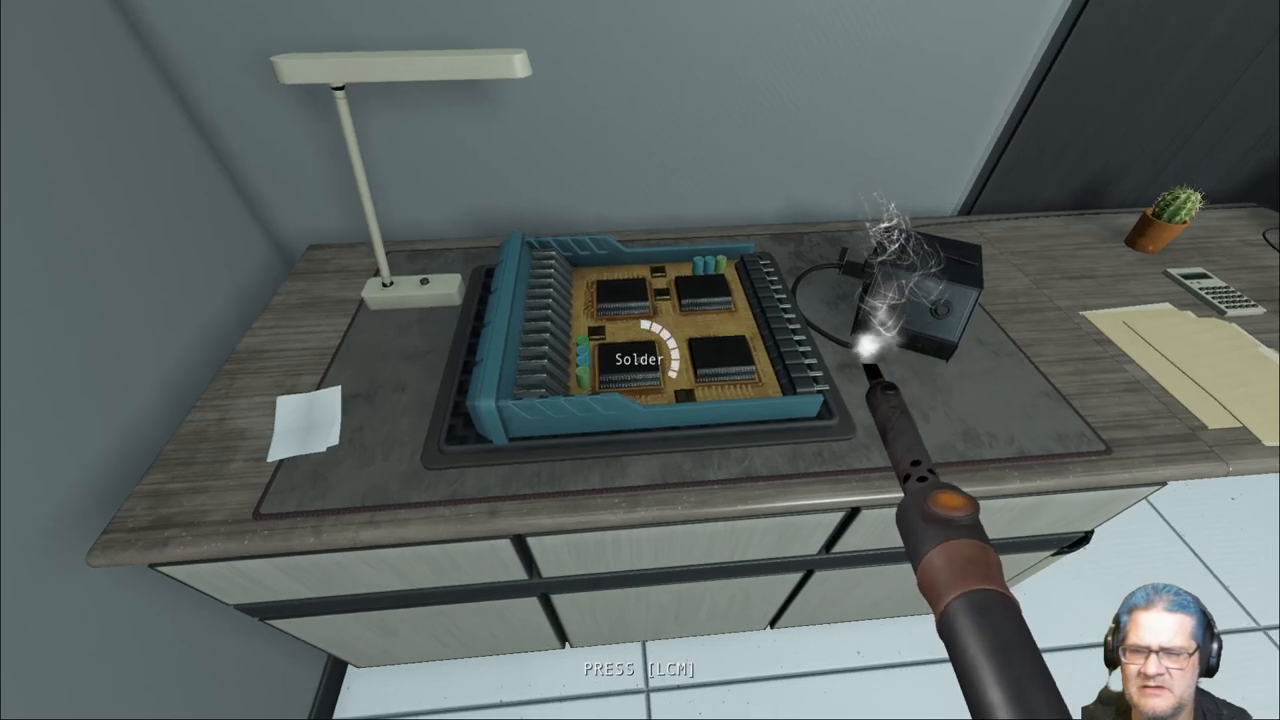
{"action": "mouse_move", "coordinate": [640, 360]}
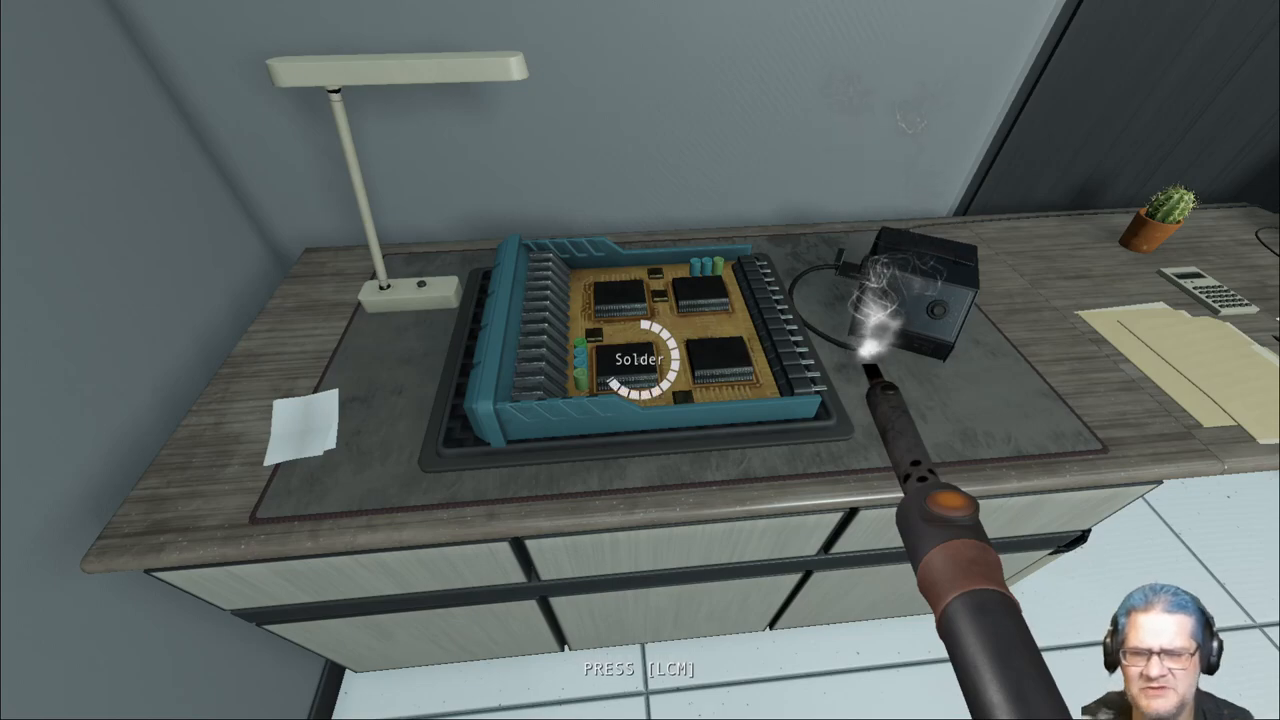
{"action": "left_click", "coordinate": [640, 360]}
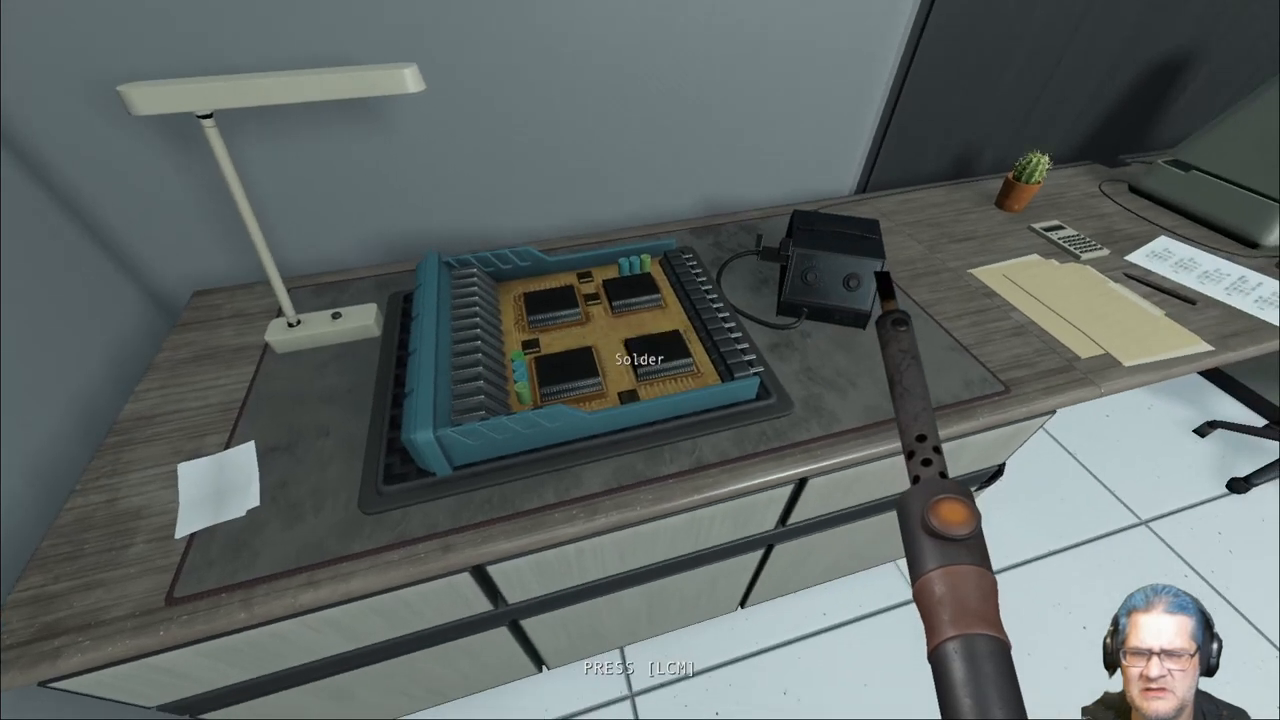
{"action": "left_click", "coordinate": [655, 355]}
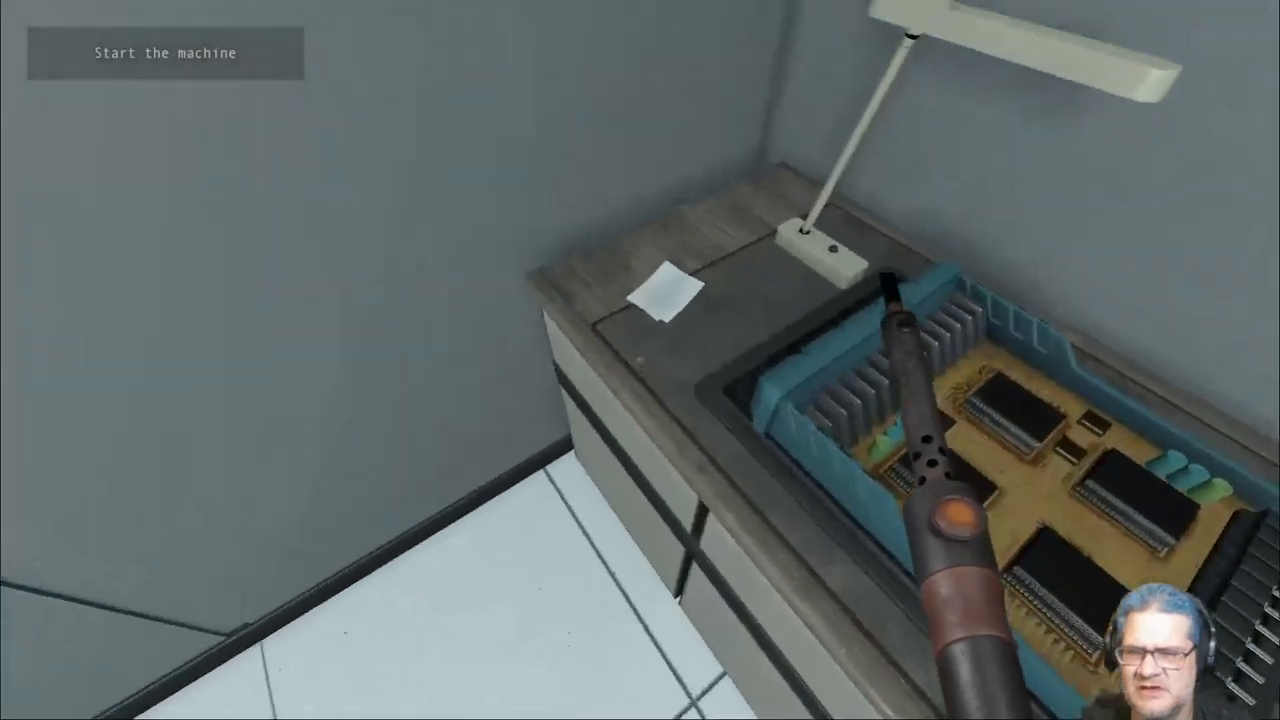
{"action": "mouse_move", "coordinate": [640, 360]}
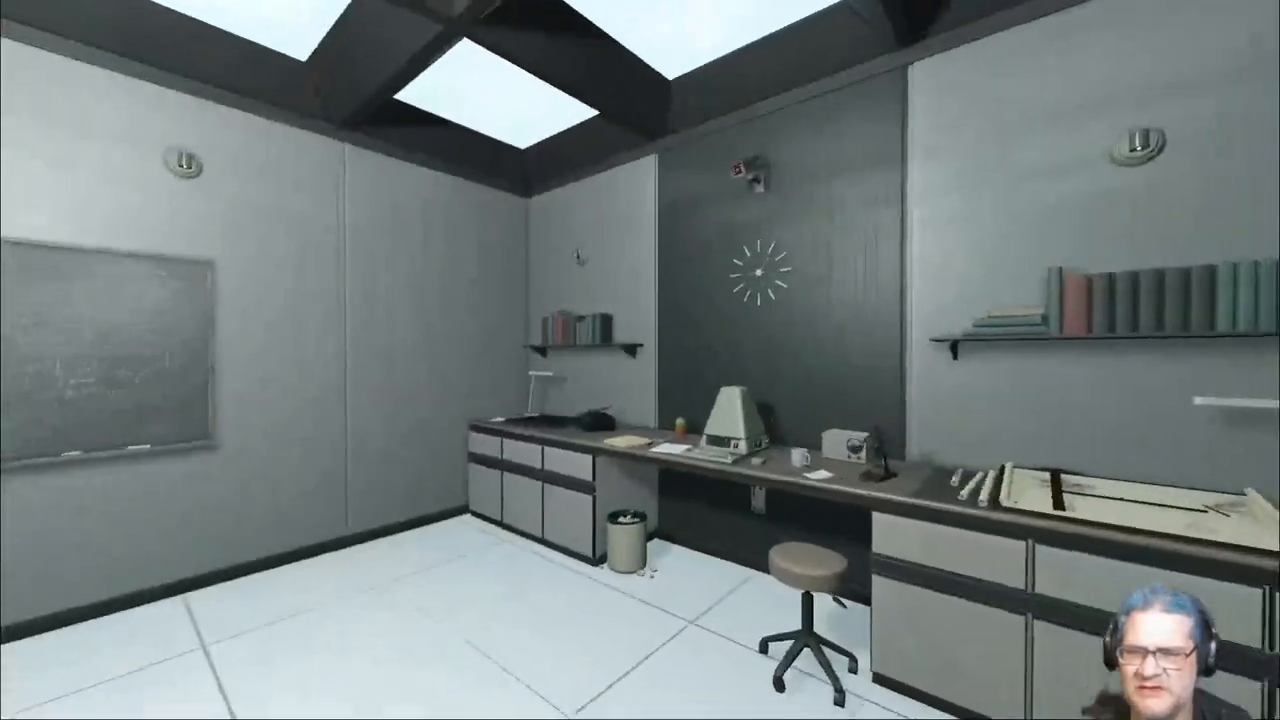
{"action": "mouse_move", "coordinate": [640, 360]}
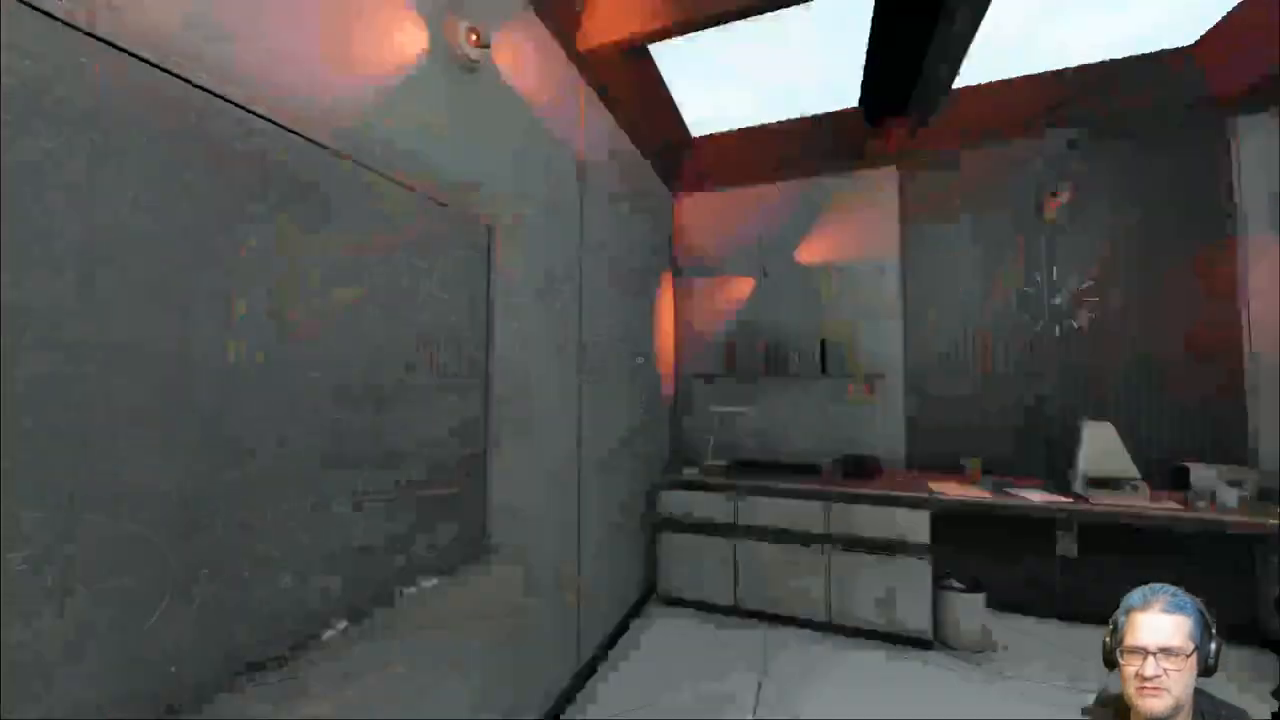
{"action": "mouse_move", "coordinate": [640, 360]}
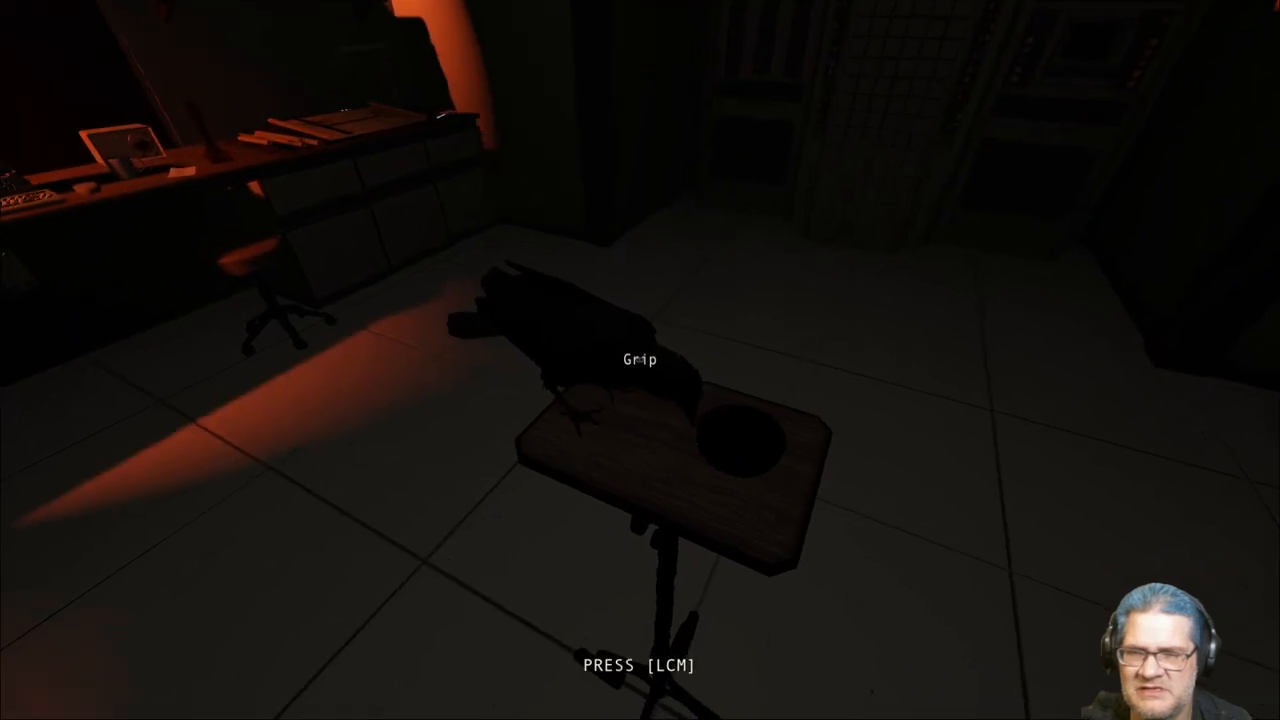
Pick up the Grip item from the small wooden stand
{"action": "left_click", "coordinate": [640, 360]}
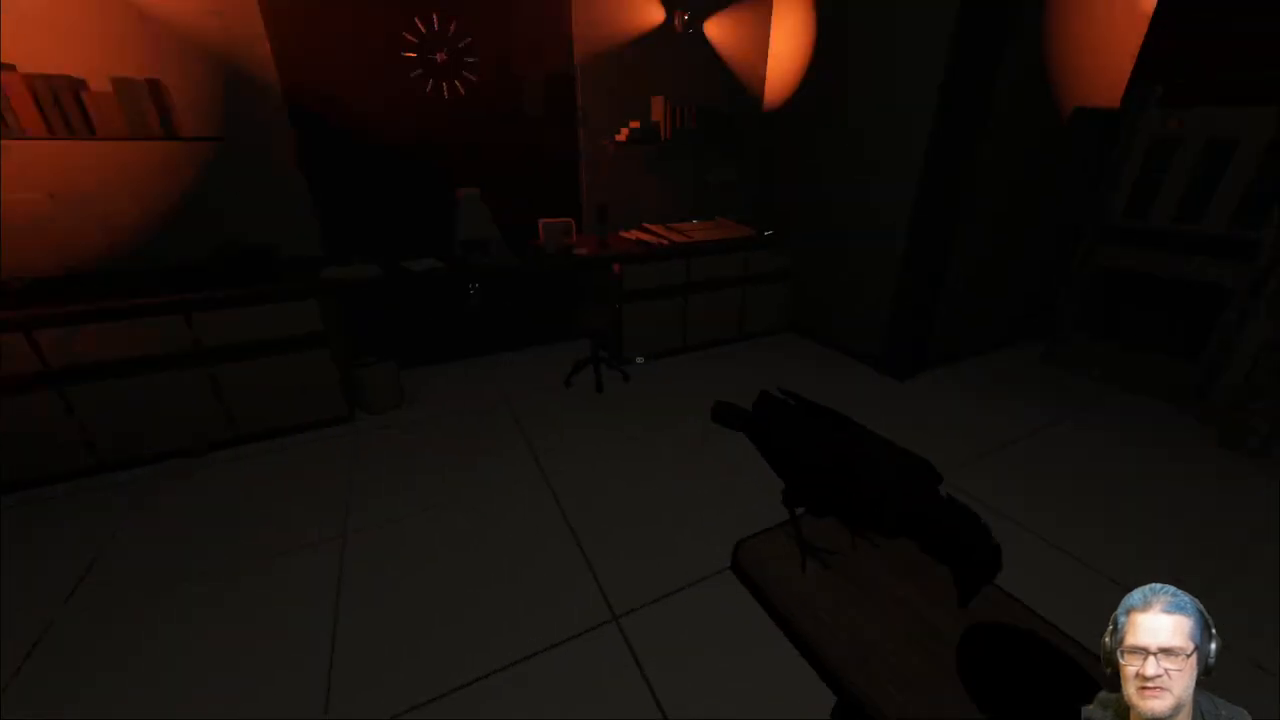
{"action": "mouse_move", "coordinate": [640, 360]}
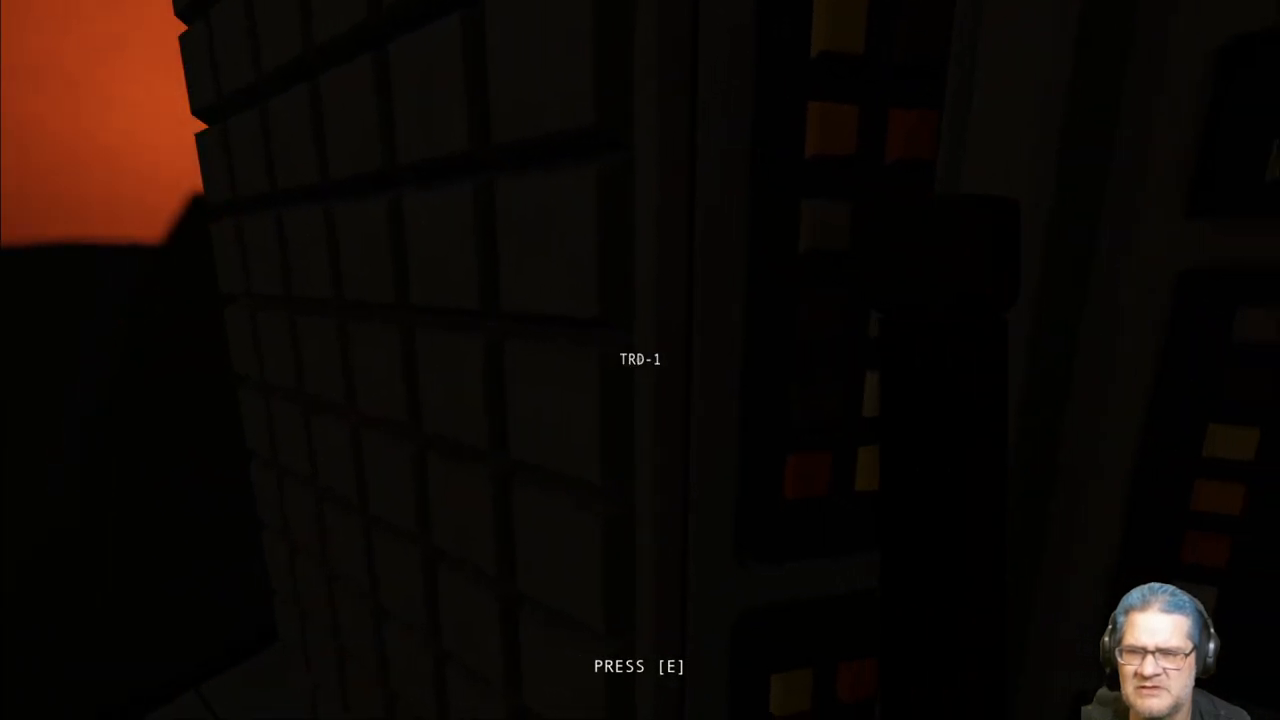
Use the TRD-1 machine to get the 'Turn on the lights' objective
{"action": "key", "text": "e"}
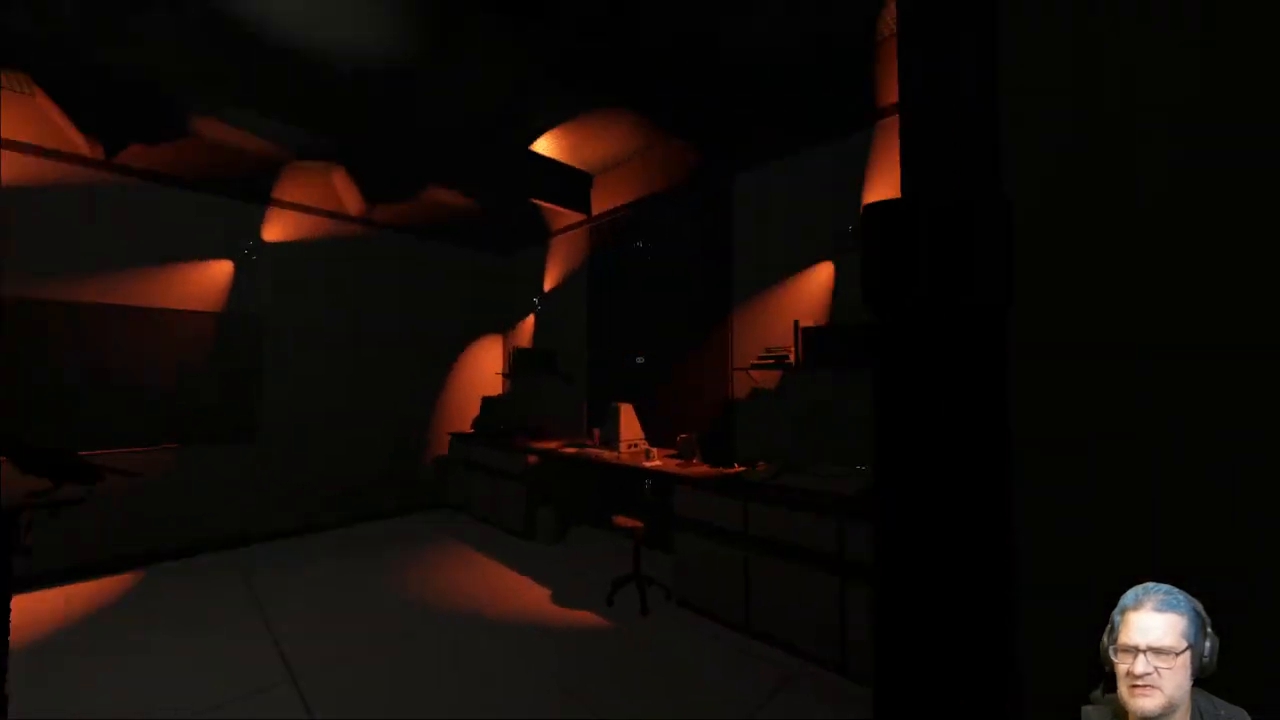
{"action": "mouse_move", "coordinate": [640, 360]}
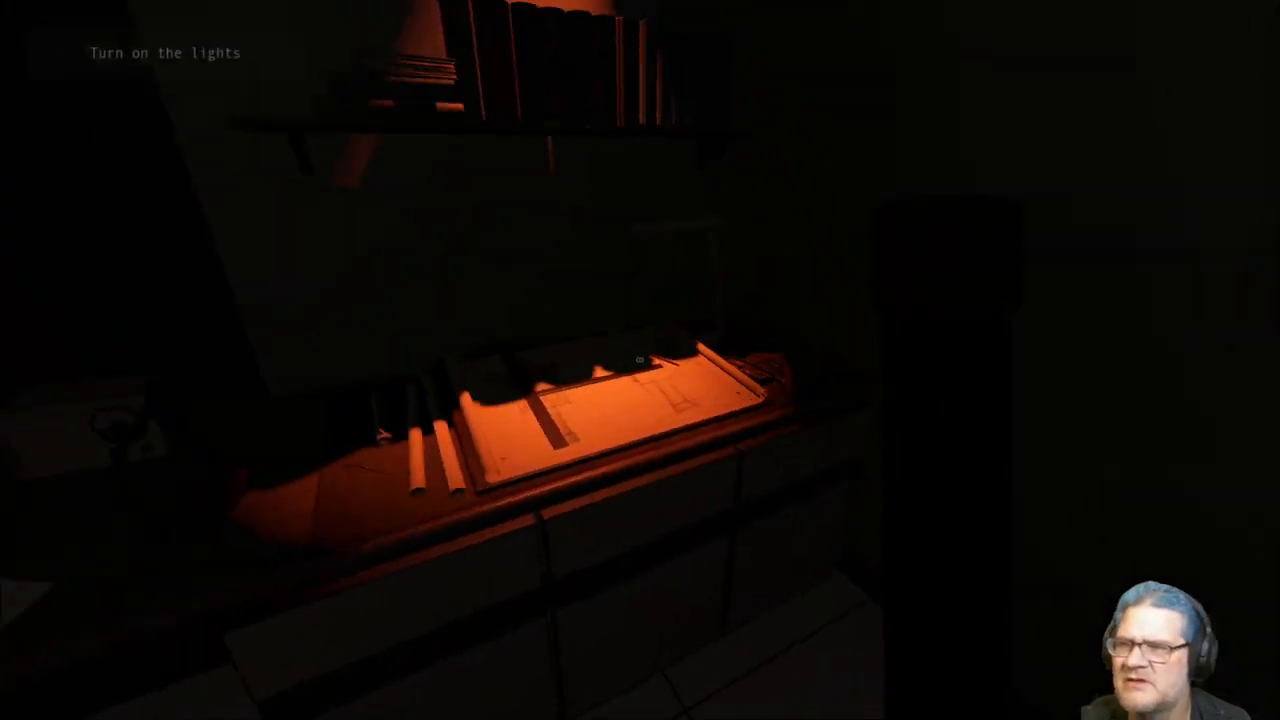
{"action": "mouse_move", "coordinate": [640, 360]}
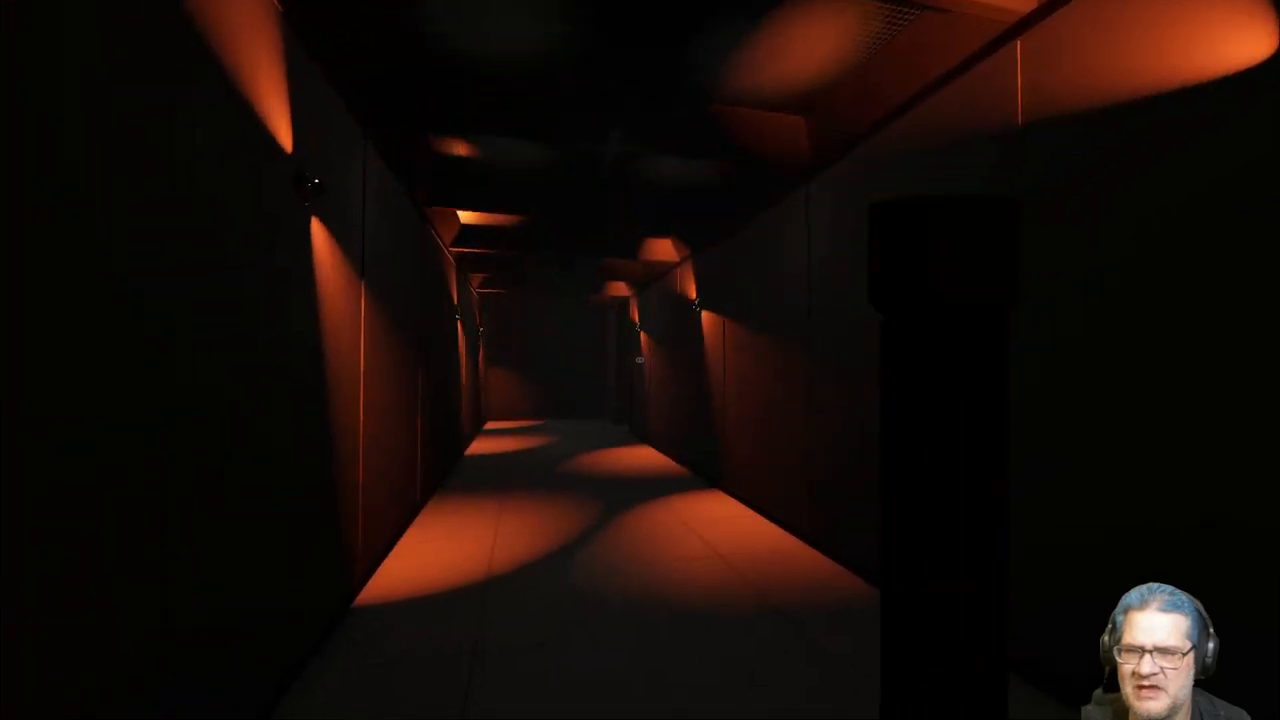
Walk down the corridor, open the door, and enter the room with the grid chart
{"action": "key", "text": "w"}
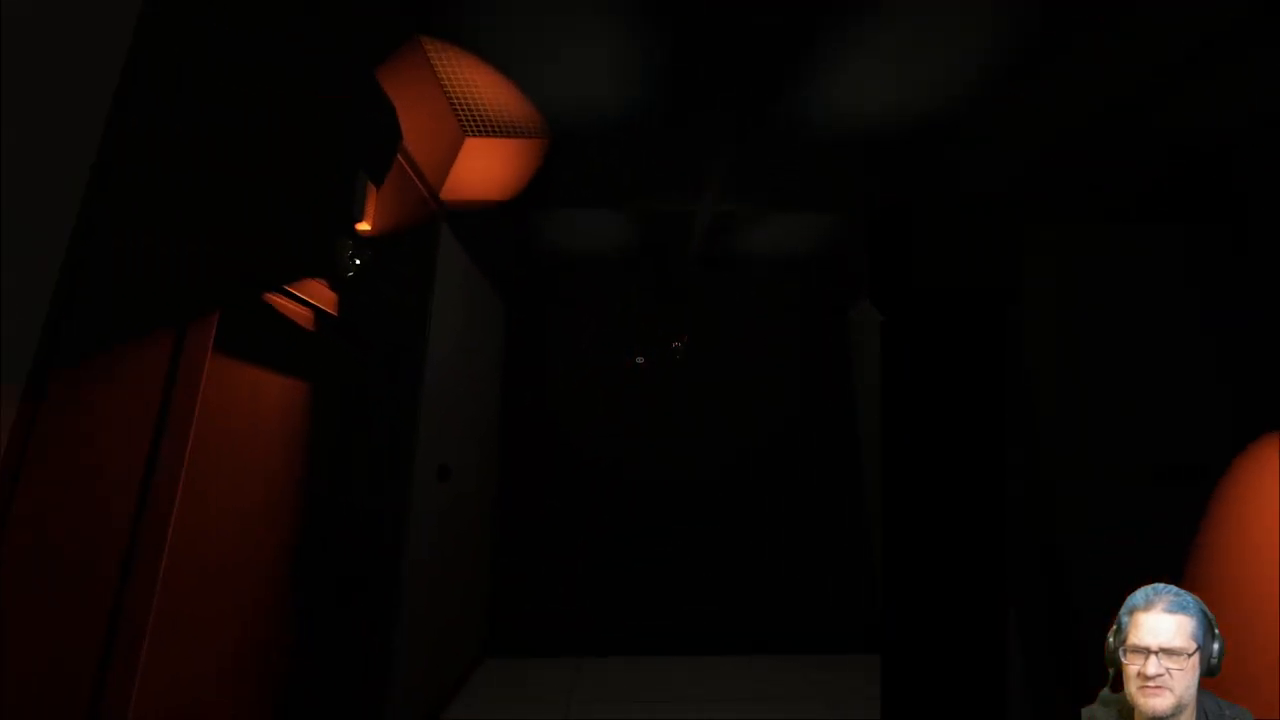
{"action": "mouse_move", "coordinate": [640, 360]}
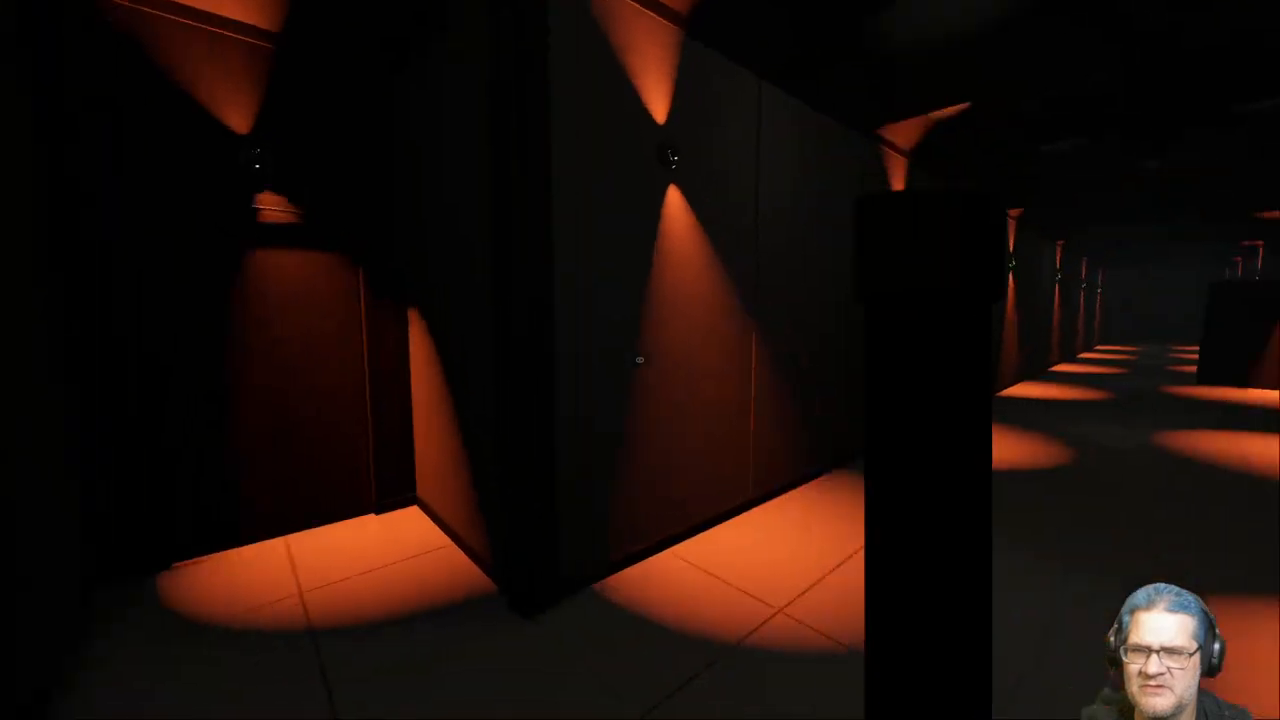
{"action": "mouse_move", "coordinate": [640, 360]}
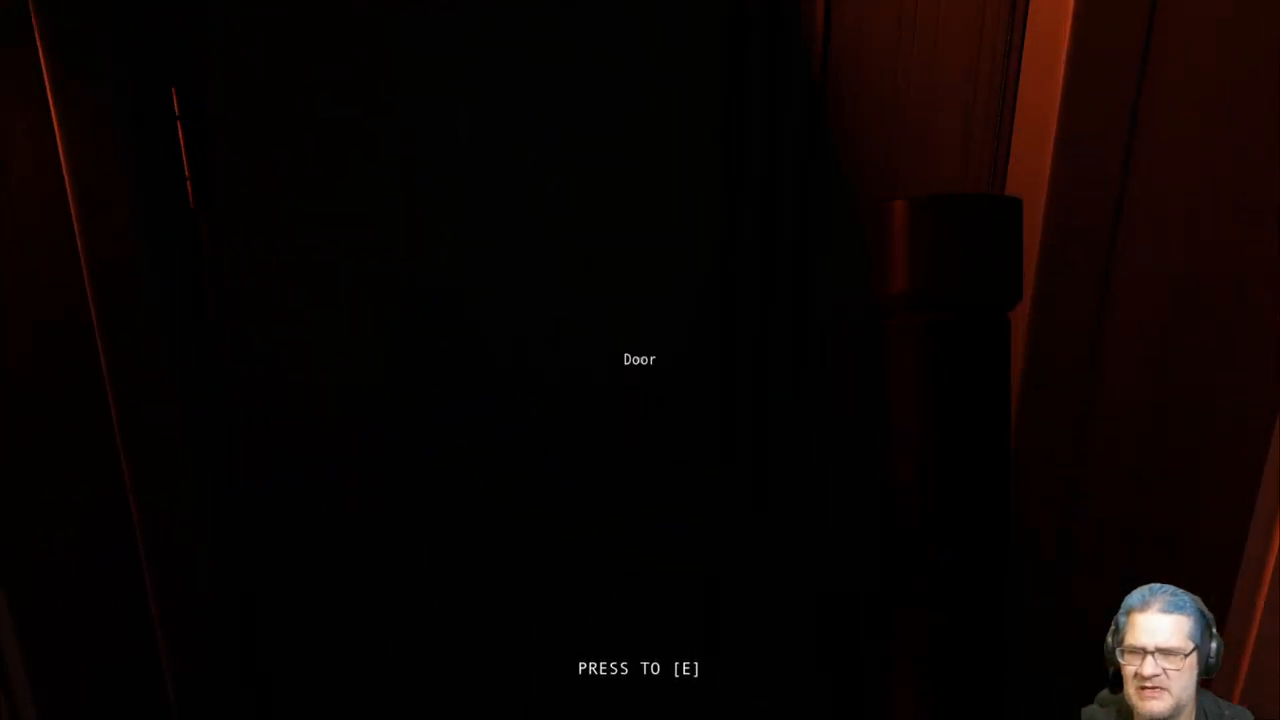
{"action": "key", "text": "e"}
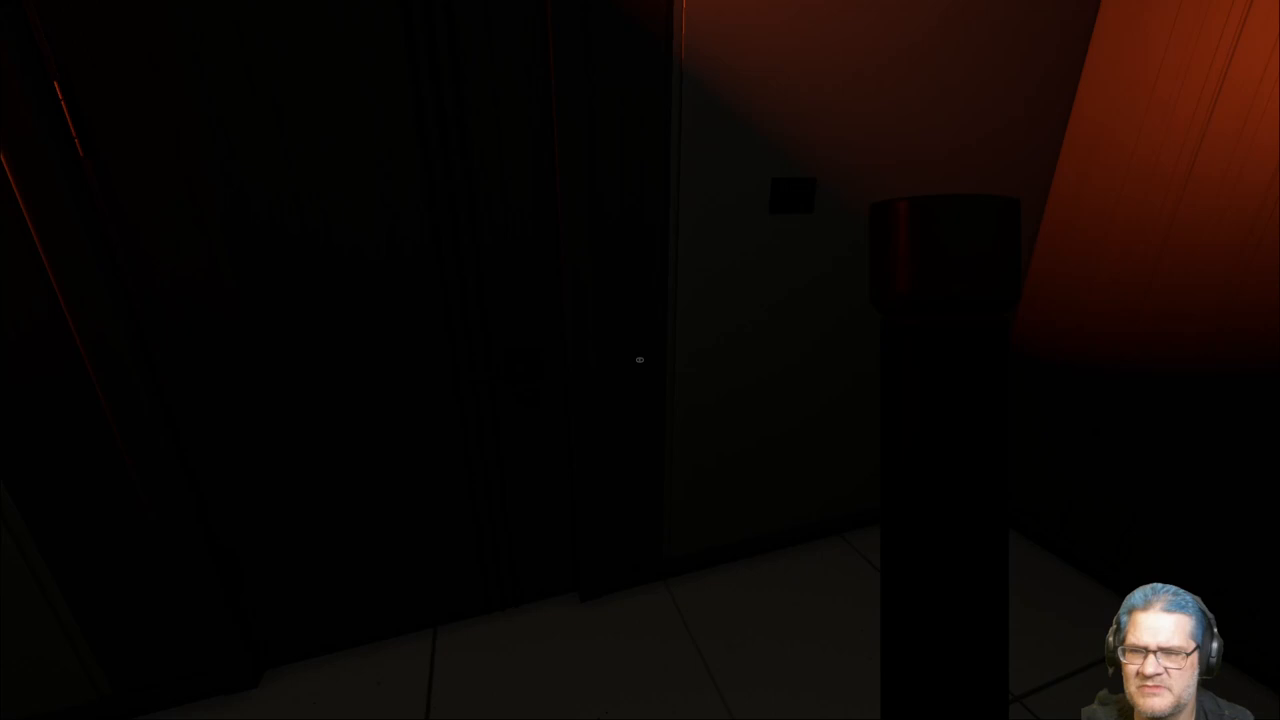
{"action": "mouse_move", "coordinate": [640, 360]}
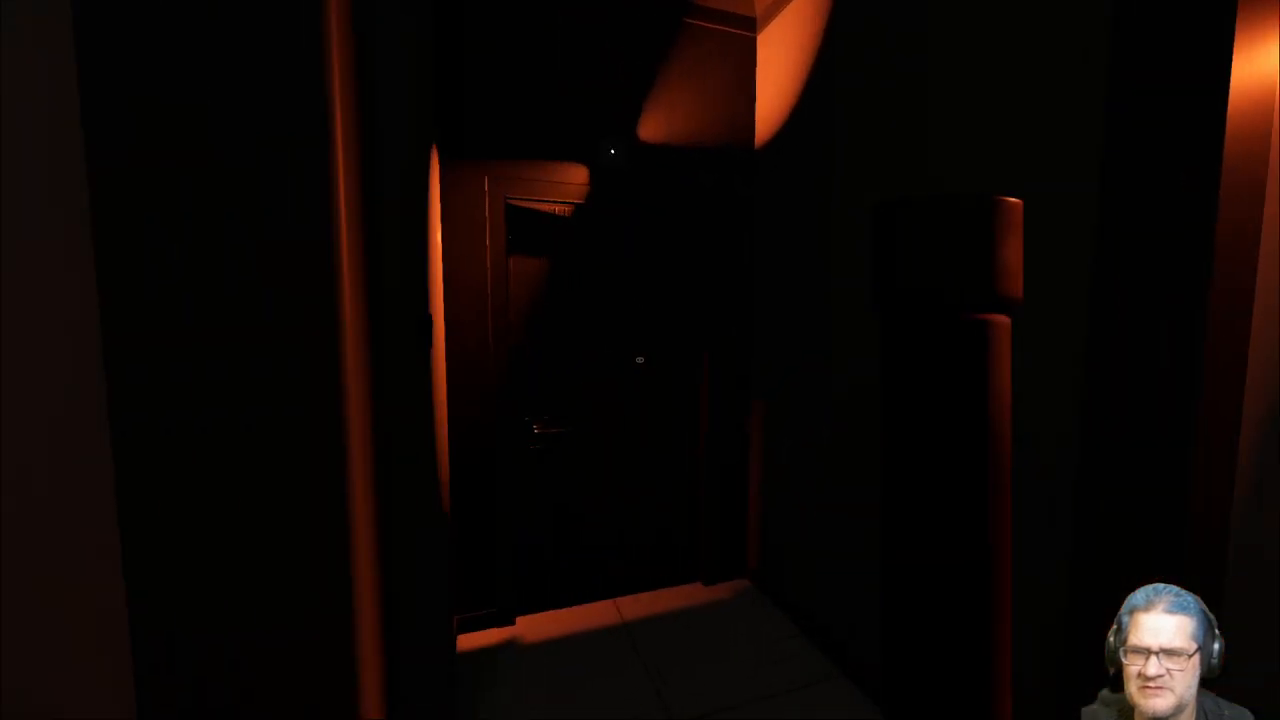
{"action": "key", "text": "w"}
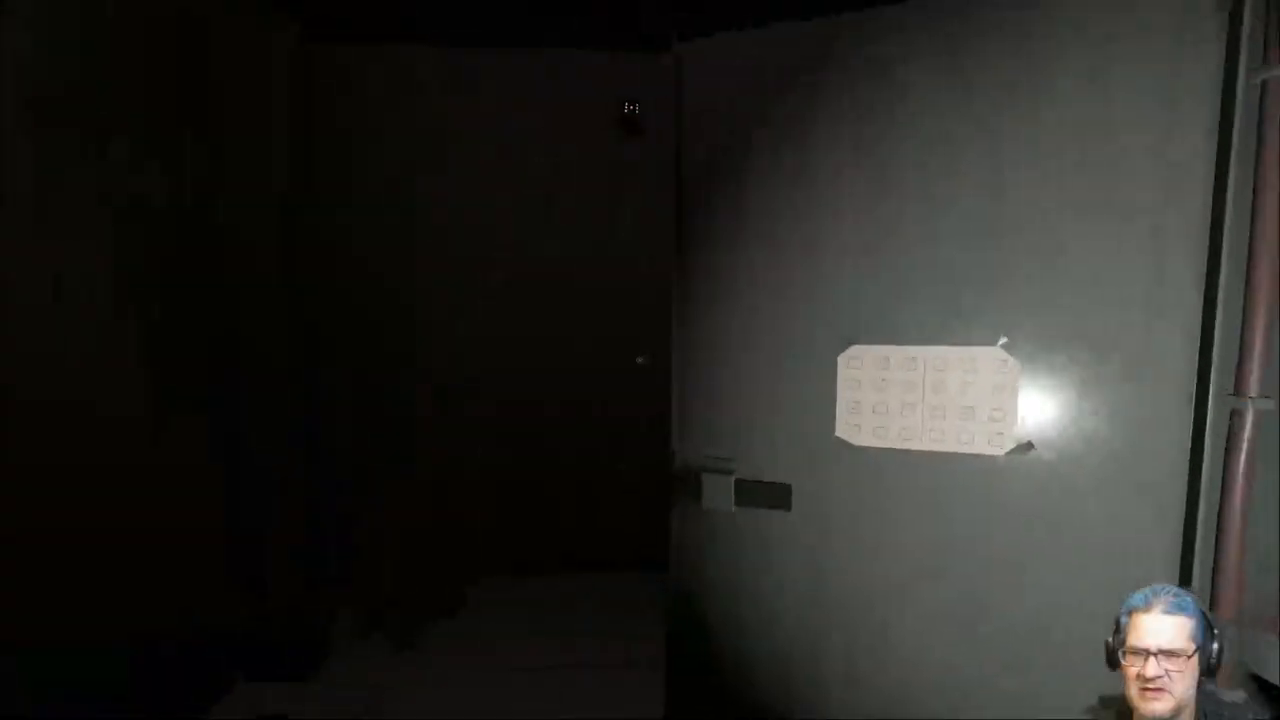
{"action": "mouse_move", "coordinate": [640, 360]}
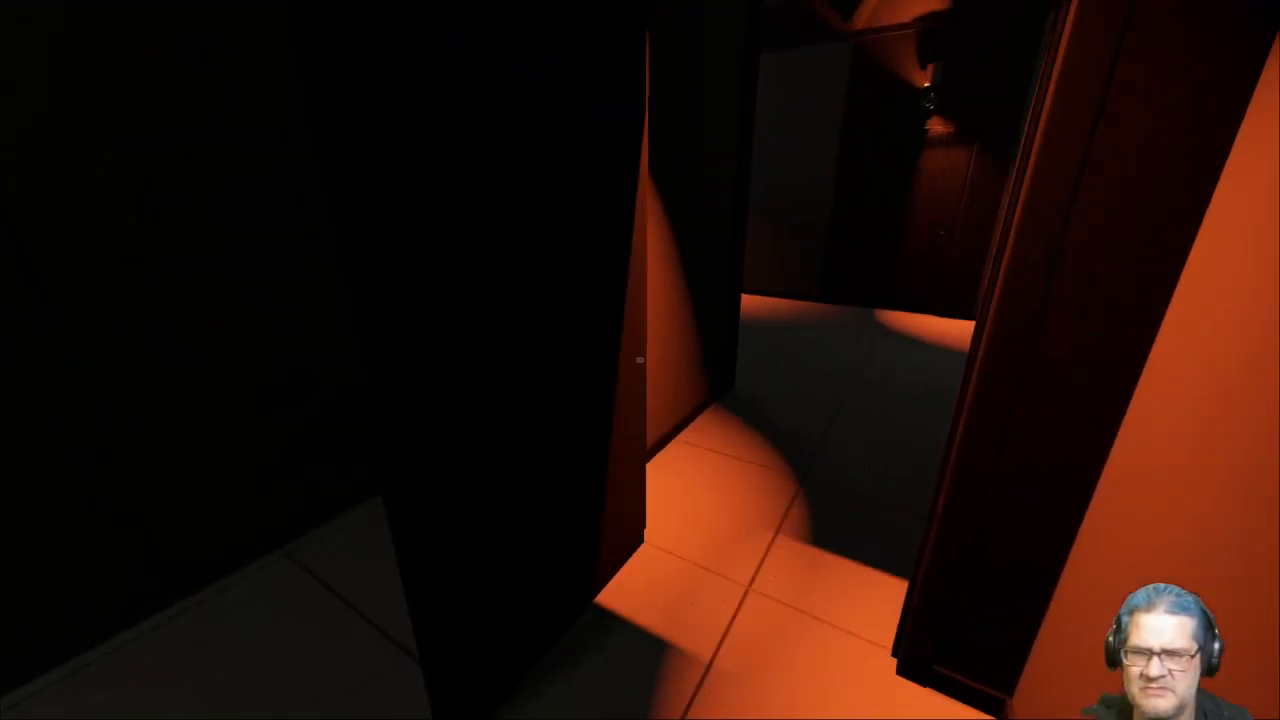
{"action": "mouse_move", "coordinate": [640, 360]}
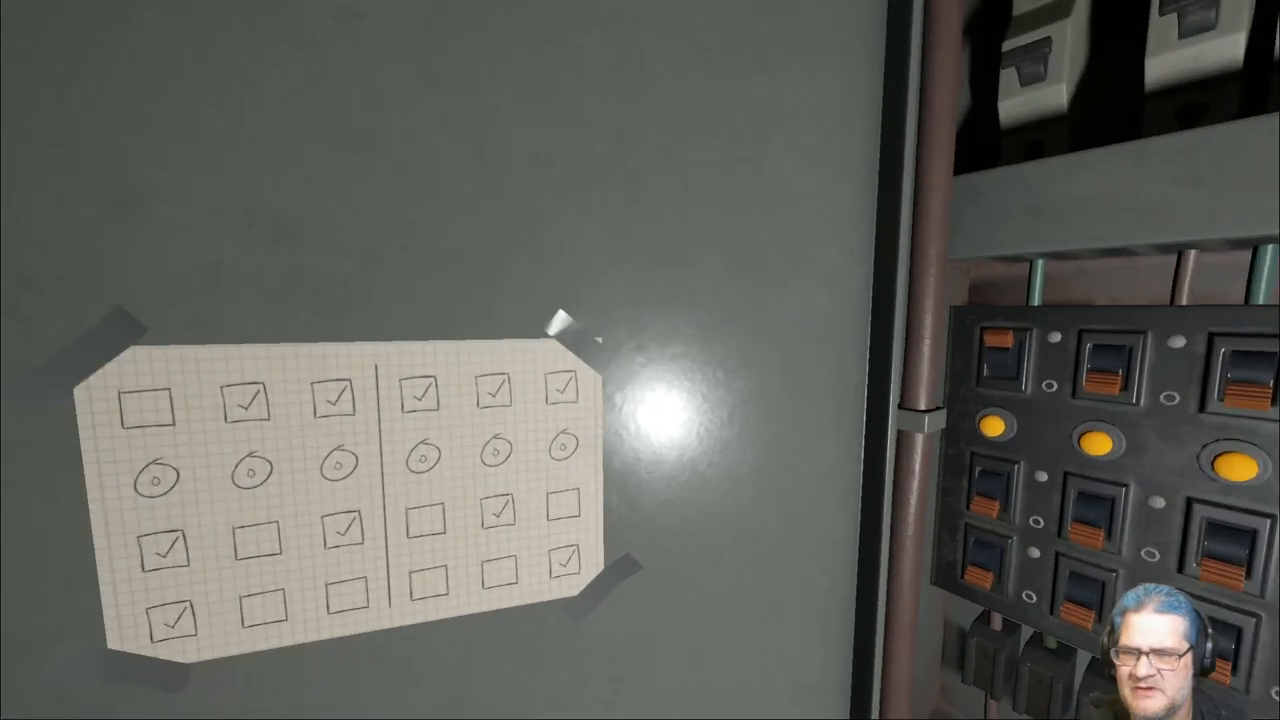
{"action": "mouse_move", "coordinate": [640, 360]}
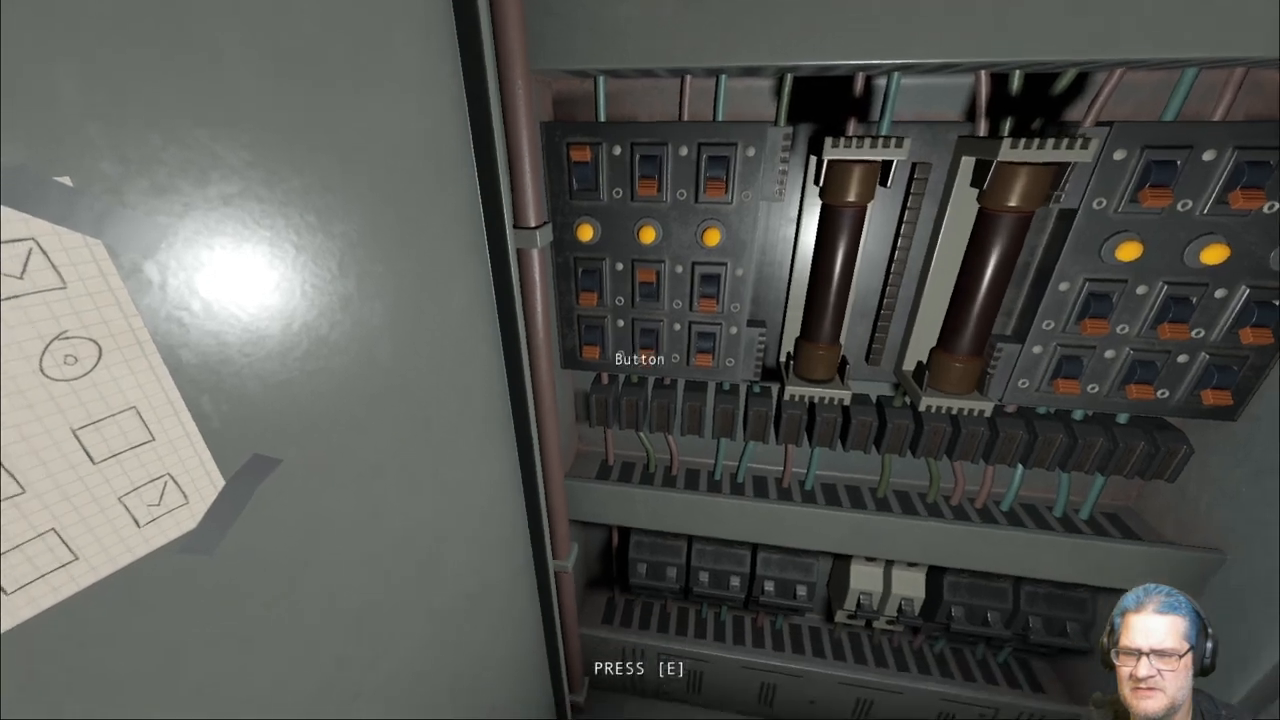
{"action": "mouse_move", "coordinate": [640, 360]}
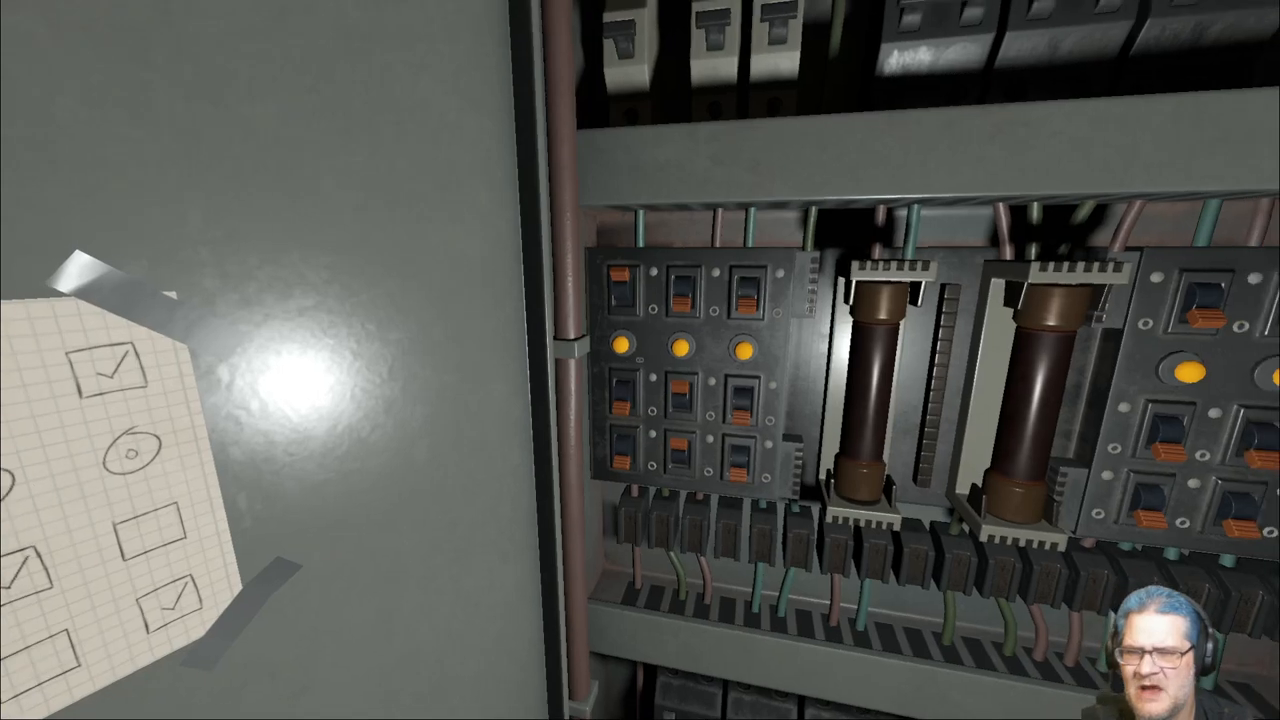
{"action": "mouse_move", "coordinate": [640, 360]}
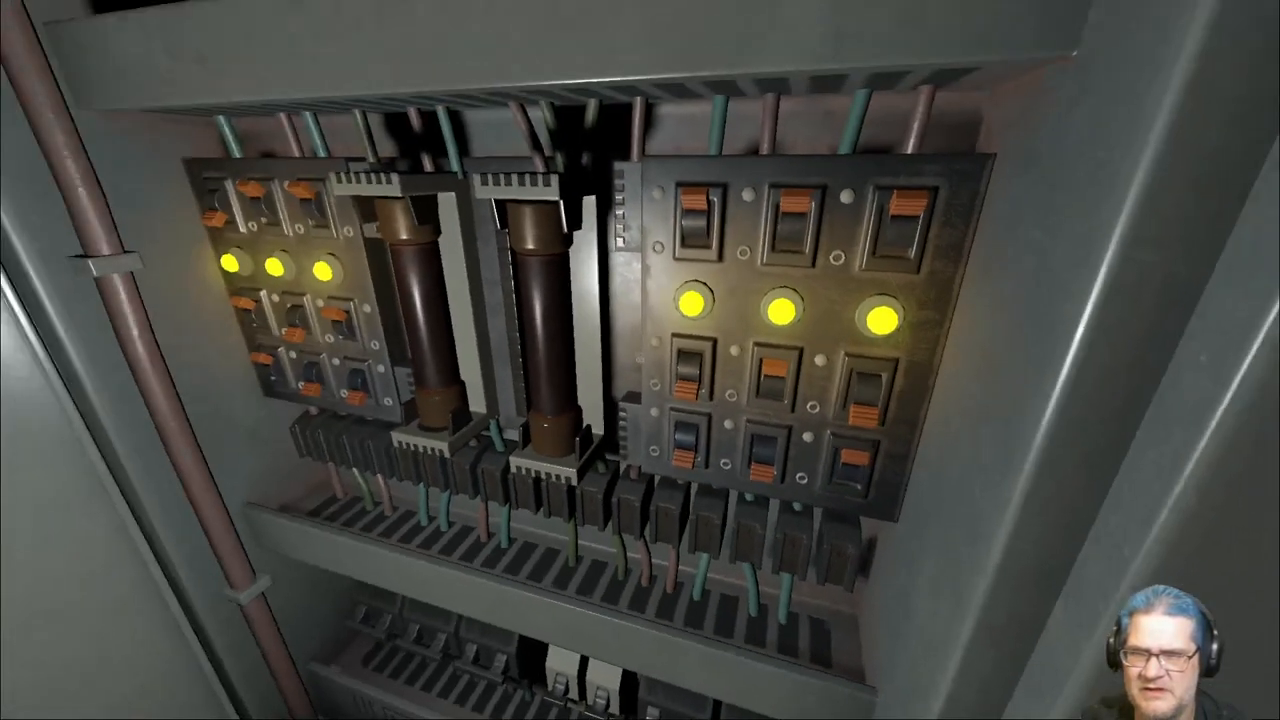
Turn away from the powered electrical cabinet toward the white corridor
{"action": "scroll", "scroll_direction": "down", "scroll_amount": 3}
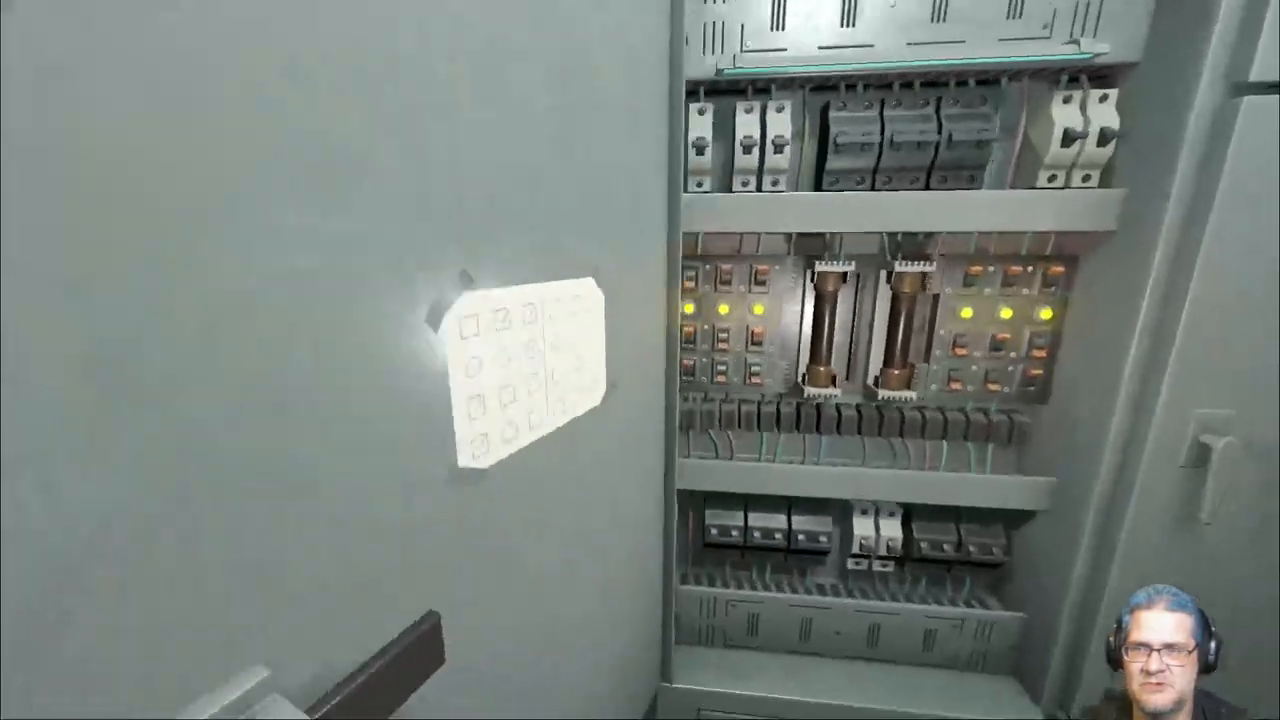
{"action": "mouse_move", "coordinate": [640, 360]}
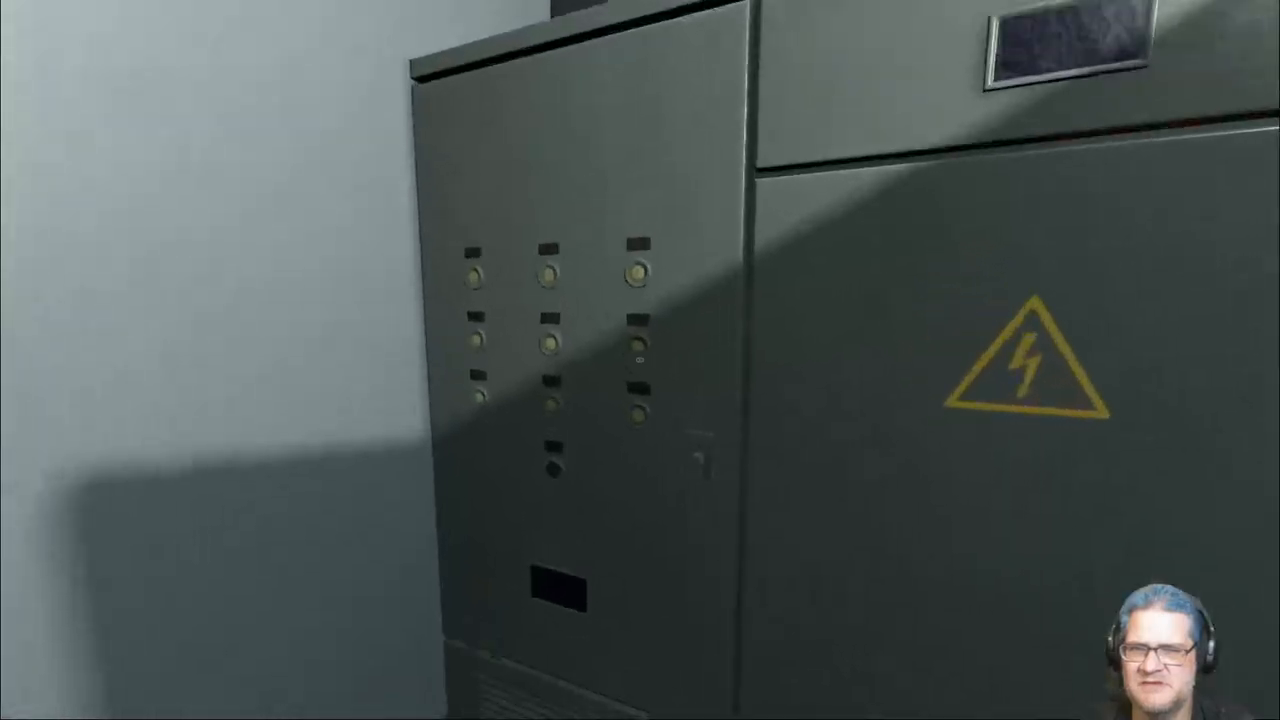
{"action": "mouse_move", "coordinate": [640, 360]}
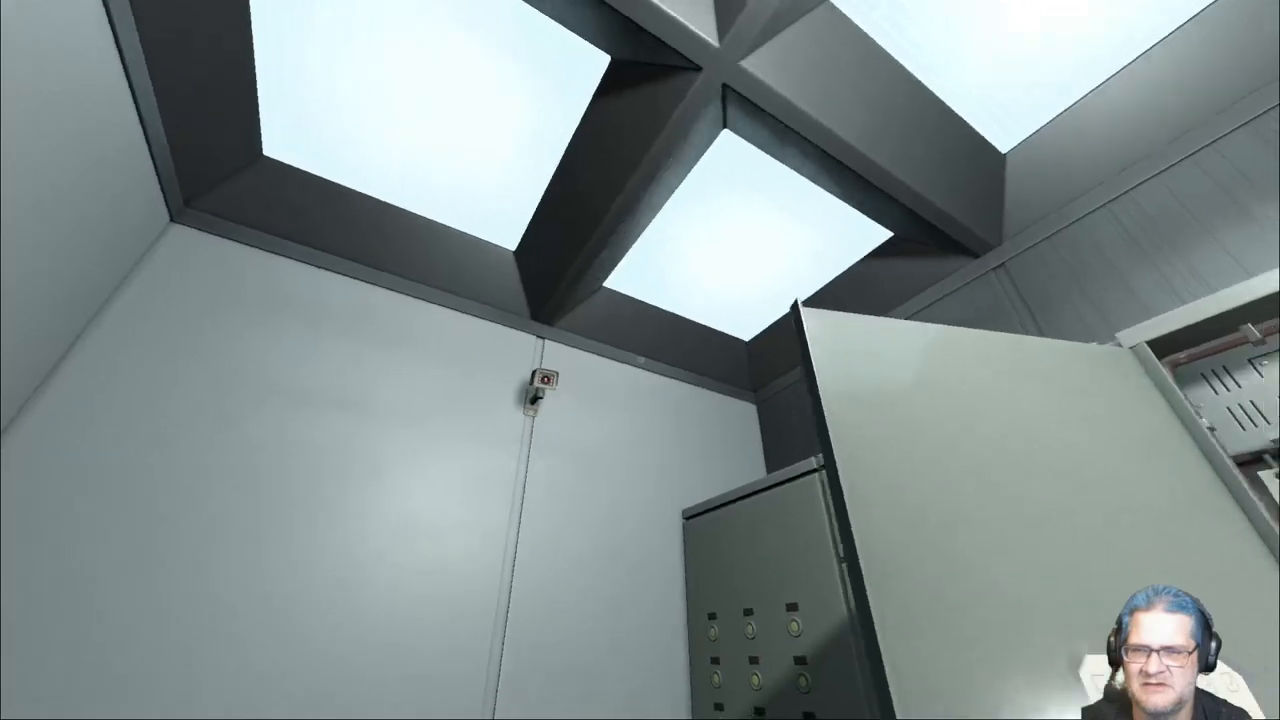
{"action": "mouse_move", "coordinate": [640, 360]}
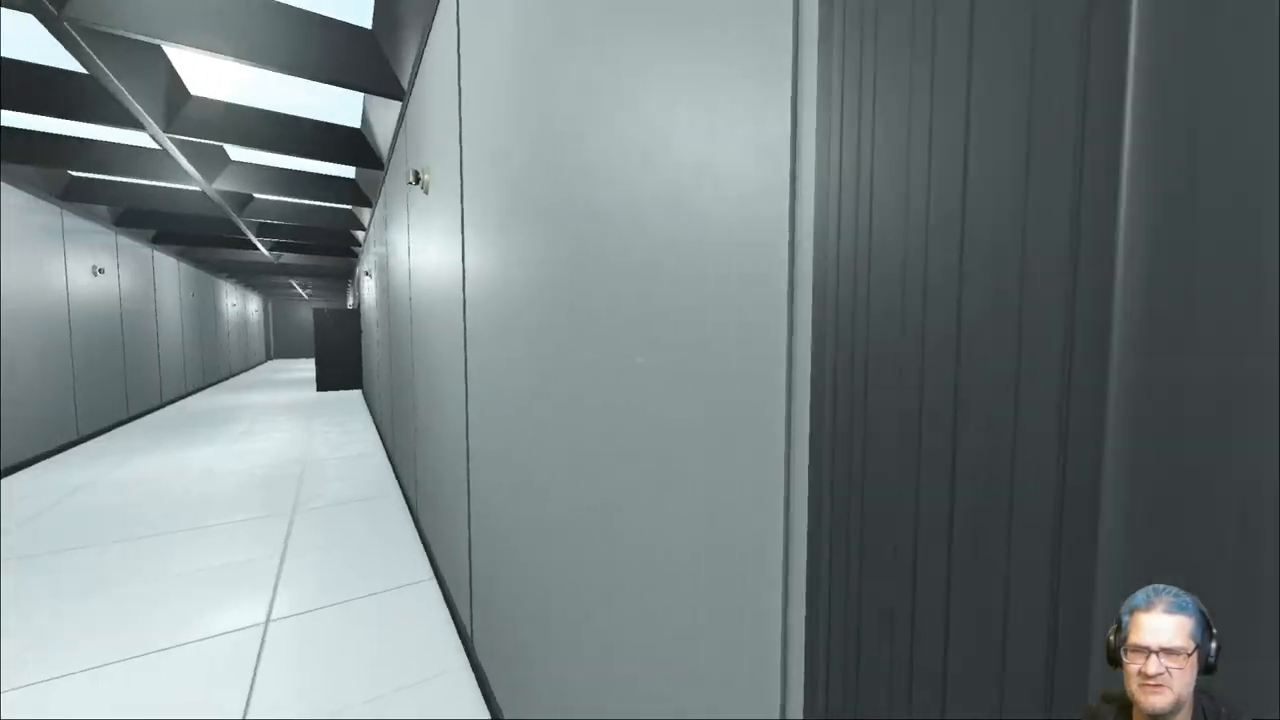
{"action": "mouse_move", "coordinate": [640, 360]}
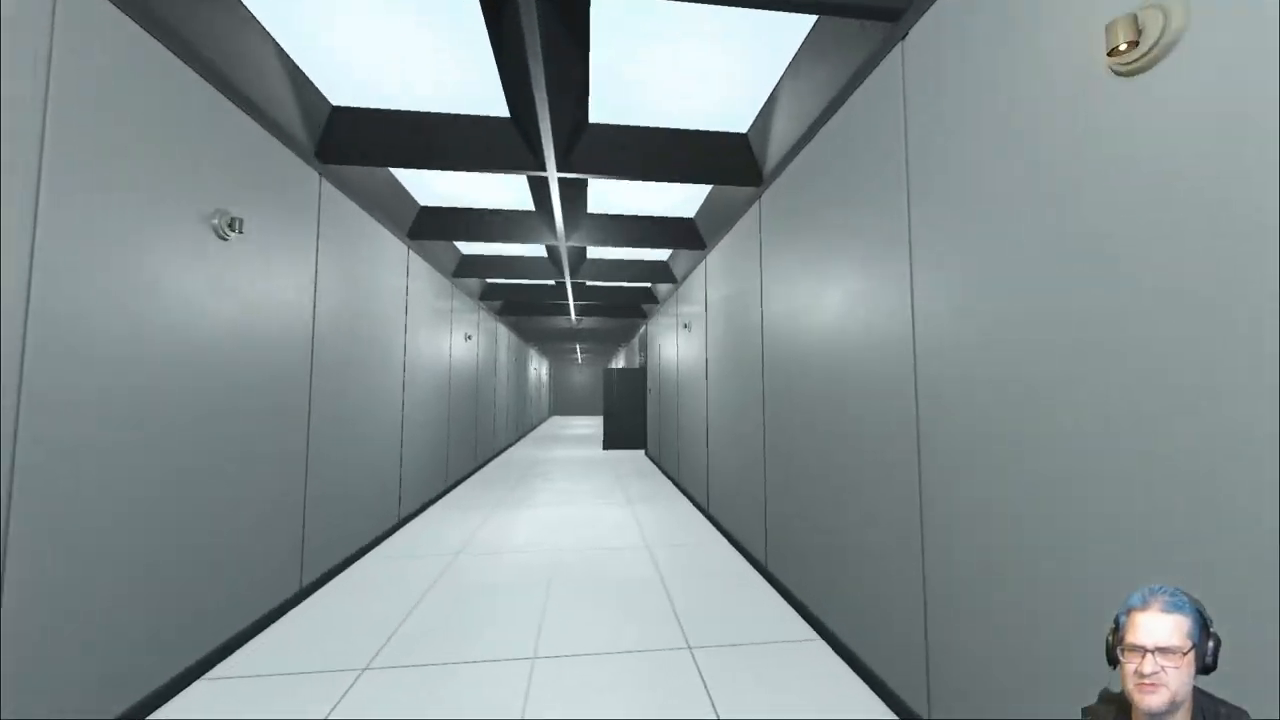
Walk down the corridor and through the open door to the lab's paper-strewn desk
{"action": "key", "text": "w"}
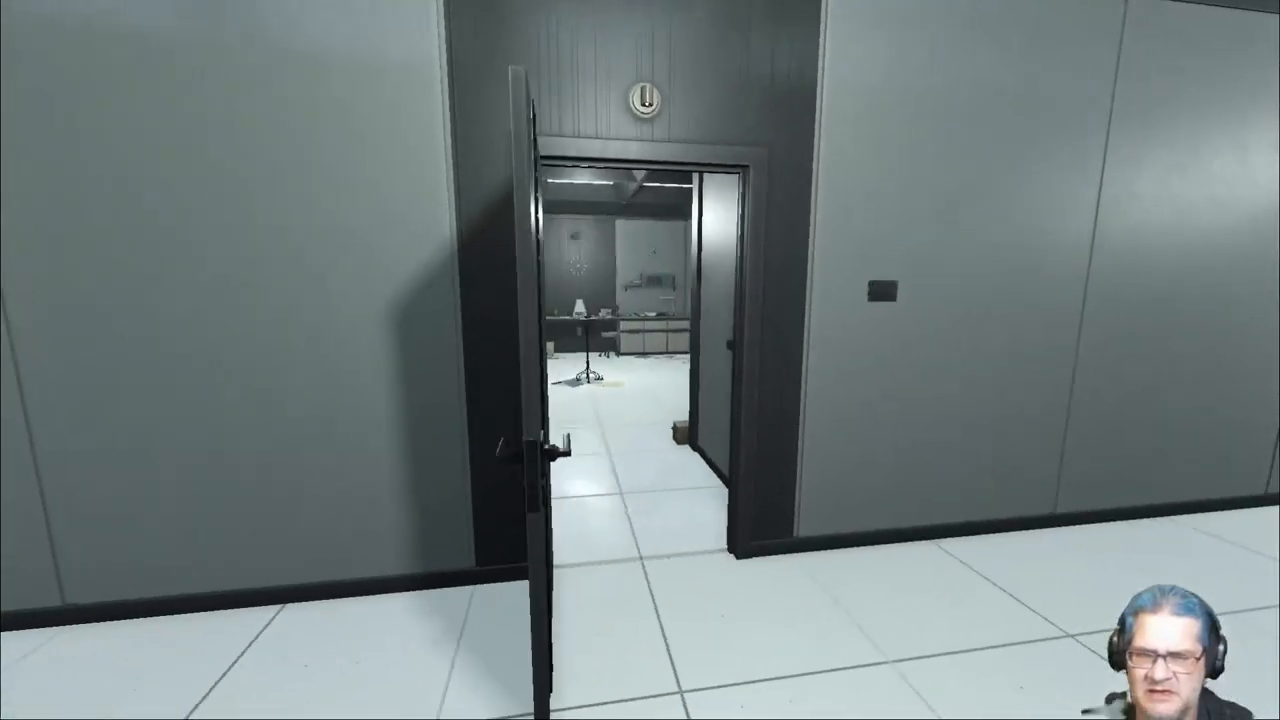
{"action": "key", "text": "w"}
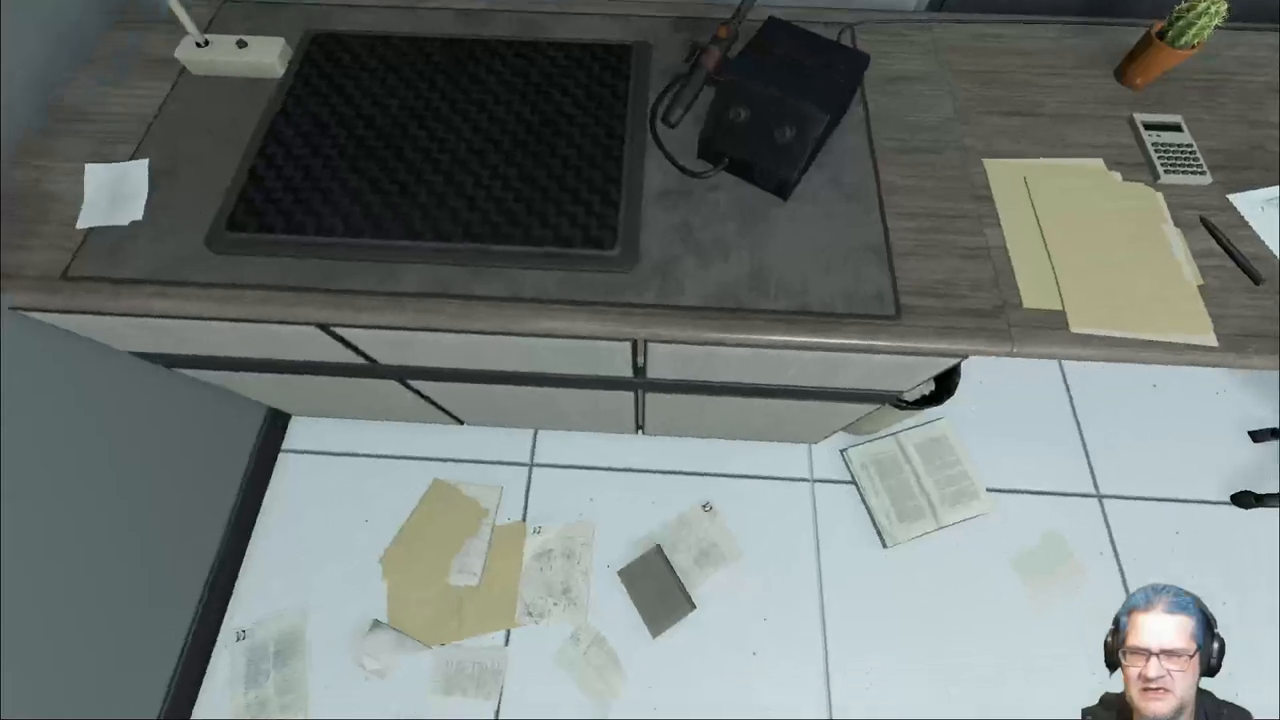
{"action": "mouse_move", "coordinate": [640, 360]}
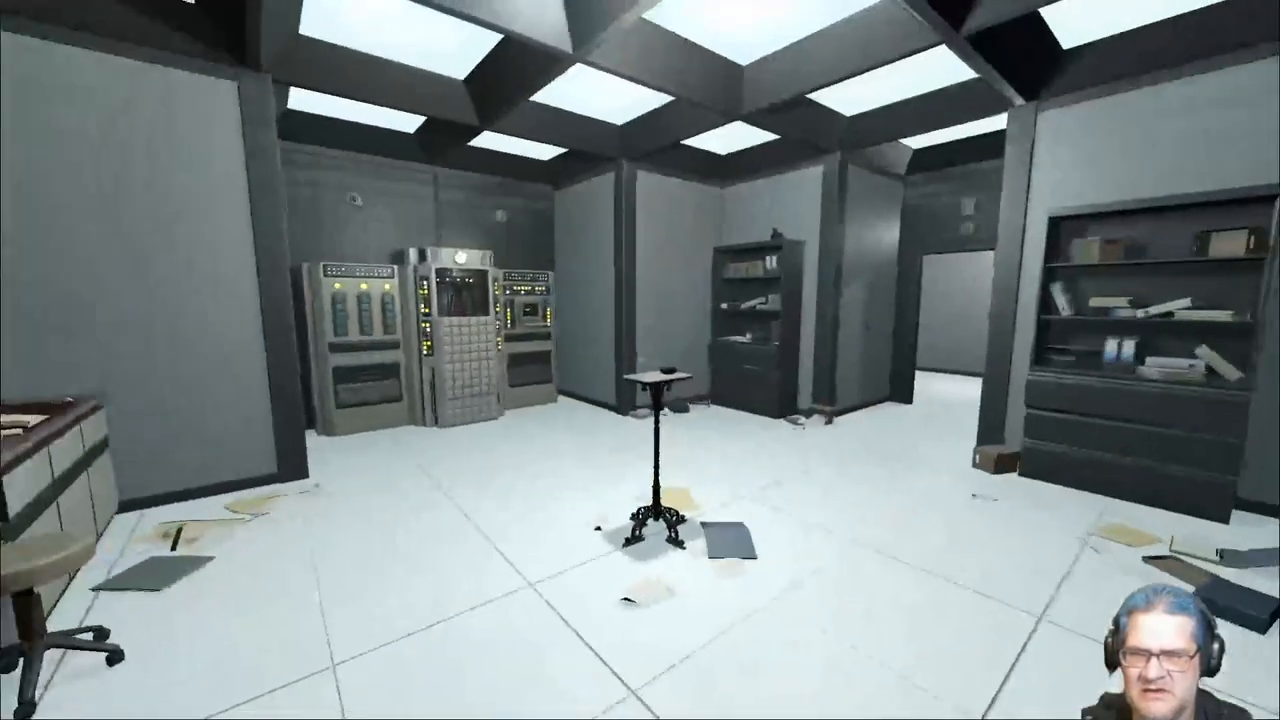
{"action": "mouse_move", "coordinate": [640, 360]}
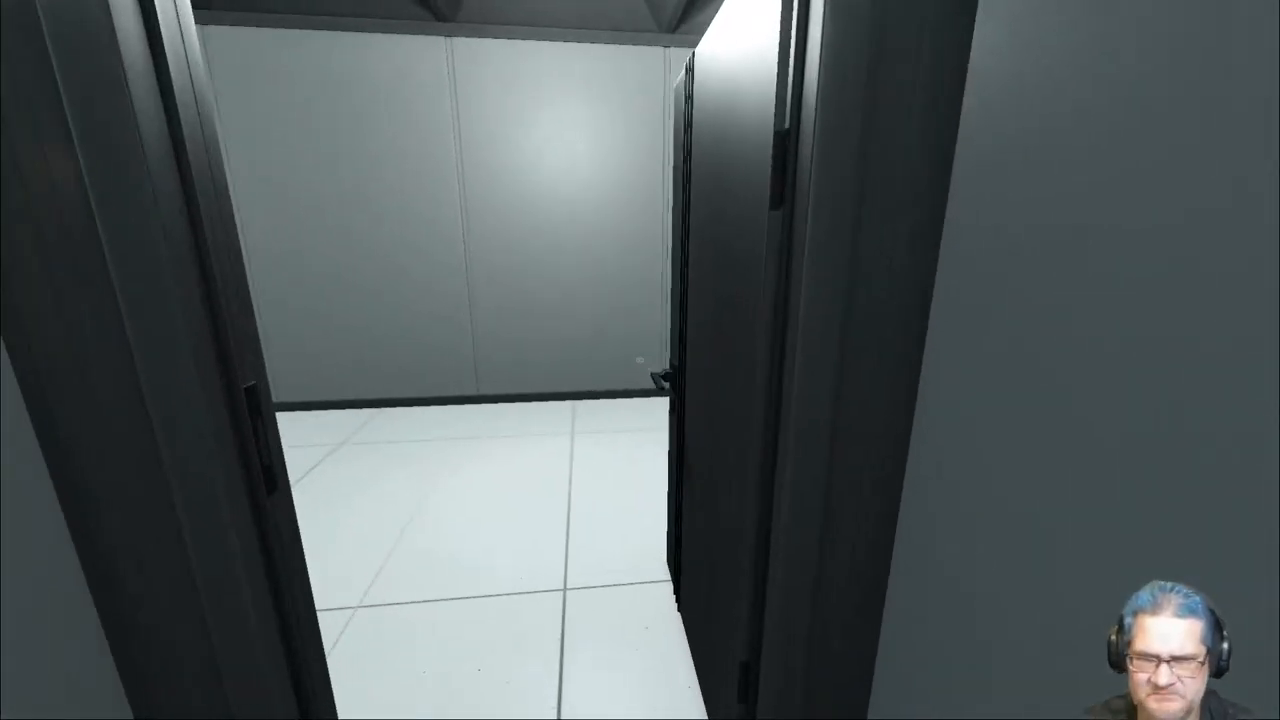
Walk the white corridor to its far end beside the dark double door
{"action": "key", "text": "w"}
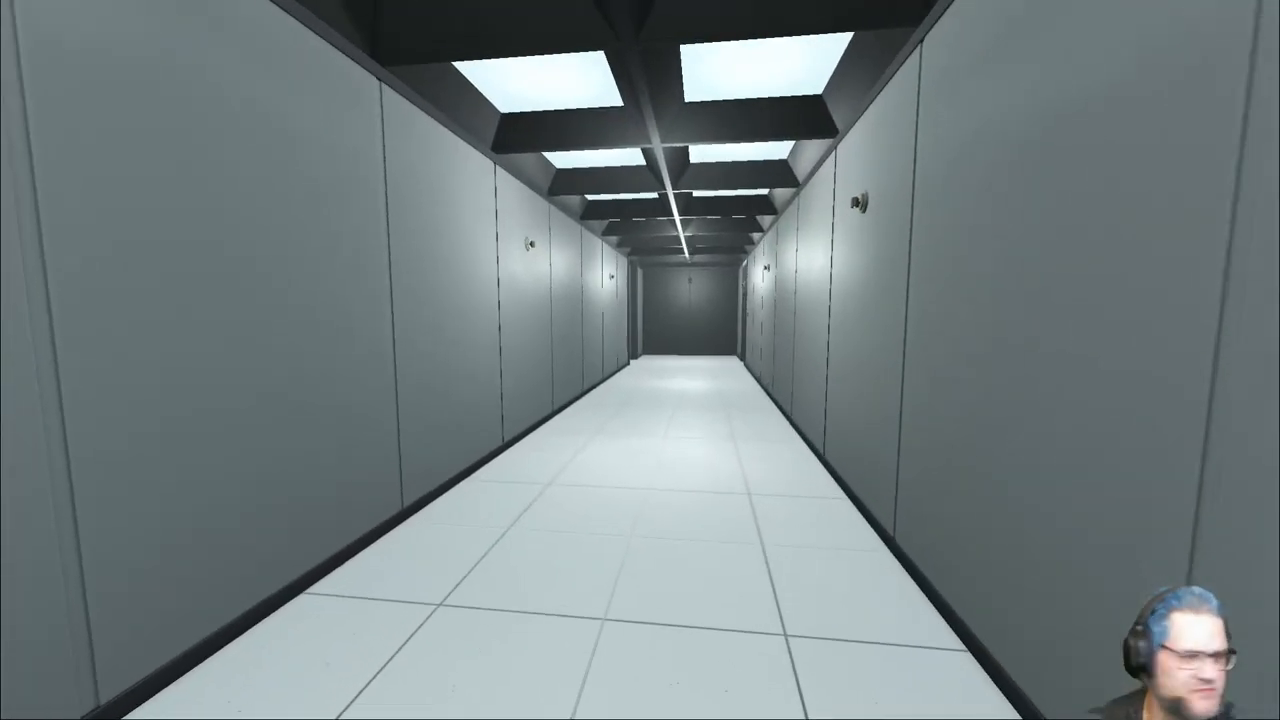
{"action": "key", "text": "w"}
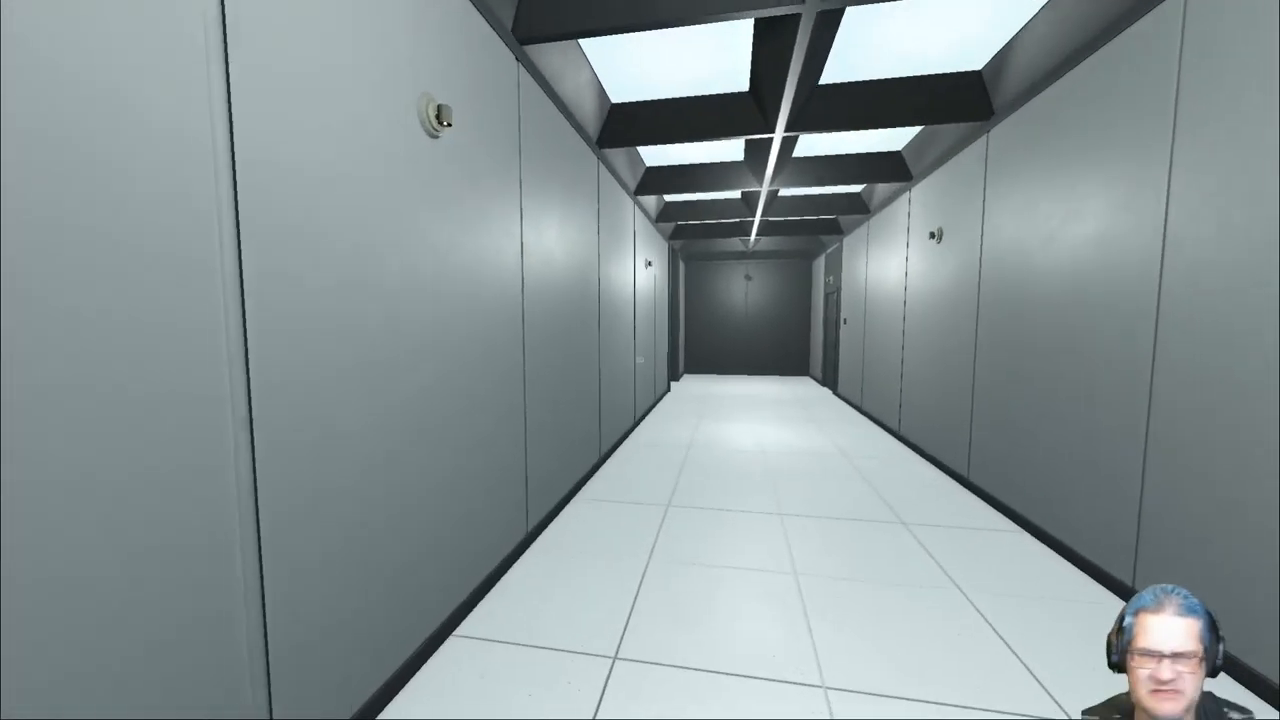
{"action": "key", "text": "w"}
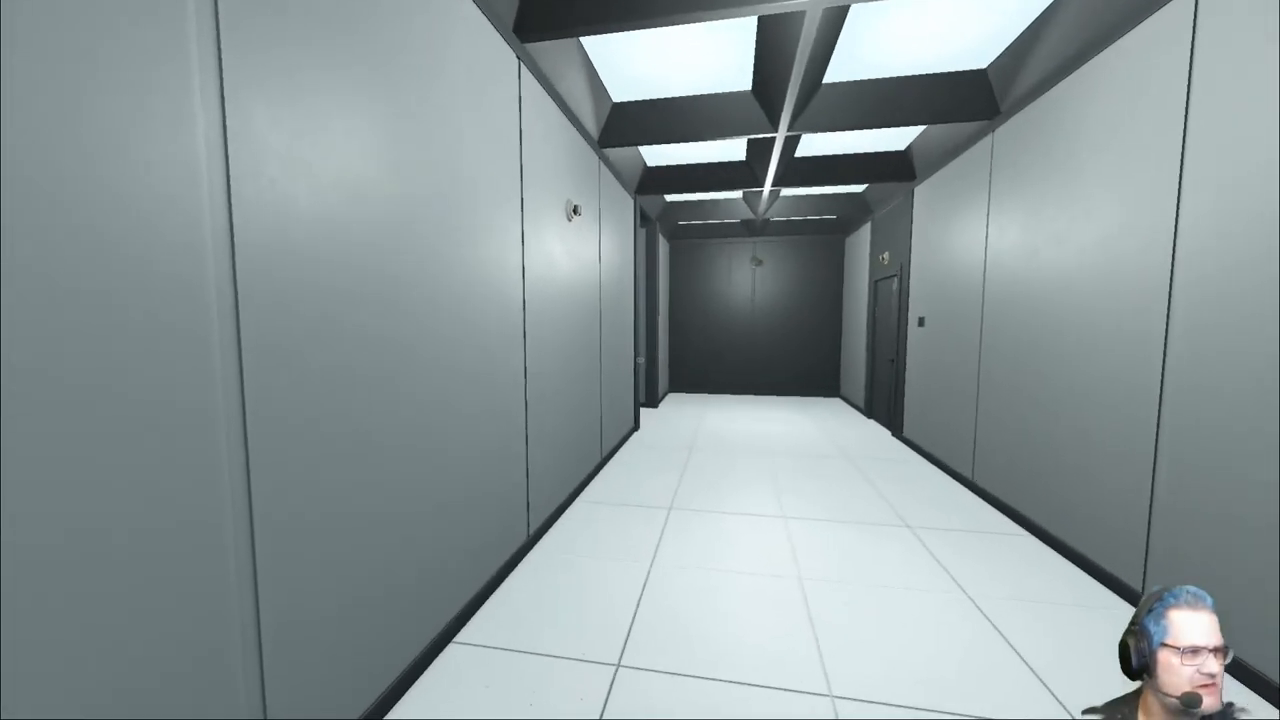
{"action": "key", "text": "w"}
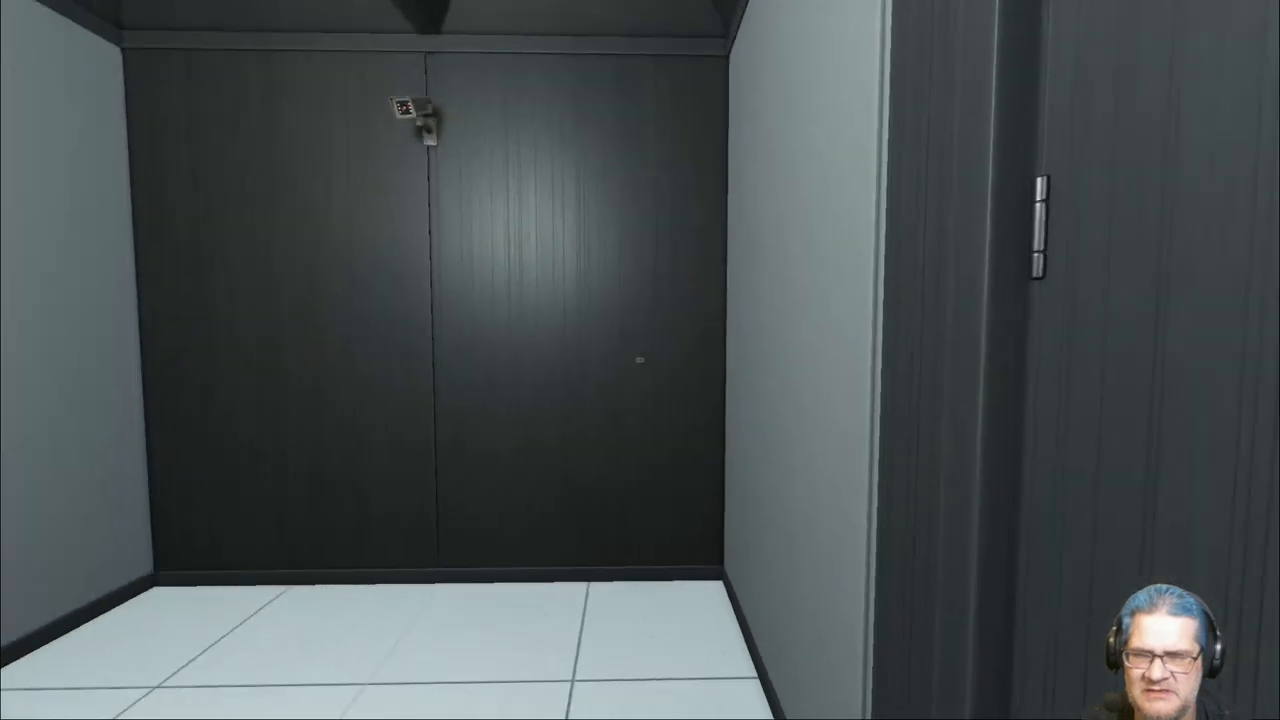
{"action": "mouse_move", "coordinate": [640, 360]}
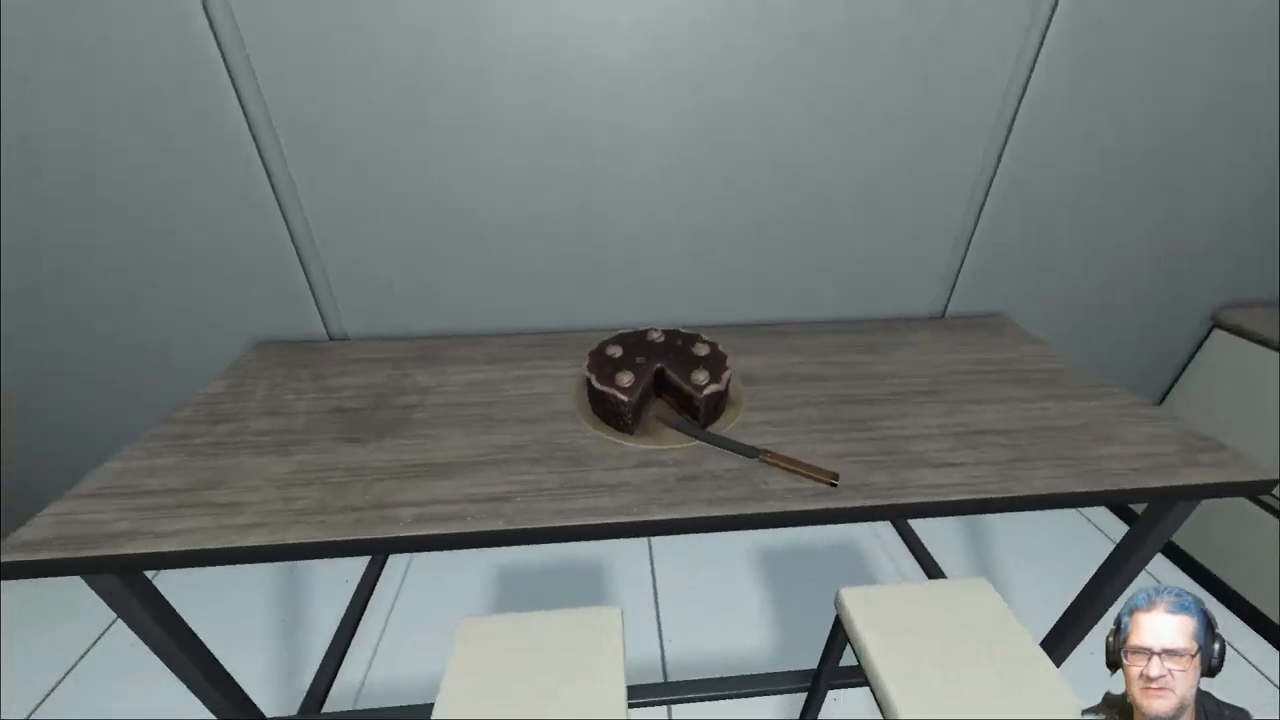
{"action": "mouse_move", "coordinate": [640, 360]}
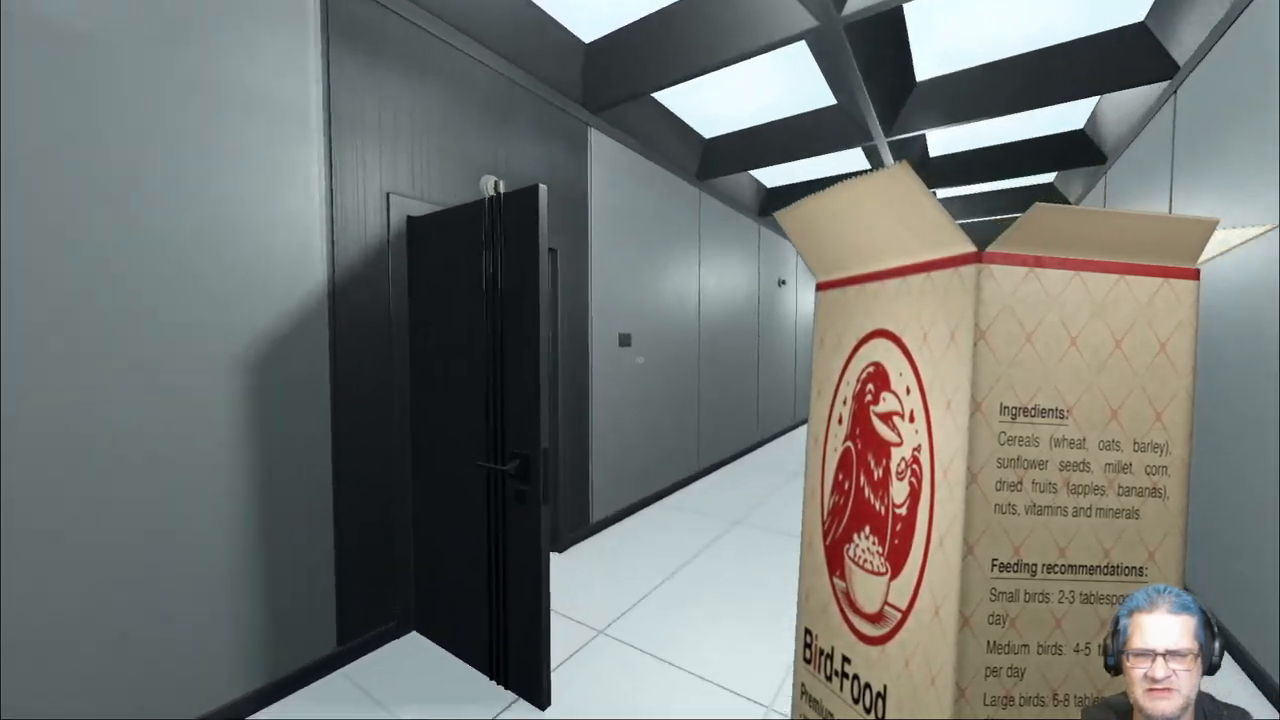
{"action": "mouse_move", "coordinate": [640, 360]}
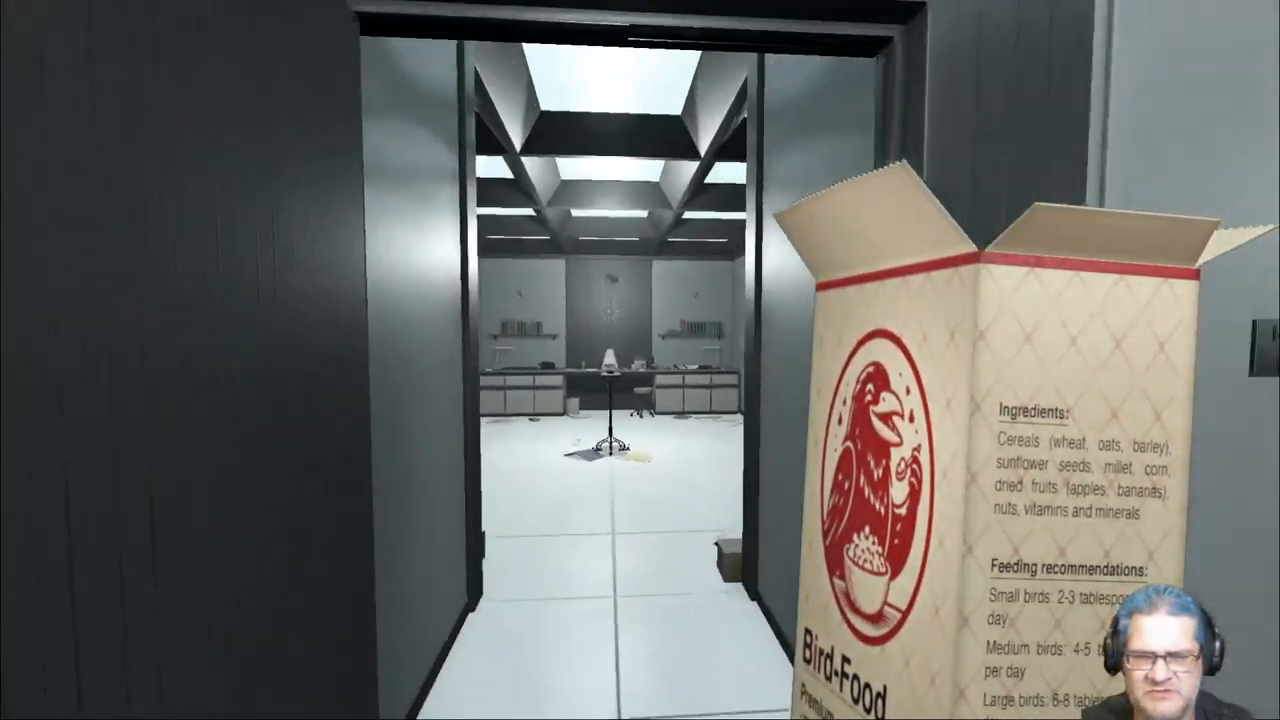
Carry the Bird-Food box back into the lab entrance
{"action": "key", "text": "w"}
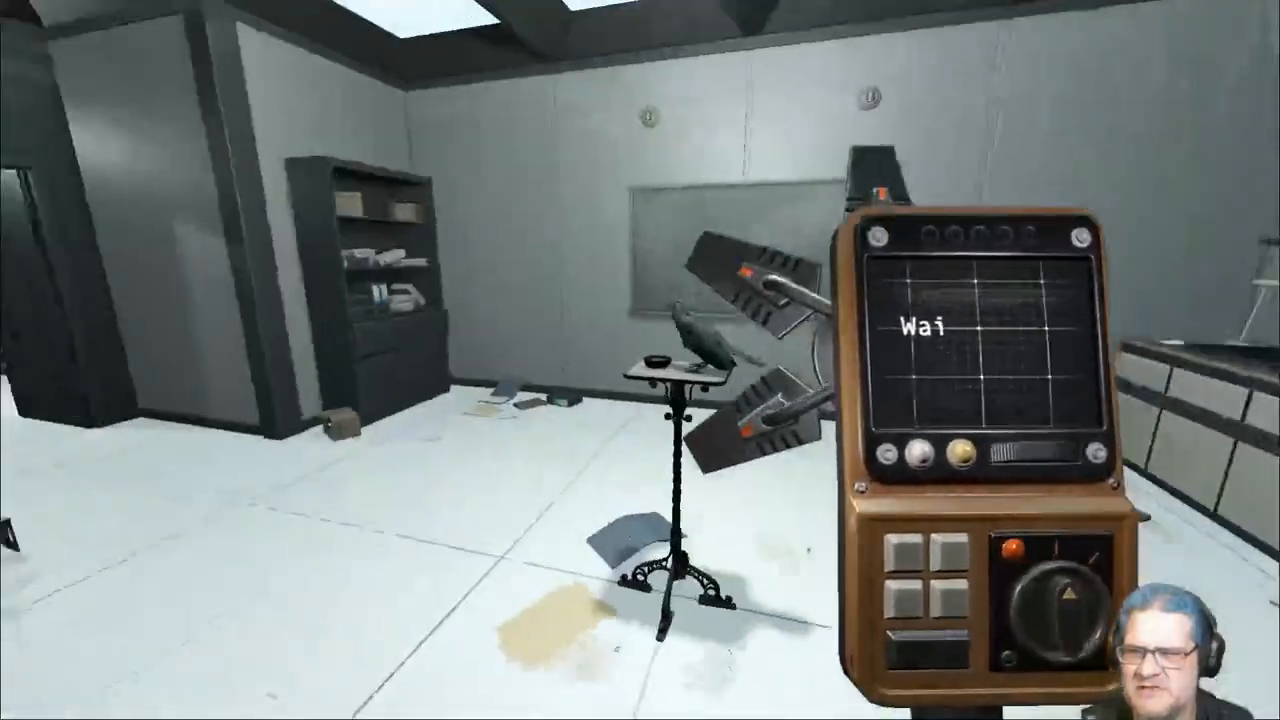
{"action": "mouse_move", "coordinate": [640, 360]}
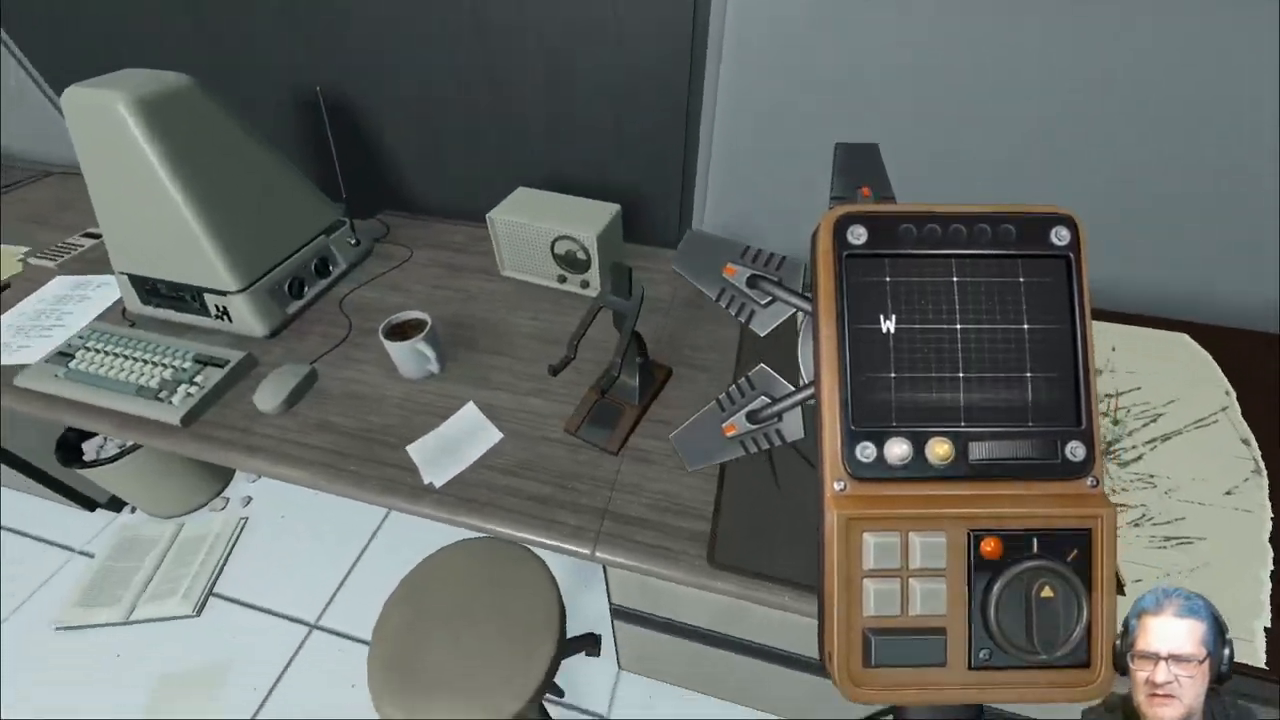
{"action": "mouse_move", "coordinate": [640, 360]}
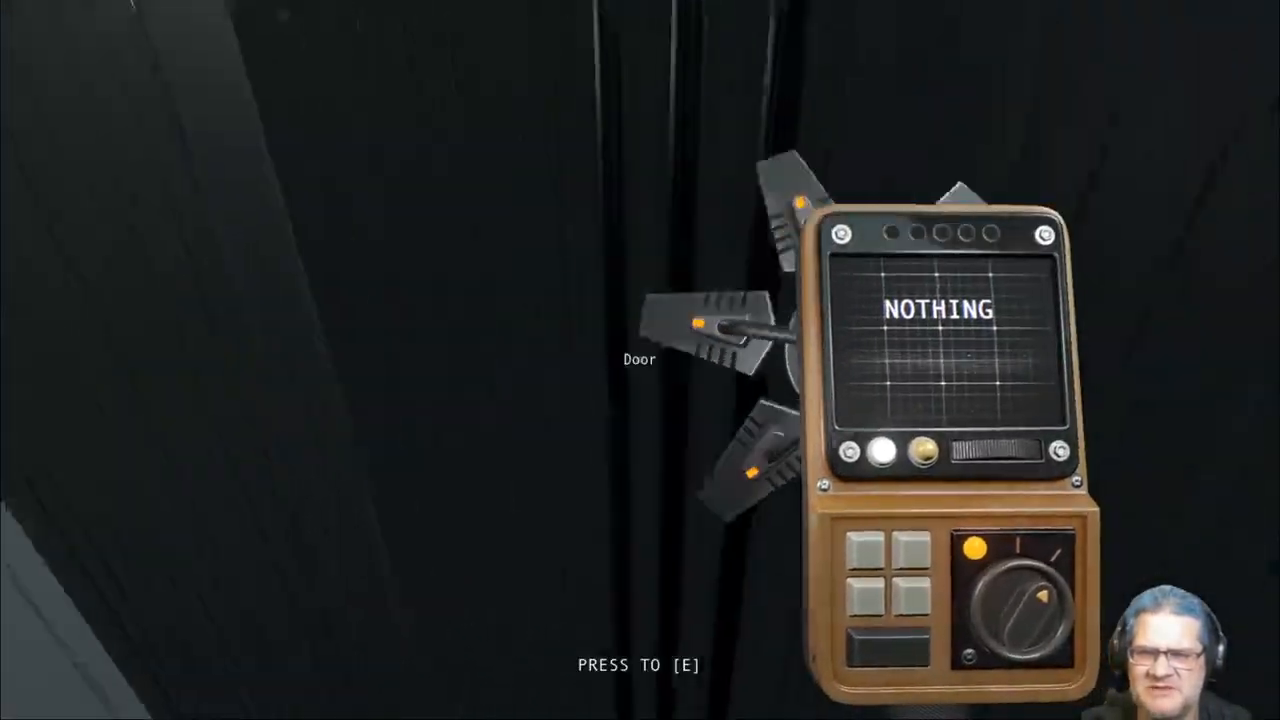
Try the dark door, then use the AVA desk computer and grab a command block
{"action": "key", "text": "e"}
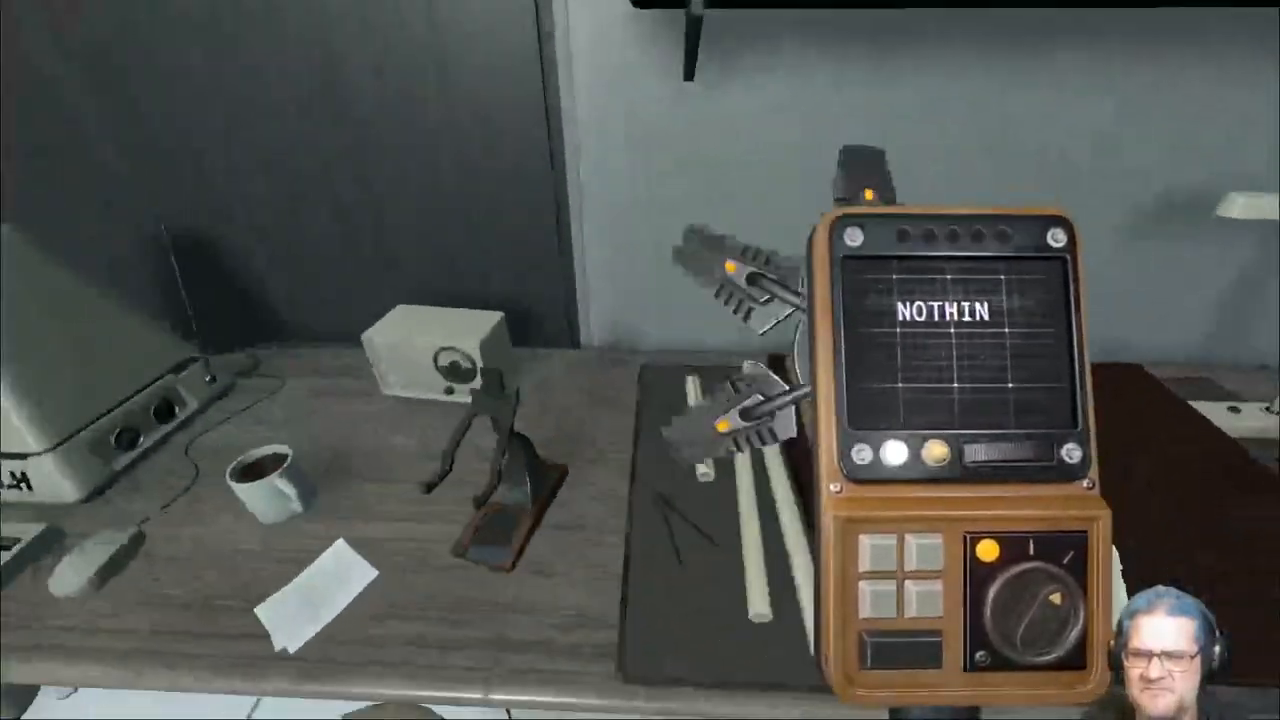
{"action": "mouse_move", "coordinate": [640, 360]}
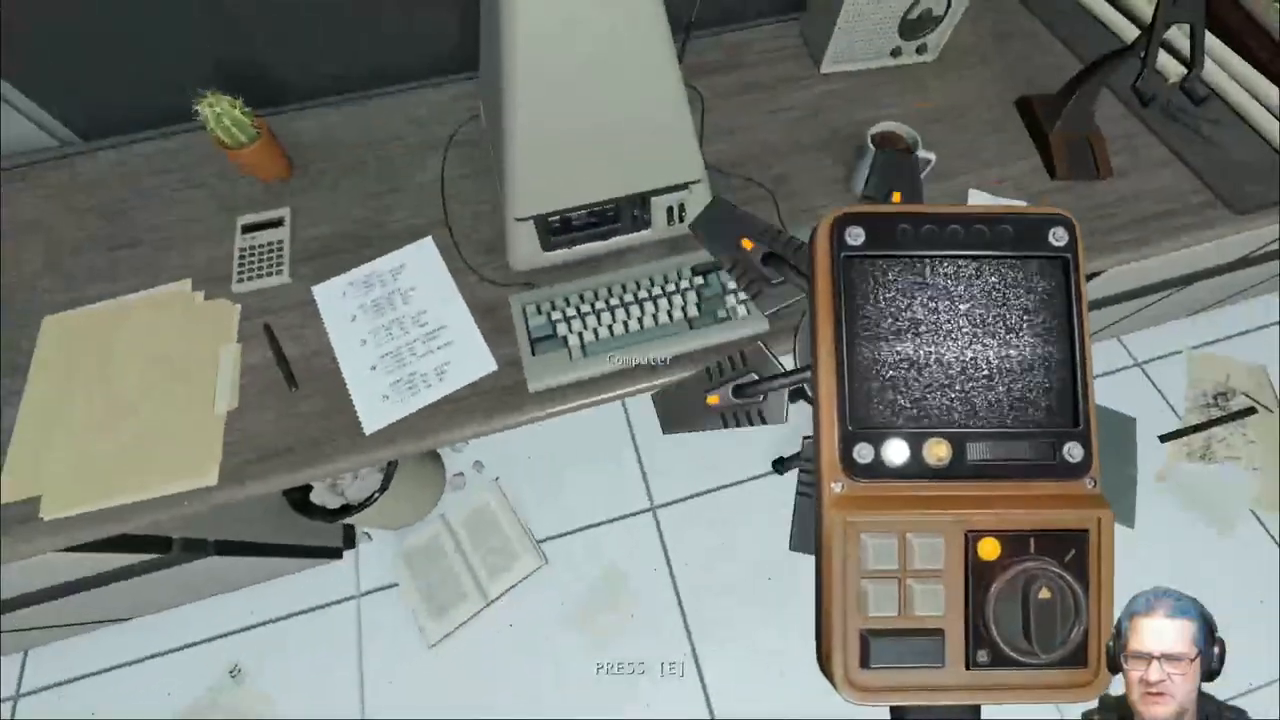
{"action": "key", "text": "e"}
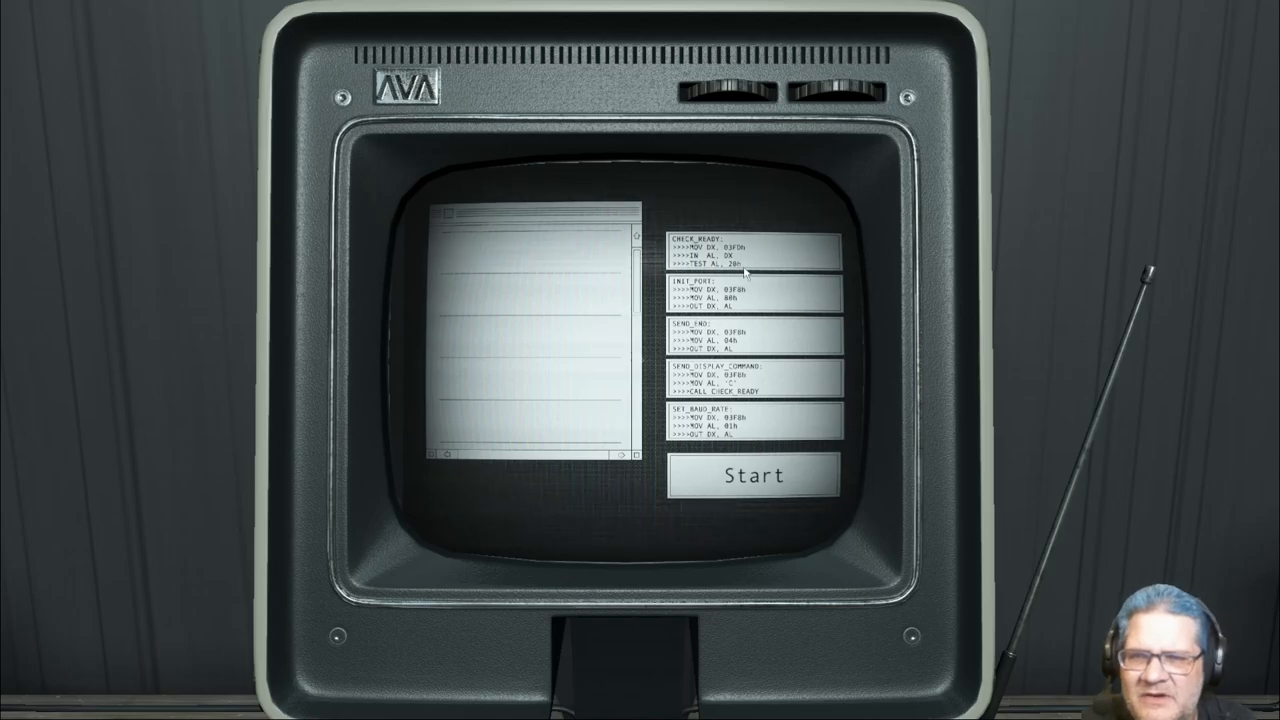
{"action": "left_click", "coordinate": [758, 474]}
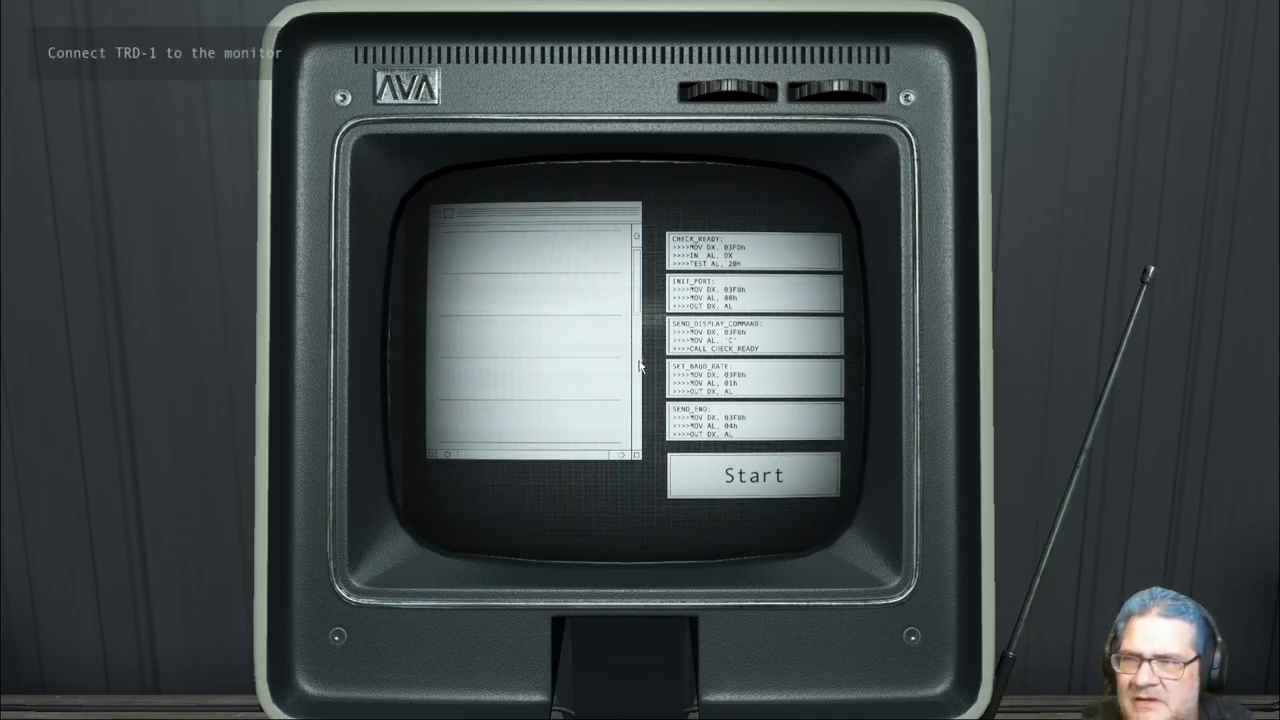
Move CHECK_READY below SEND_DISPLAY_COMMAND and run the sequence, which returns an ERROR
{"action": "left_click", "coordinate": [751, 474]}
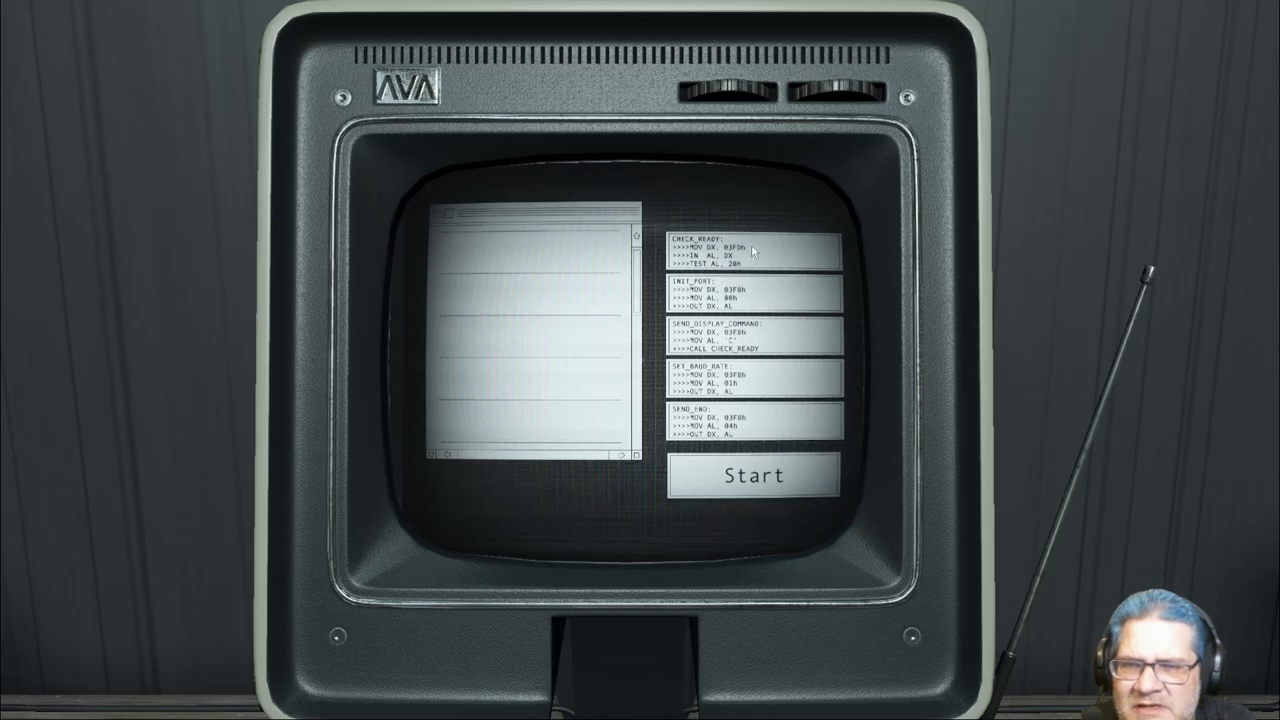
{"action": "scroll", "scroll_direction": "up", "scroll_amount": 3}
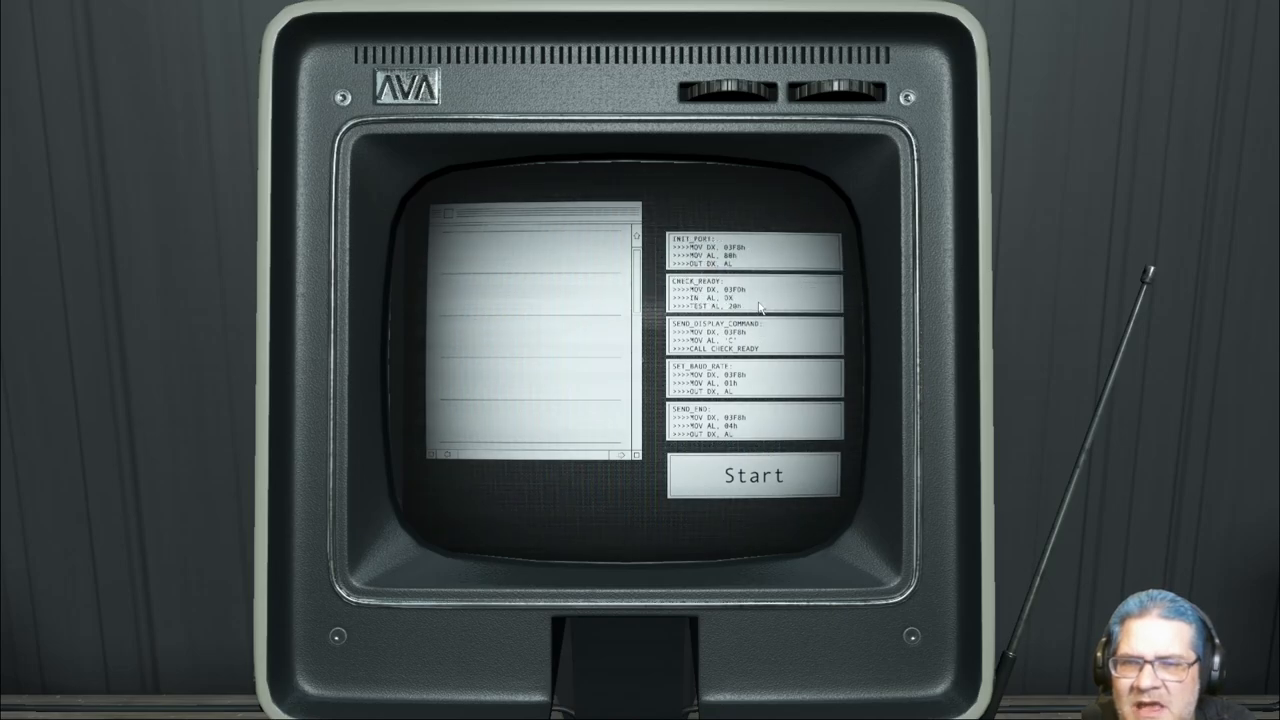
{"action": "mouse_move", "coordinate": [760, 340]}
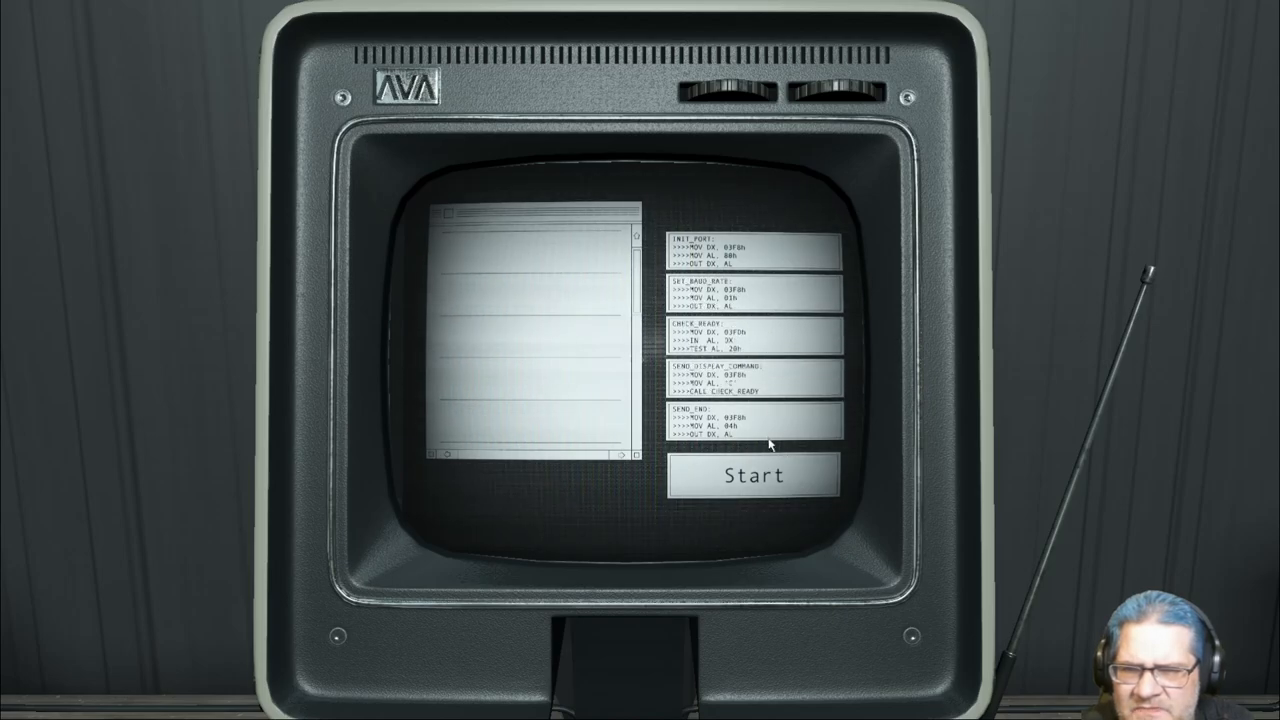
{"action": "left_click", "coordinate": [758, 474]}
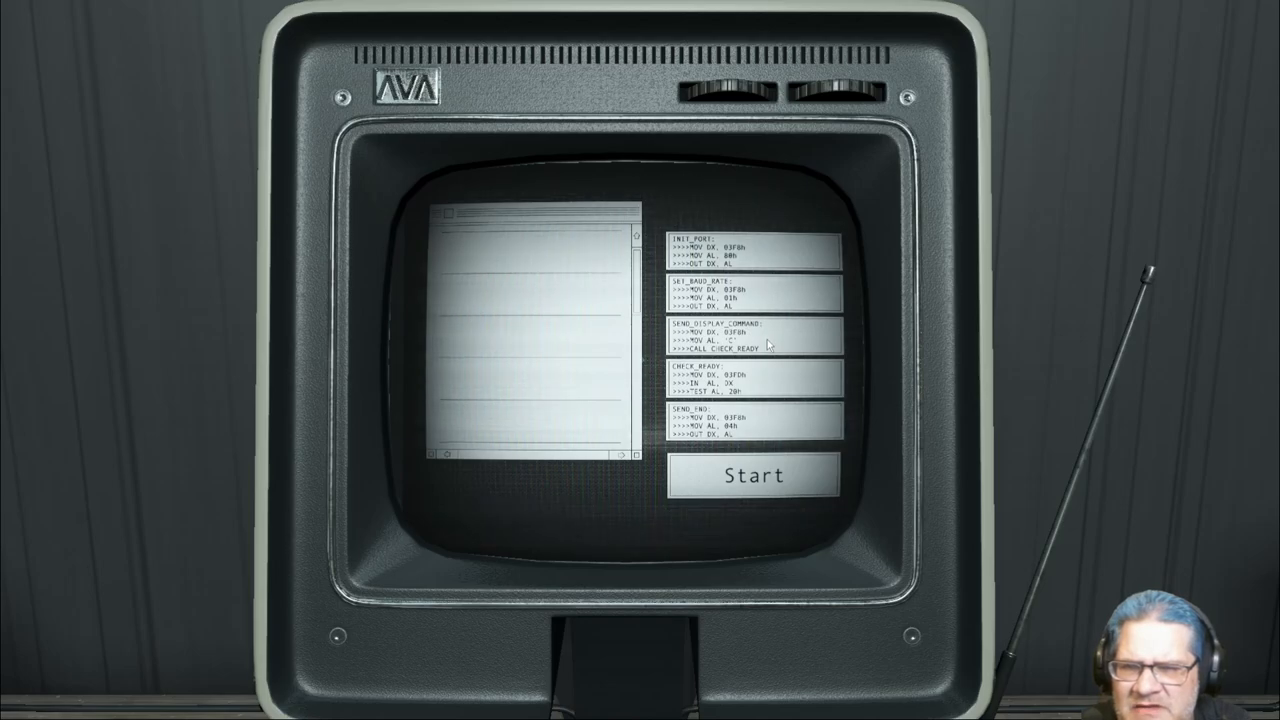
{"action": "left_click", "coordinate": [757, 474]}
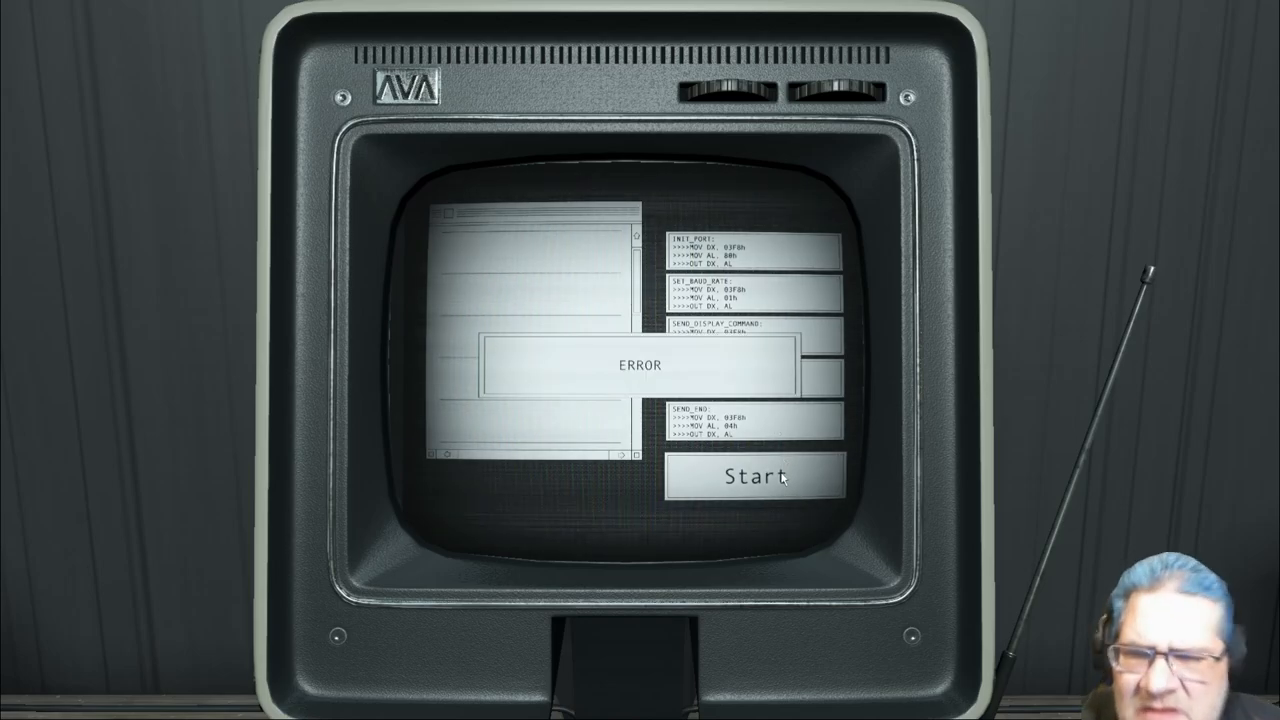
Dismiss the ERROR and read the note numbering CHECK_READY third
{"action": "left_click", "coordinate": [757, 474]}
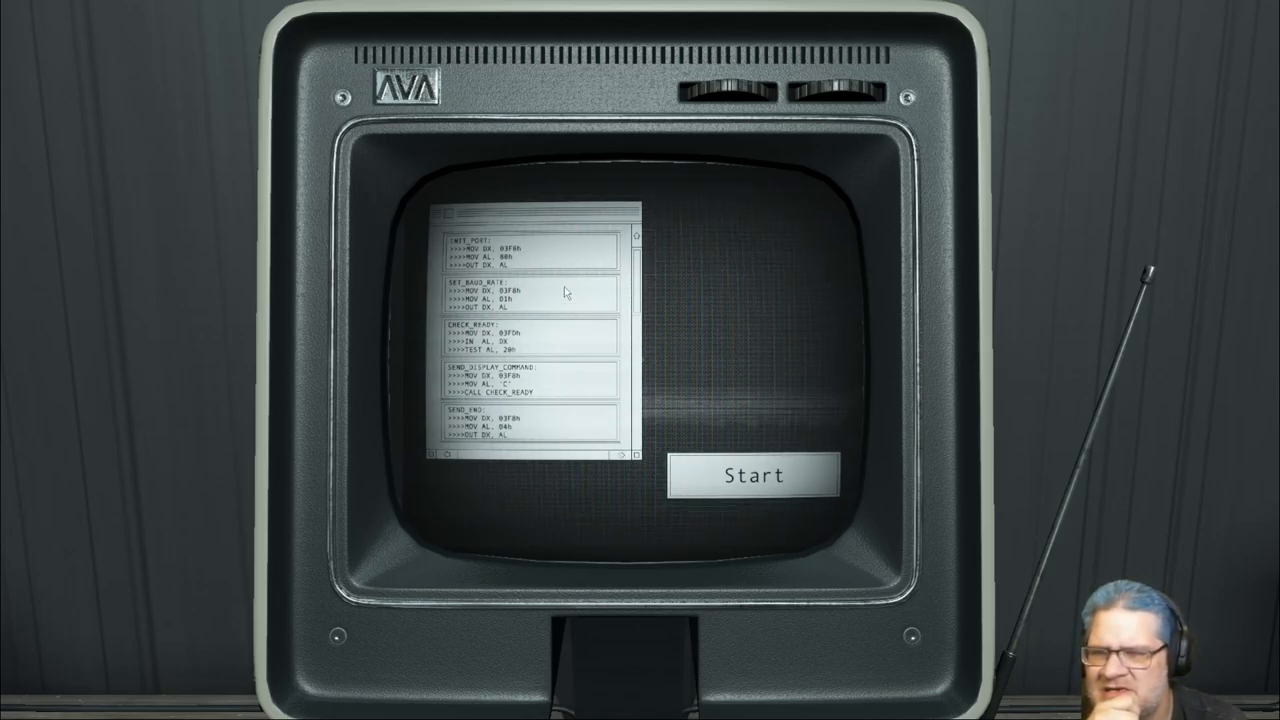
{"action": "mouse_move", "coordinate": [548, 335]}
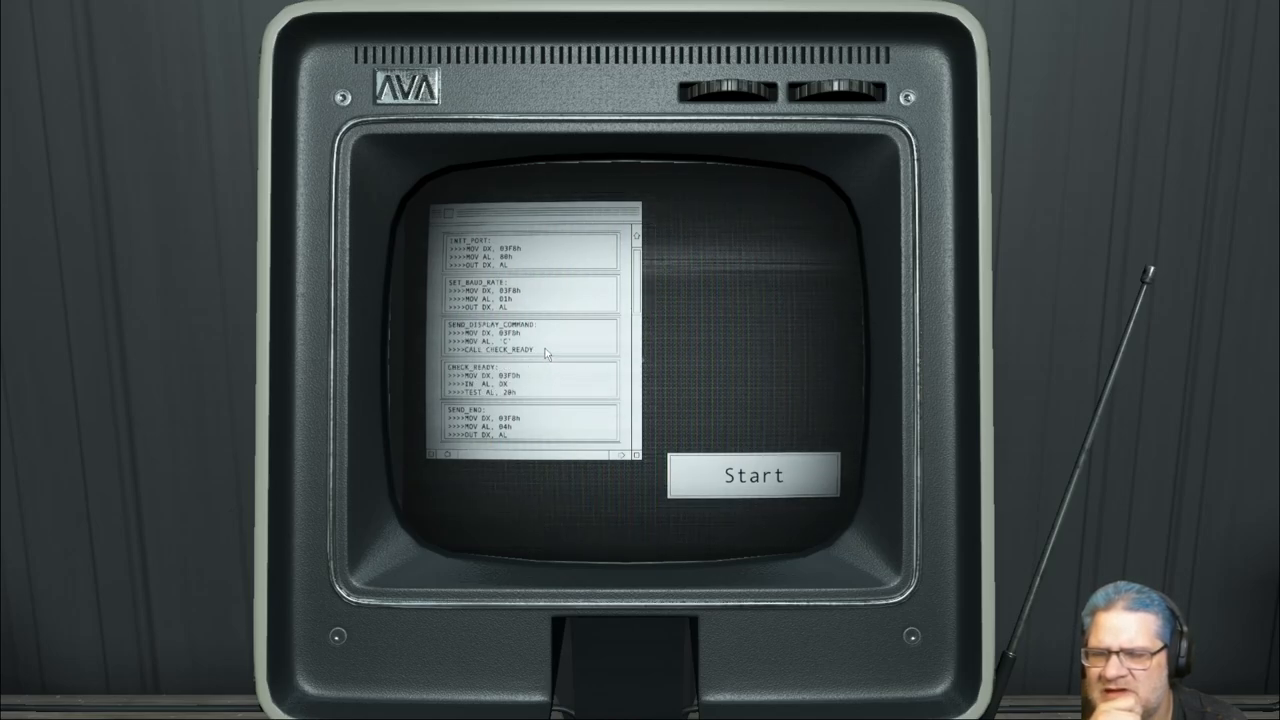
{"action": "left_click", "coordinate": [752, 474]}
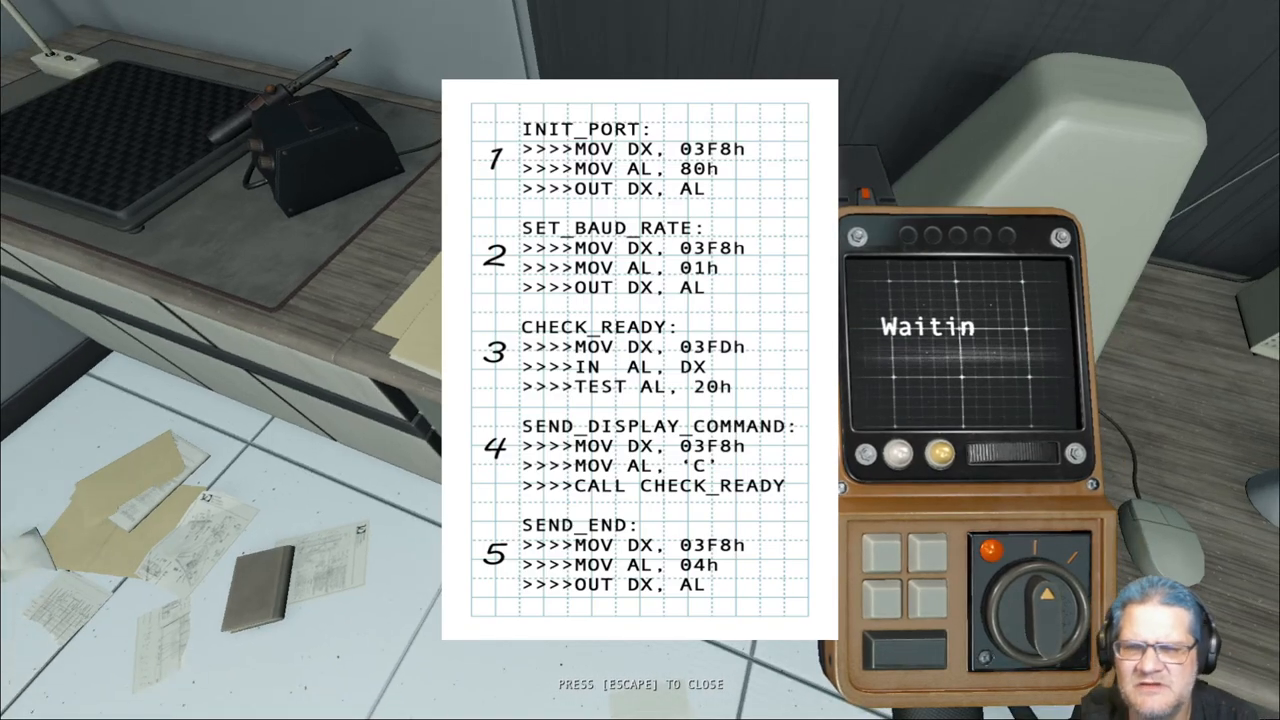
Put away the note, recheck the terminal's command list, and step back into the lab
{"action": "key", "text": "escape"}
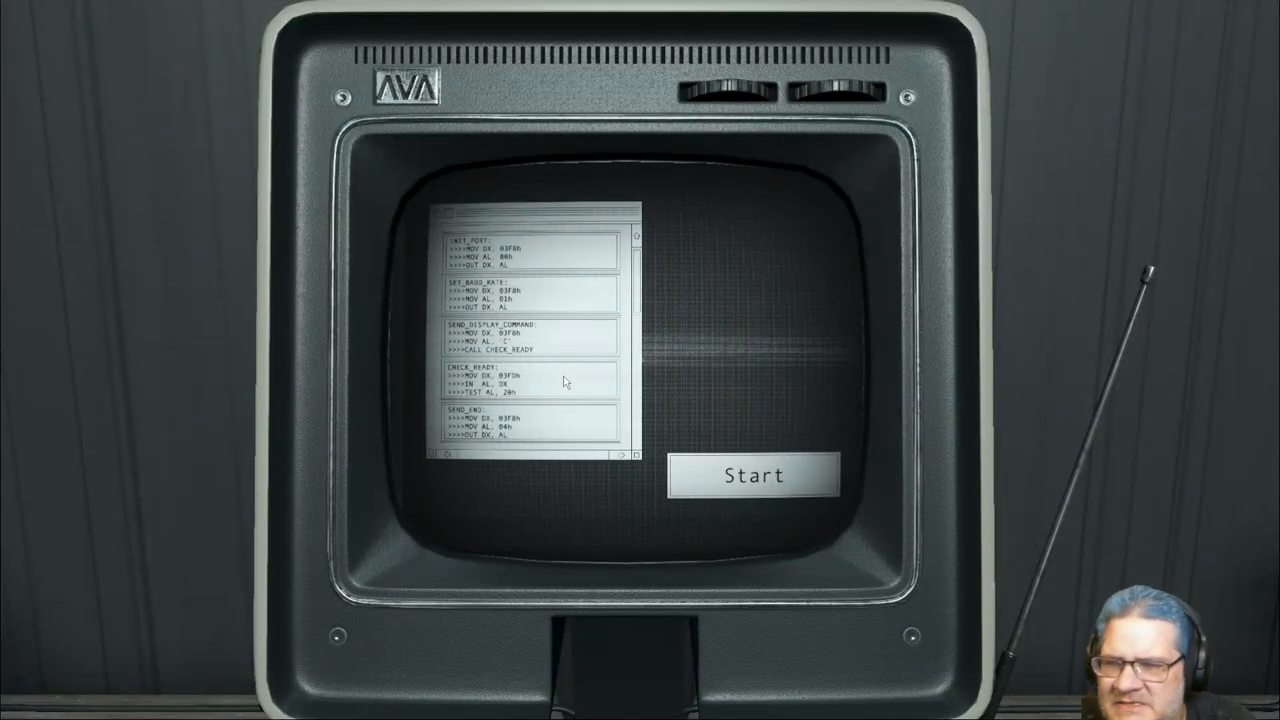
{"action": "left_click", "coordinate": [752, 474]}
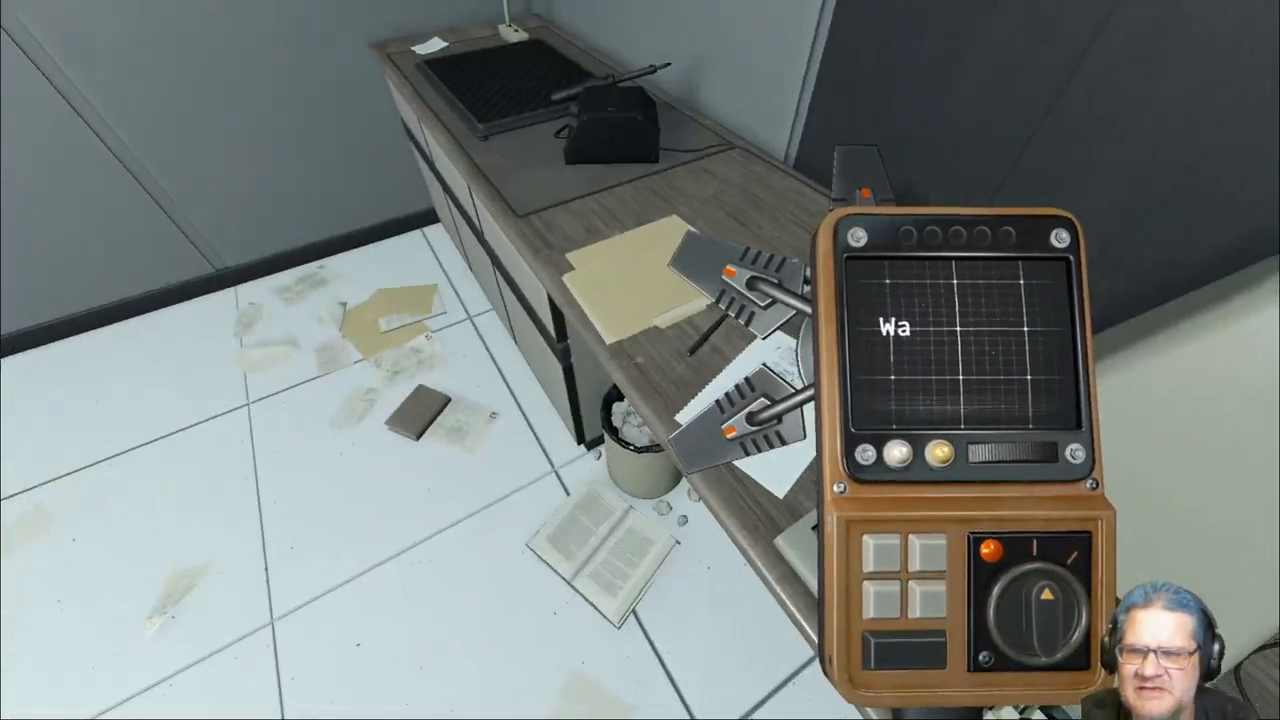
{"action": "mouse_move", "coordinate": [640, 360]}
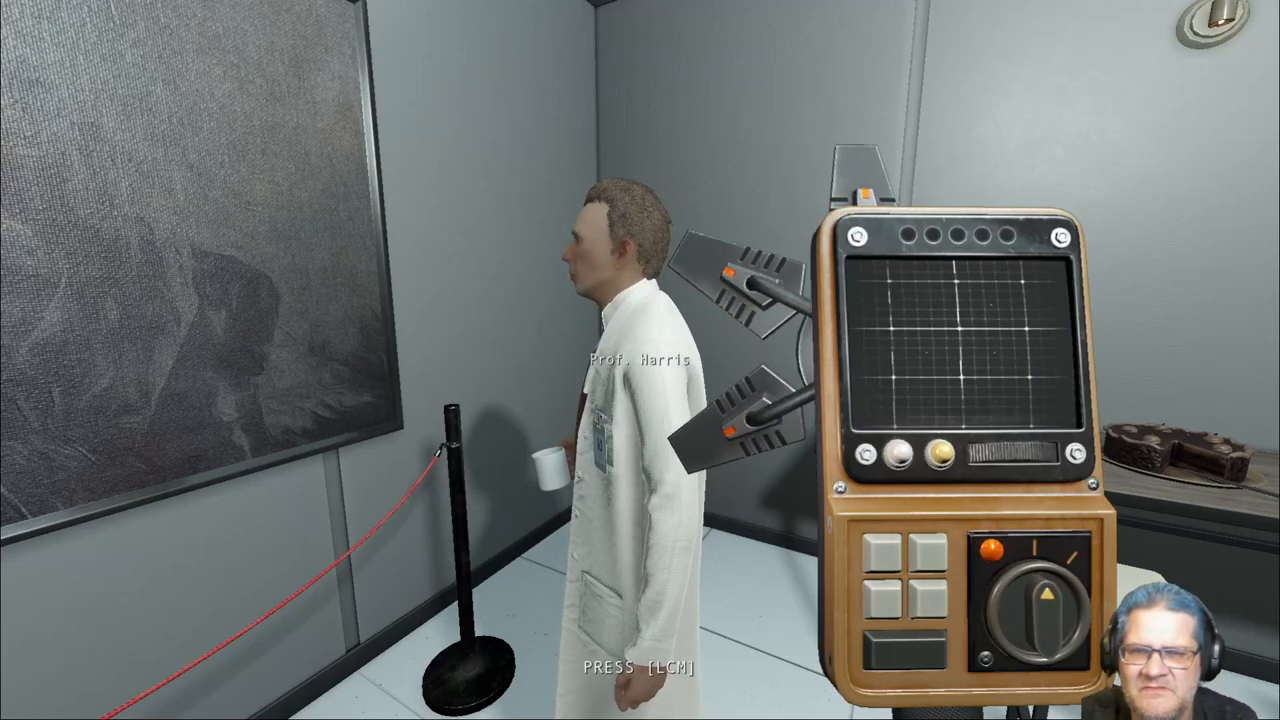
{"action": "mouse_move", "coordinate": [640, 360]}
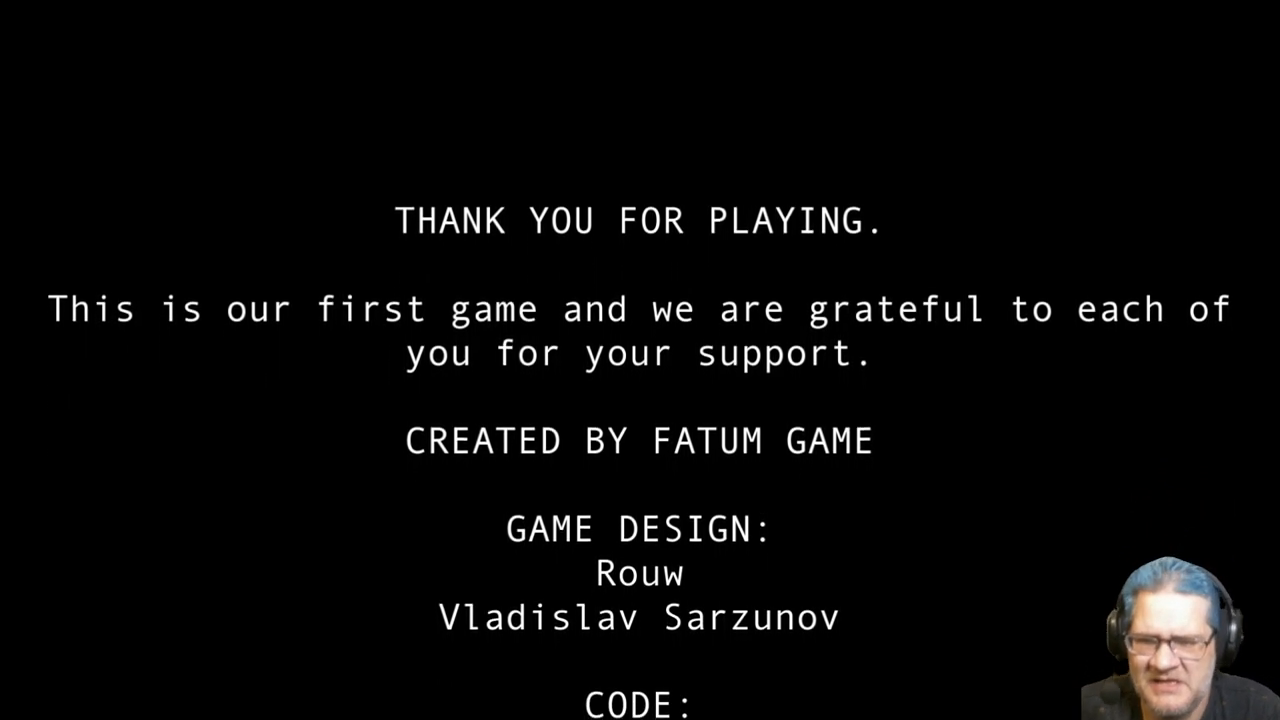
Let the credits scroll to the Godot 4.3 licenses and the JoltPhysic addon
{"action": "scroll", "scroll_direction": "up", "scroll_amount": 3}
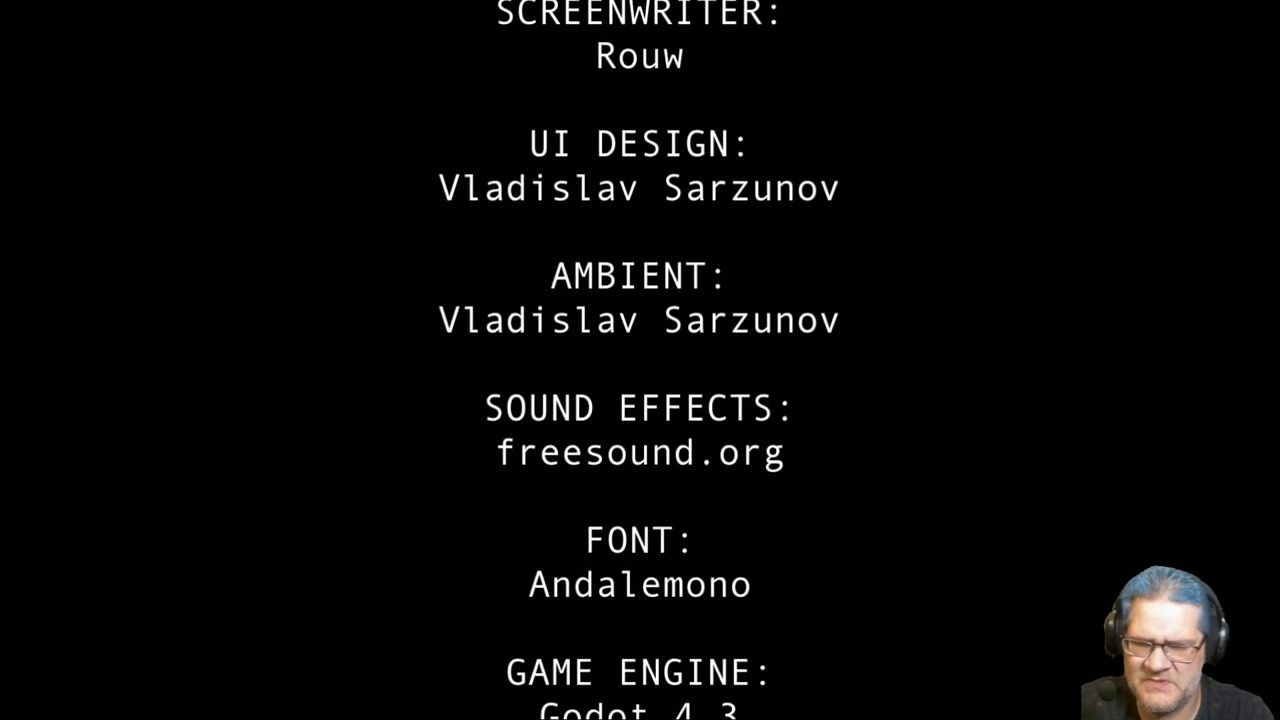
{"action": "scroll", "scroll_direction": "up", "scroll_amount": 3}
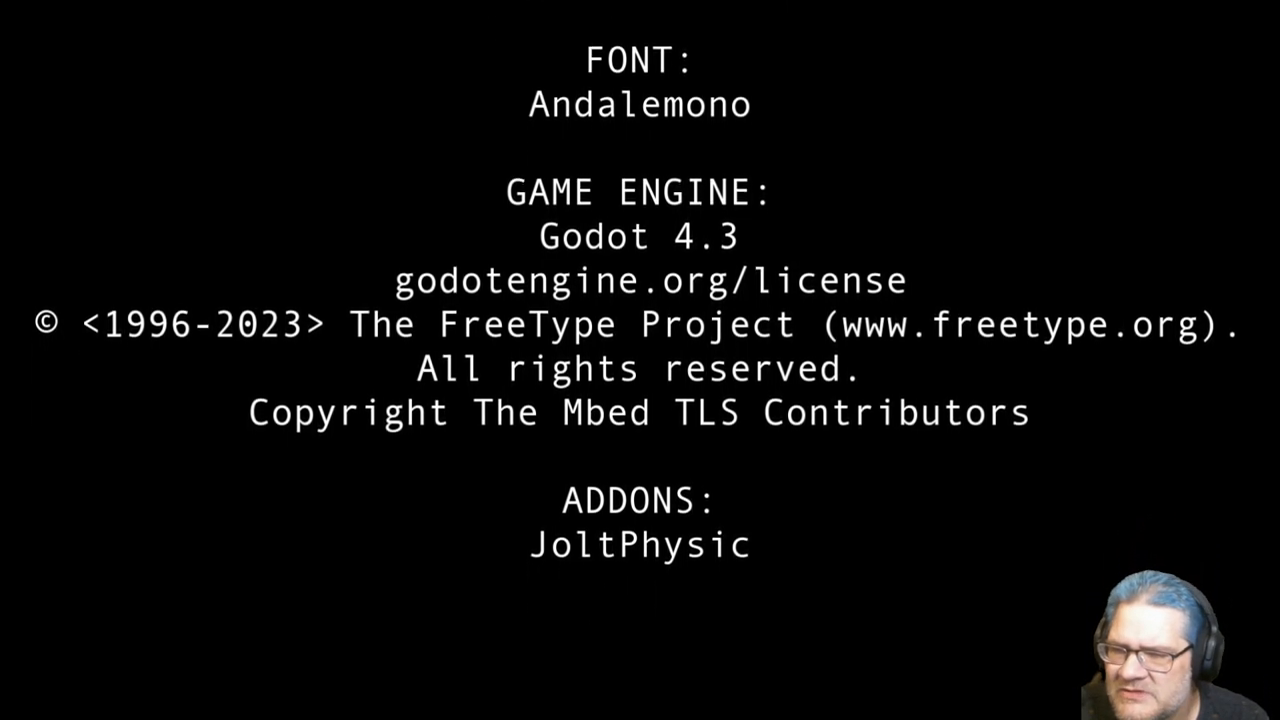
{"action": "scroll", "scroll_direction": "up", "scroll_amount": 3}
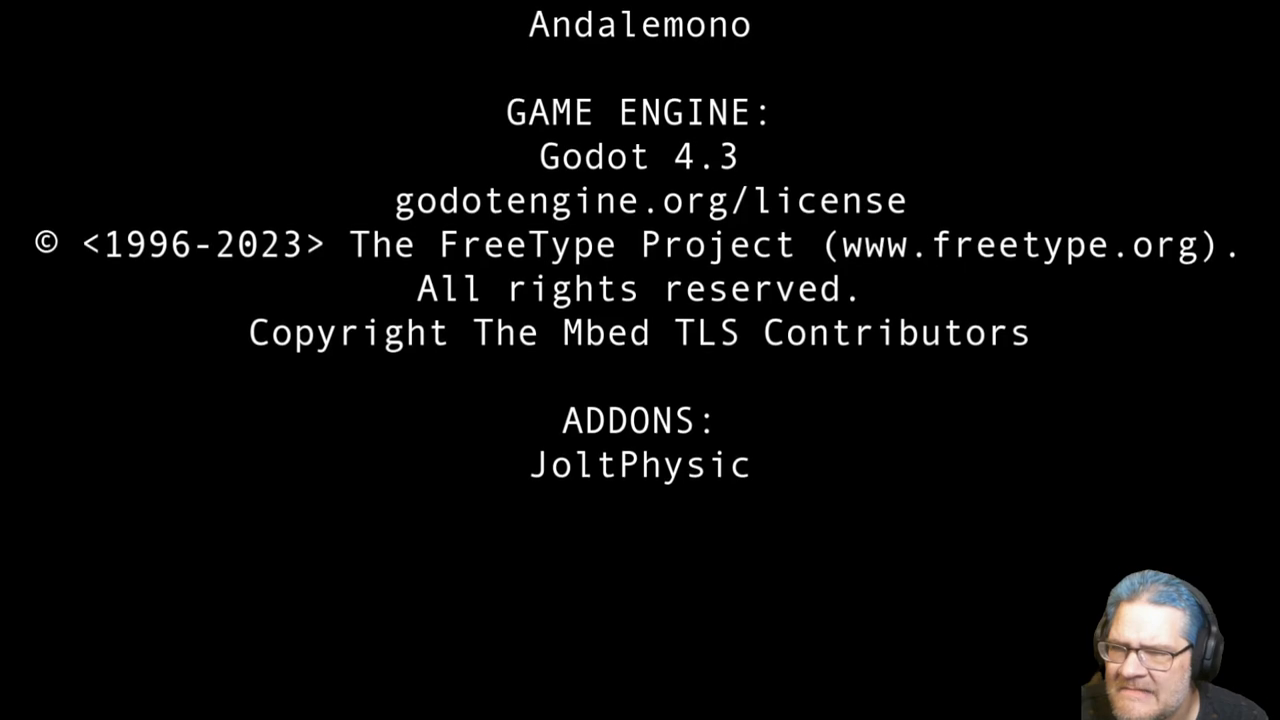
{"action": "scroll", "scroll_direction": "up", "scroll_amount": 3}
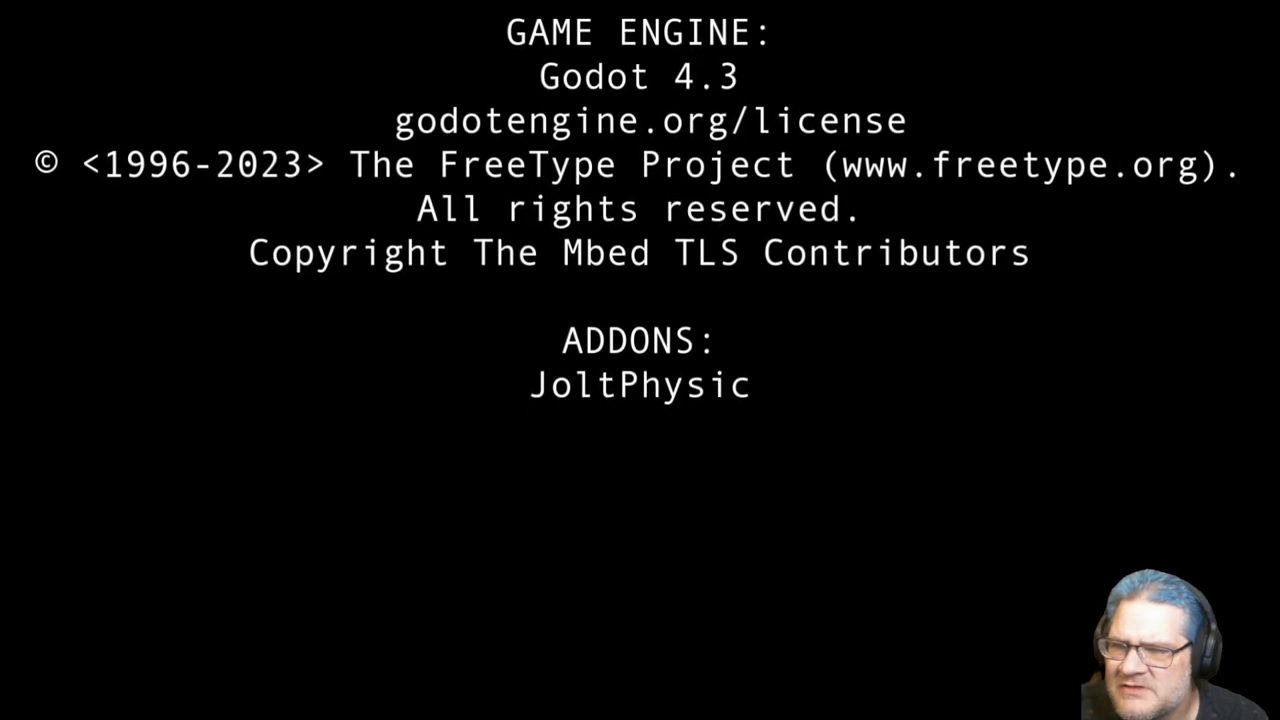
{"action": "scroll", "scroll_direction": "up", "scroll_amount": 3}
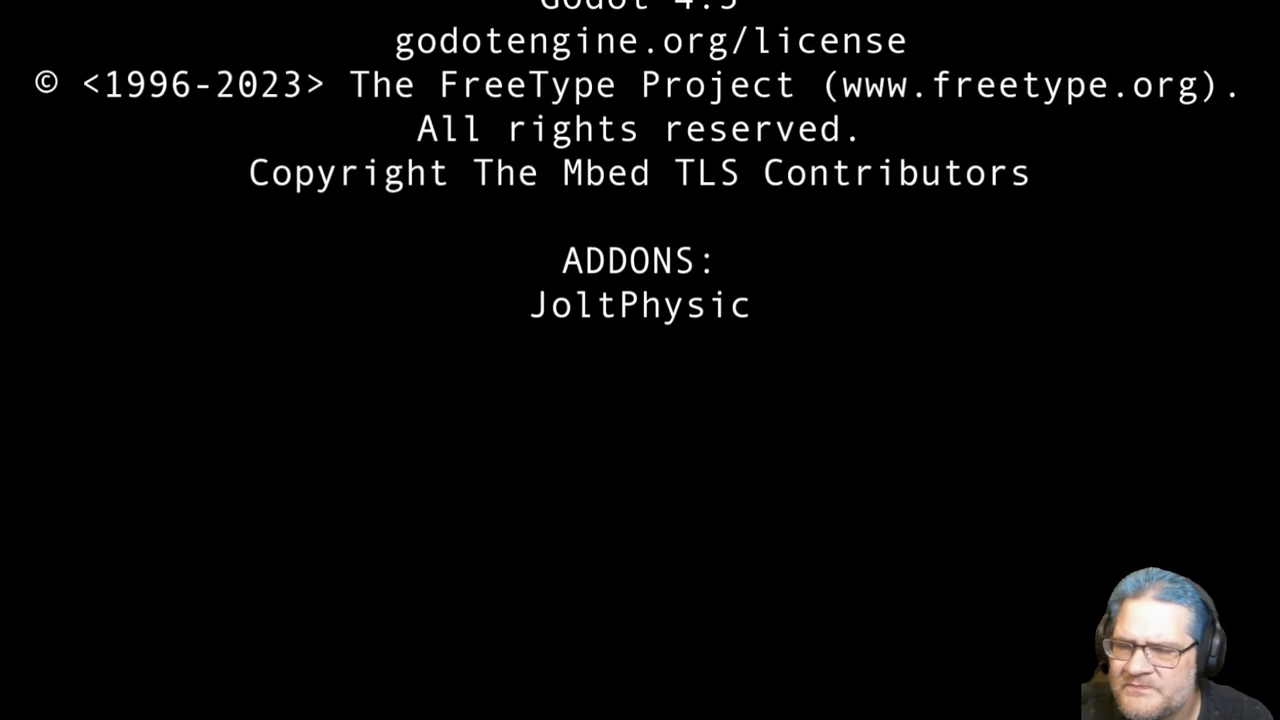
{"action": "scroll", "scroll_direction": "up", "scroll_amount": 3}
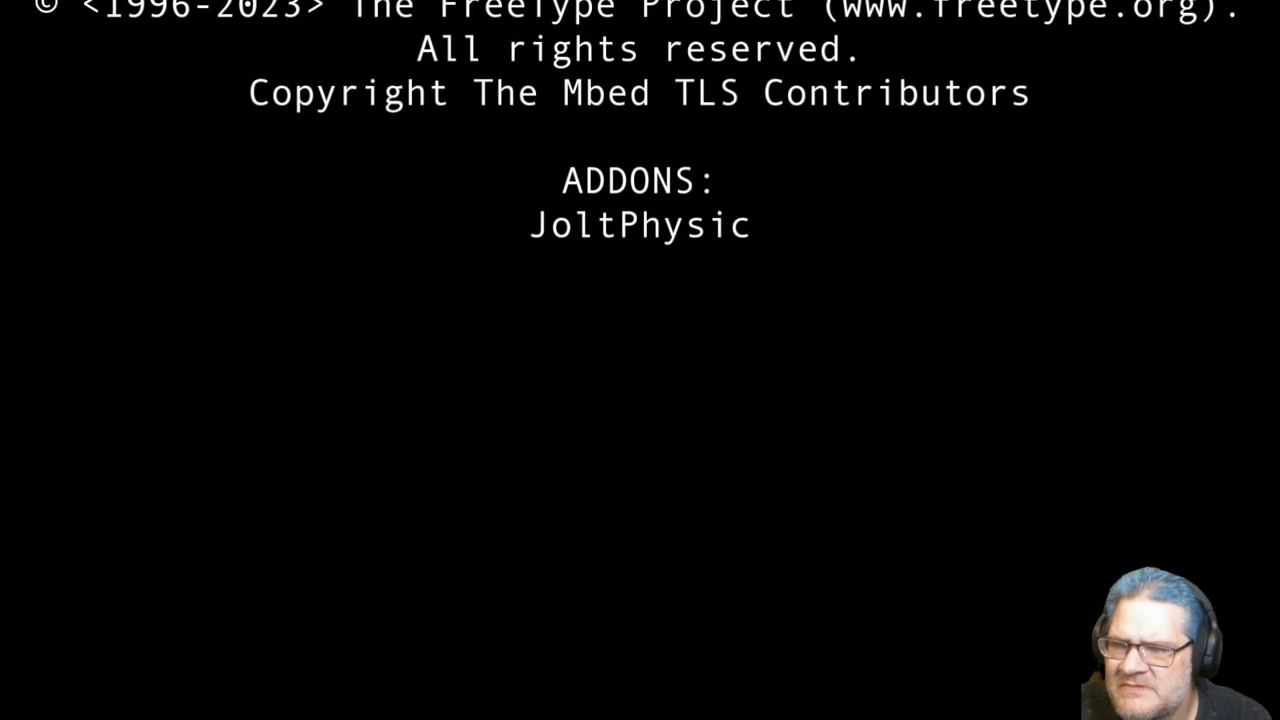
{"action": "scroll", "scroll_direction": "up", "scroll_amount": 3}
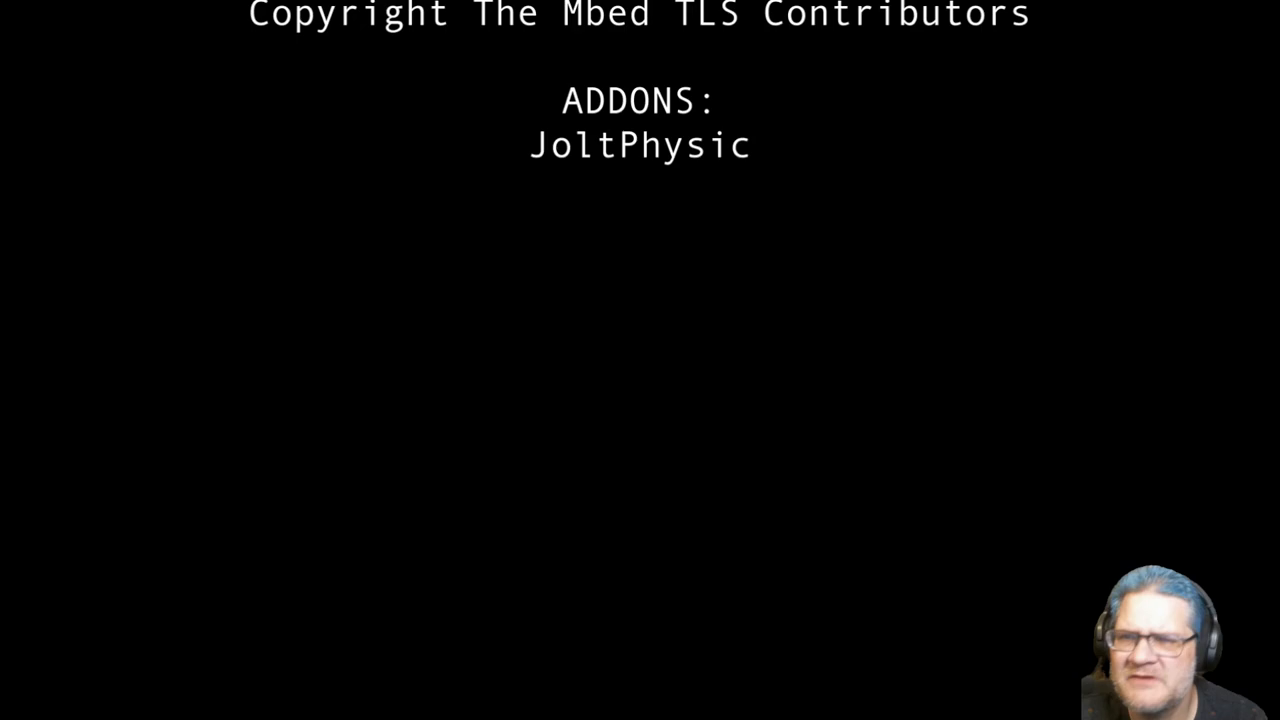